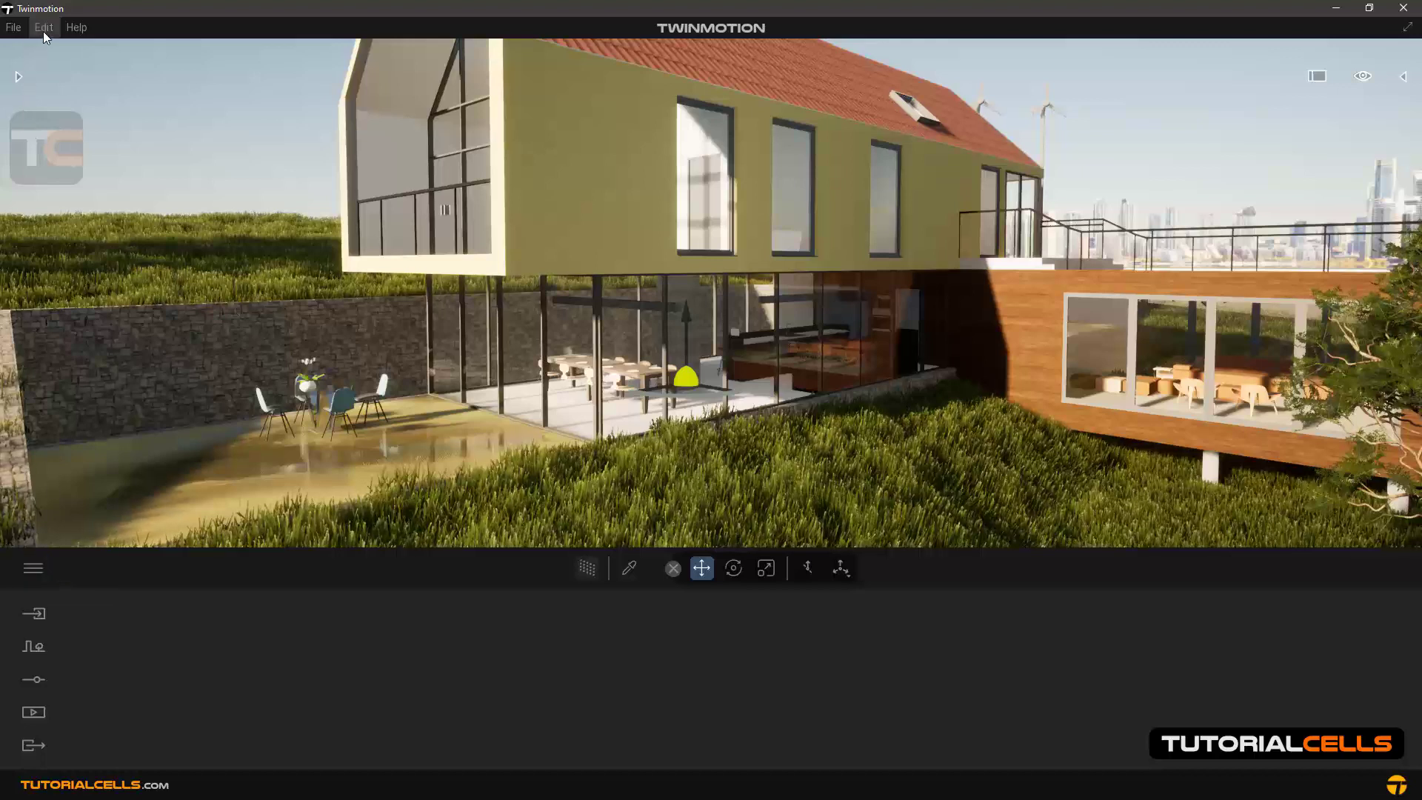
# - Reach Preferences from the burger menu and land on its Settings page
pyautogui.click(43, 27)
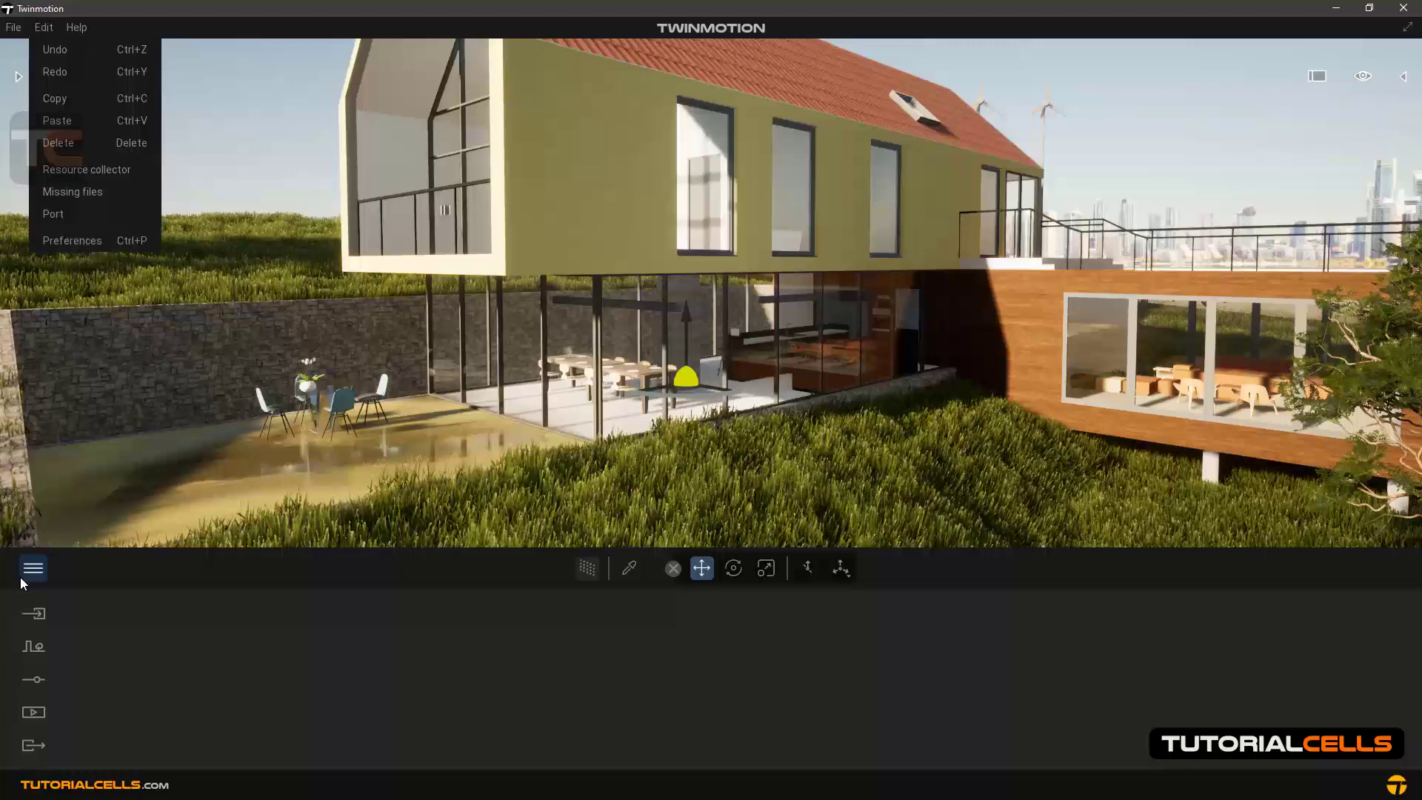
pyautogui.click(32, 568)
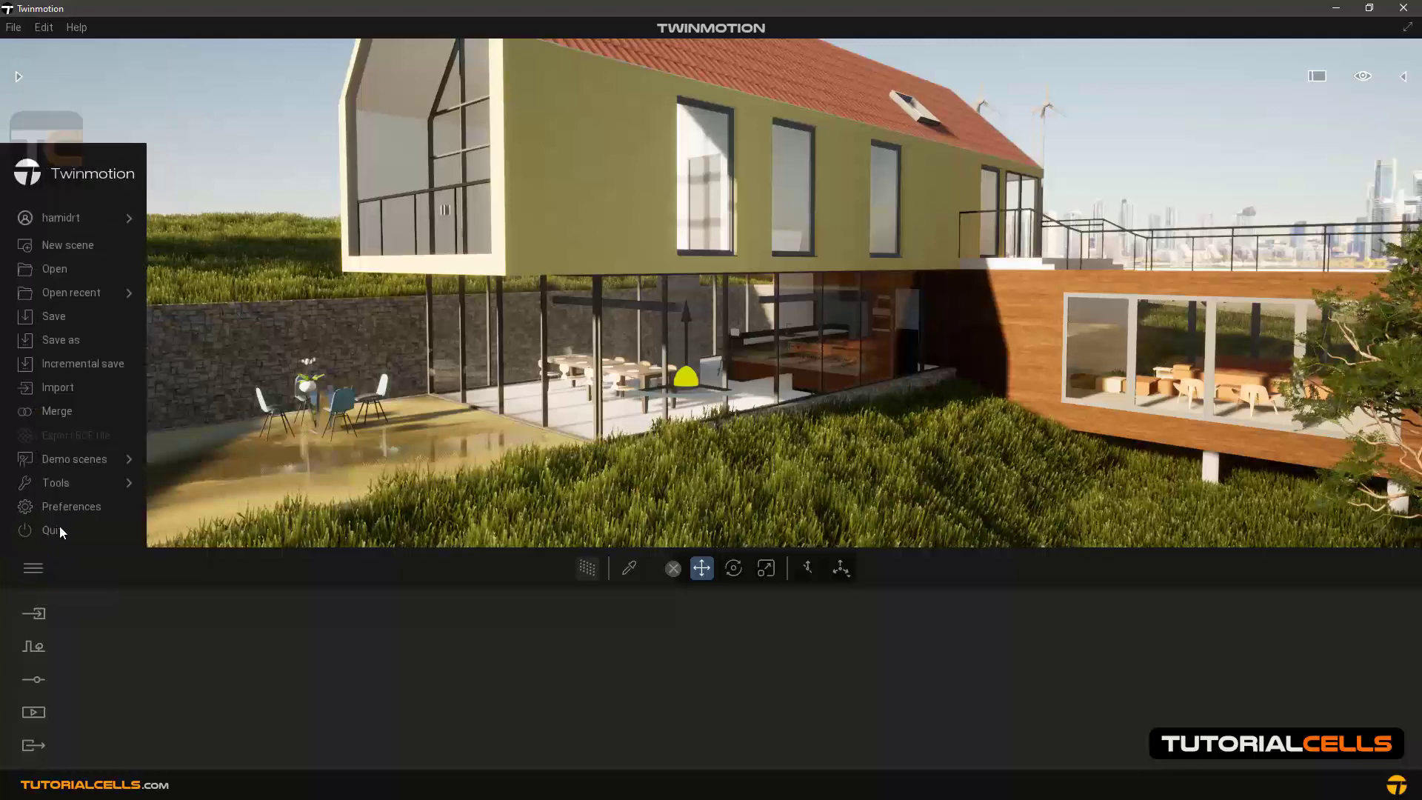
pyautogui.click(71, 507)
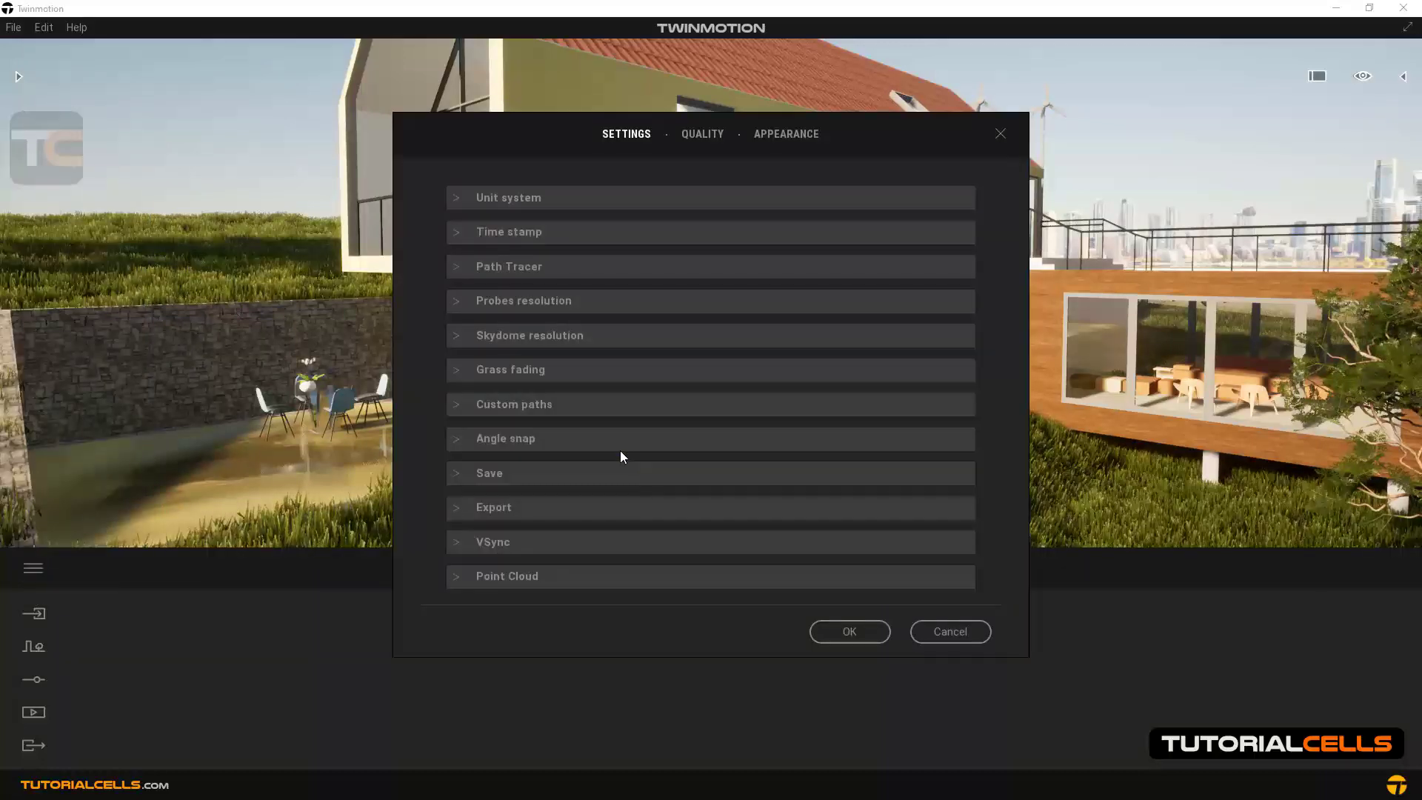
pyautogui.moveTo(529, 83)
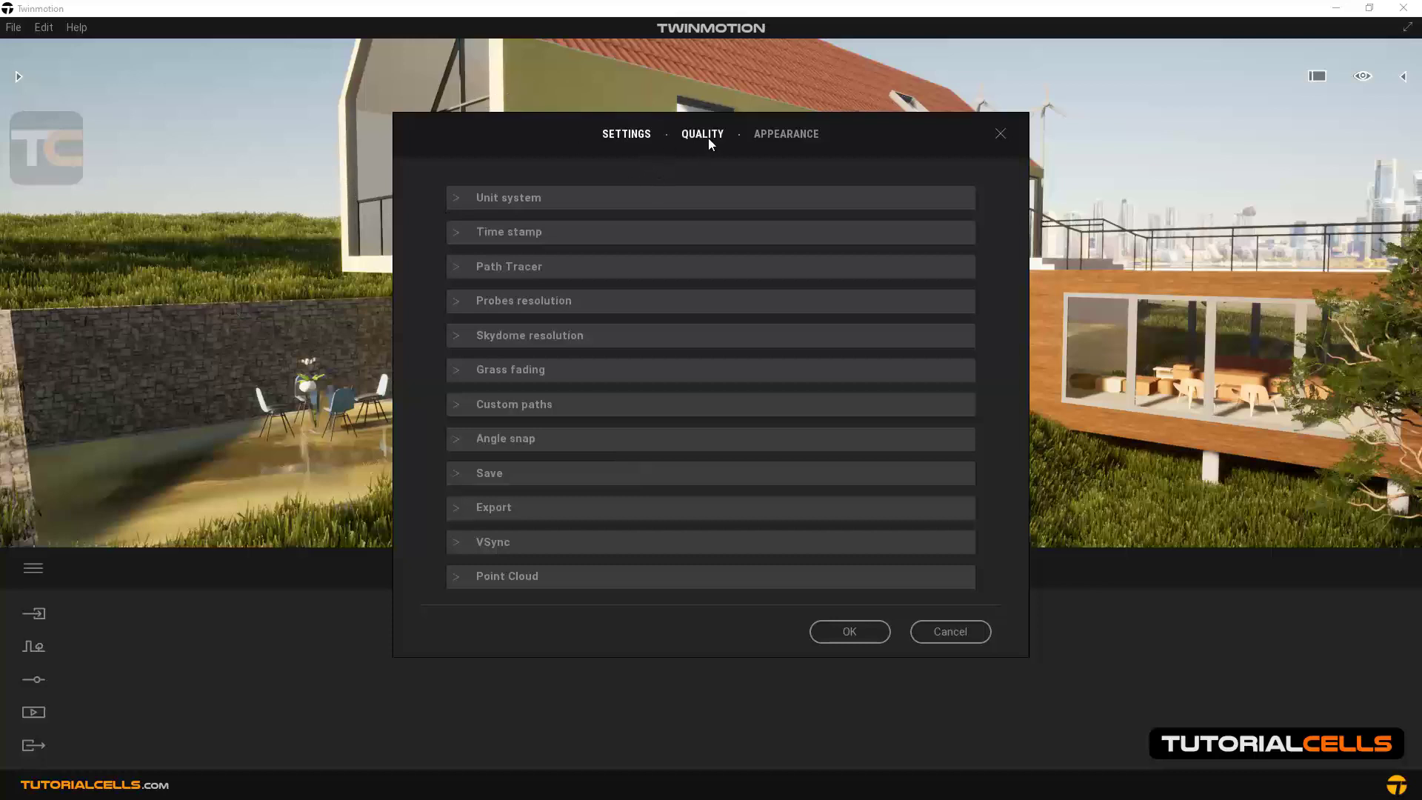
pyautogui.click(626, 134)
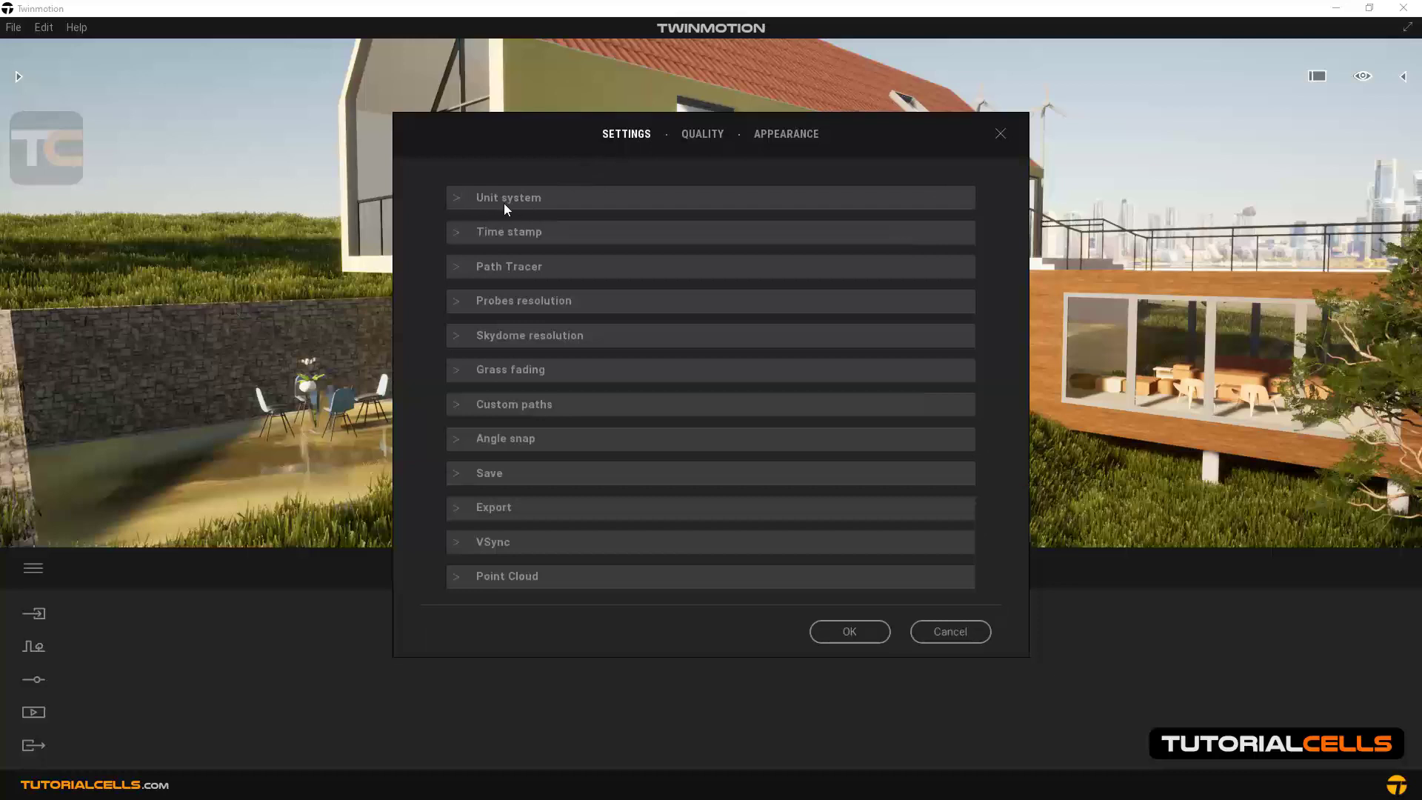
# - Expand Unit system (Meters) and Time stamp (24H) to review them
pyautogui.click(507, 197)
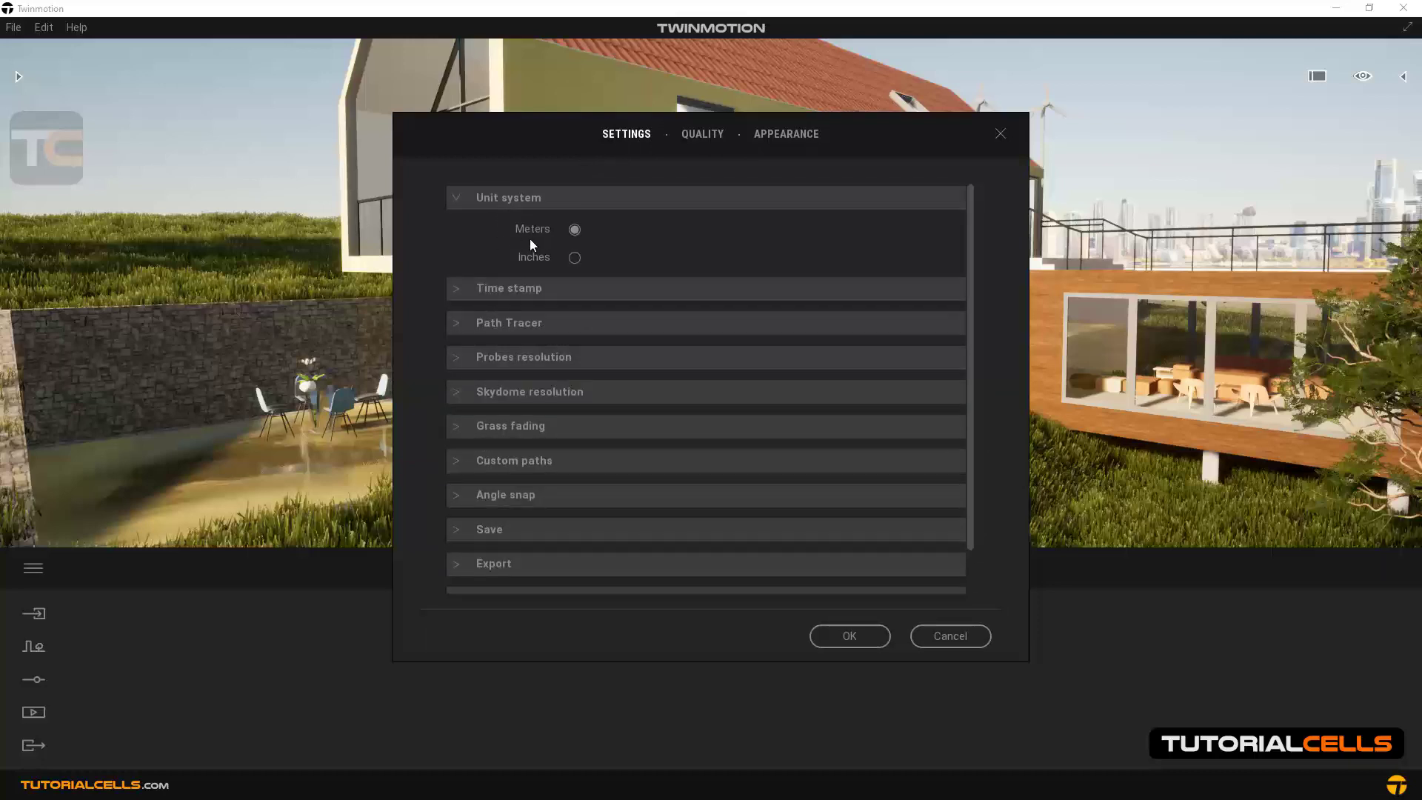
pyautogui.moveTo(549, 248)
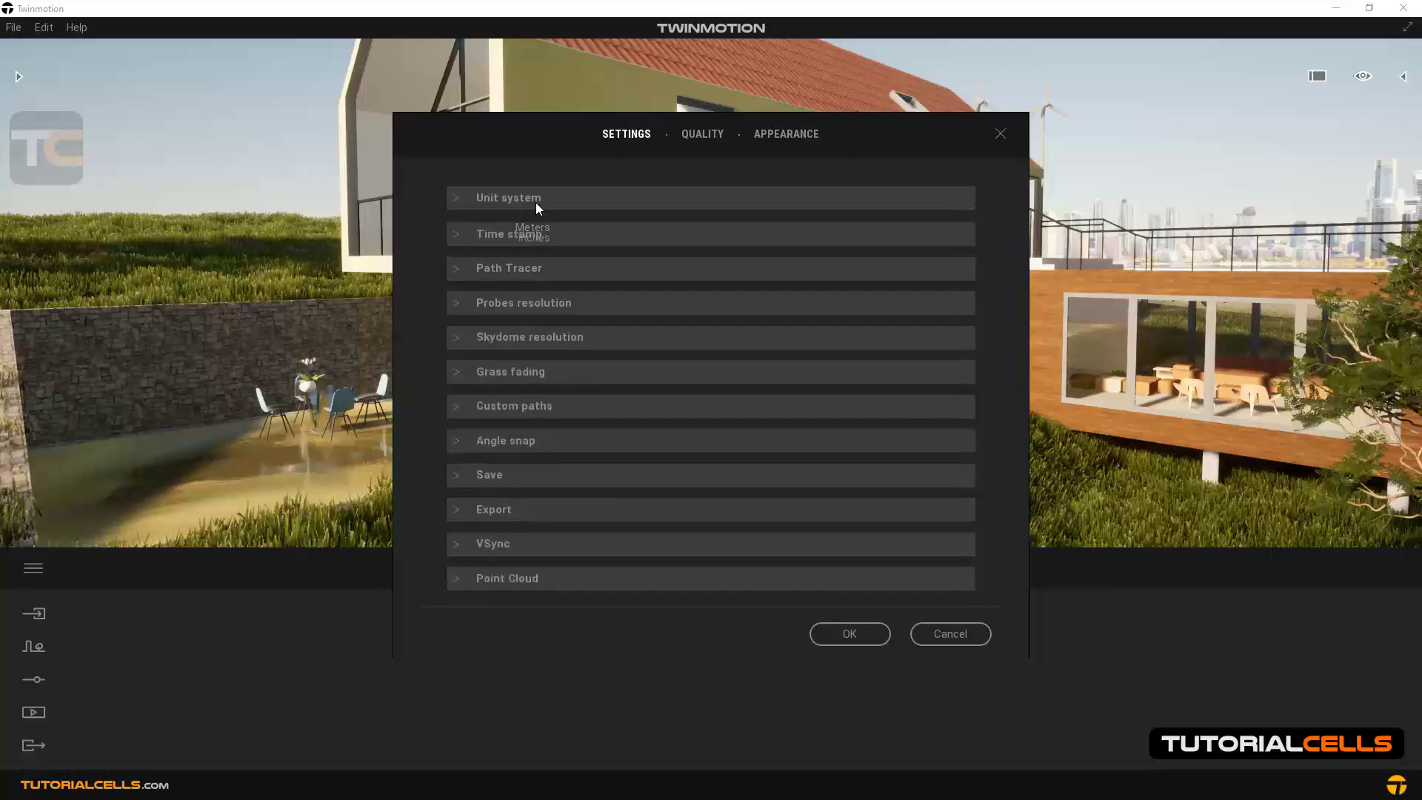
pyautogui.click(508, 232)
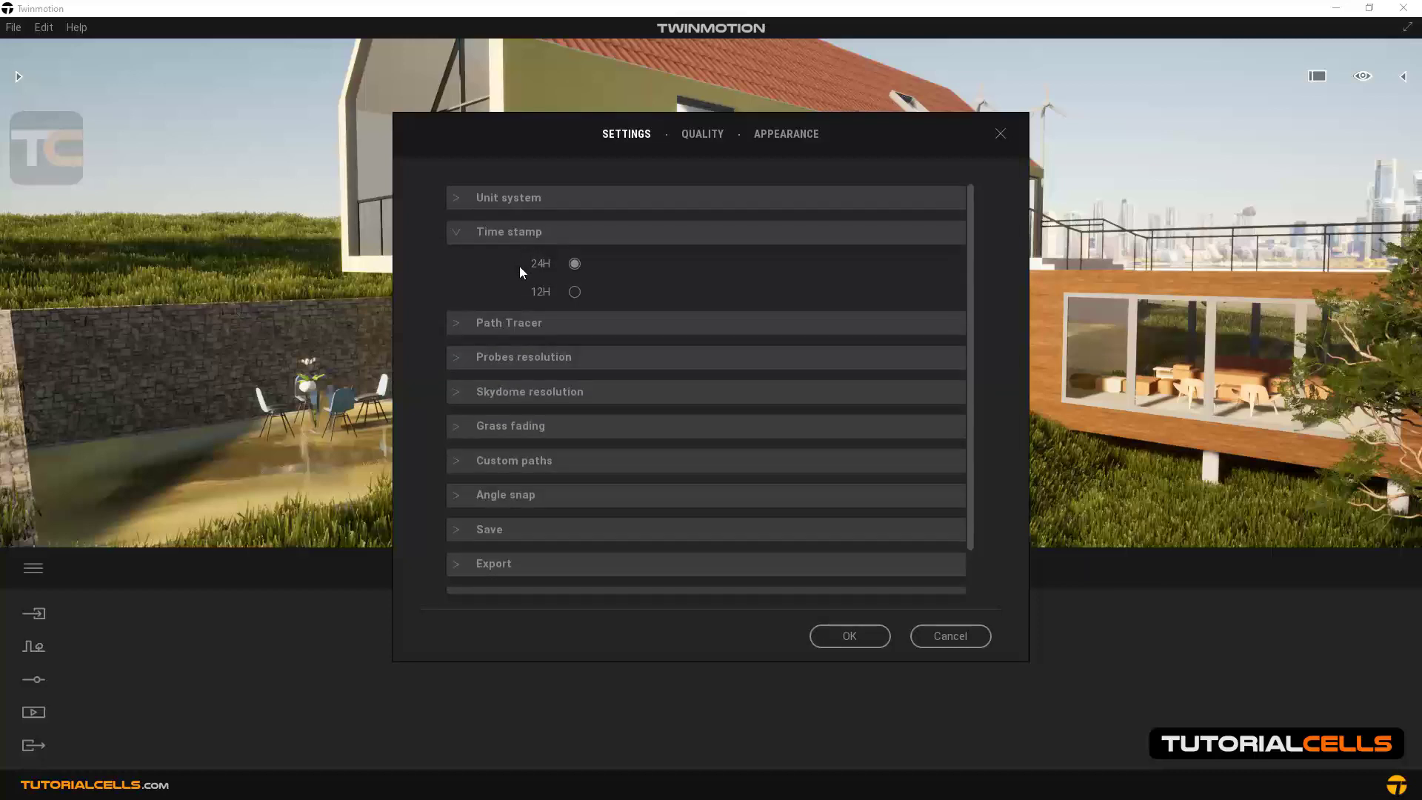
pyautogui.moveTo(539, 276)
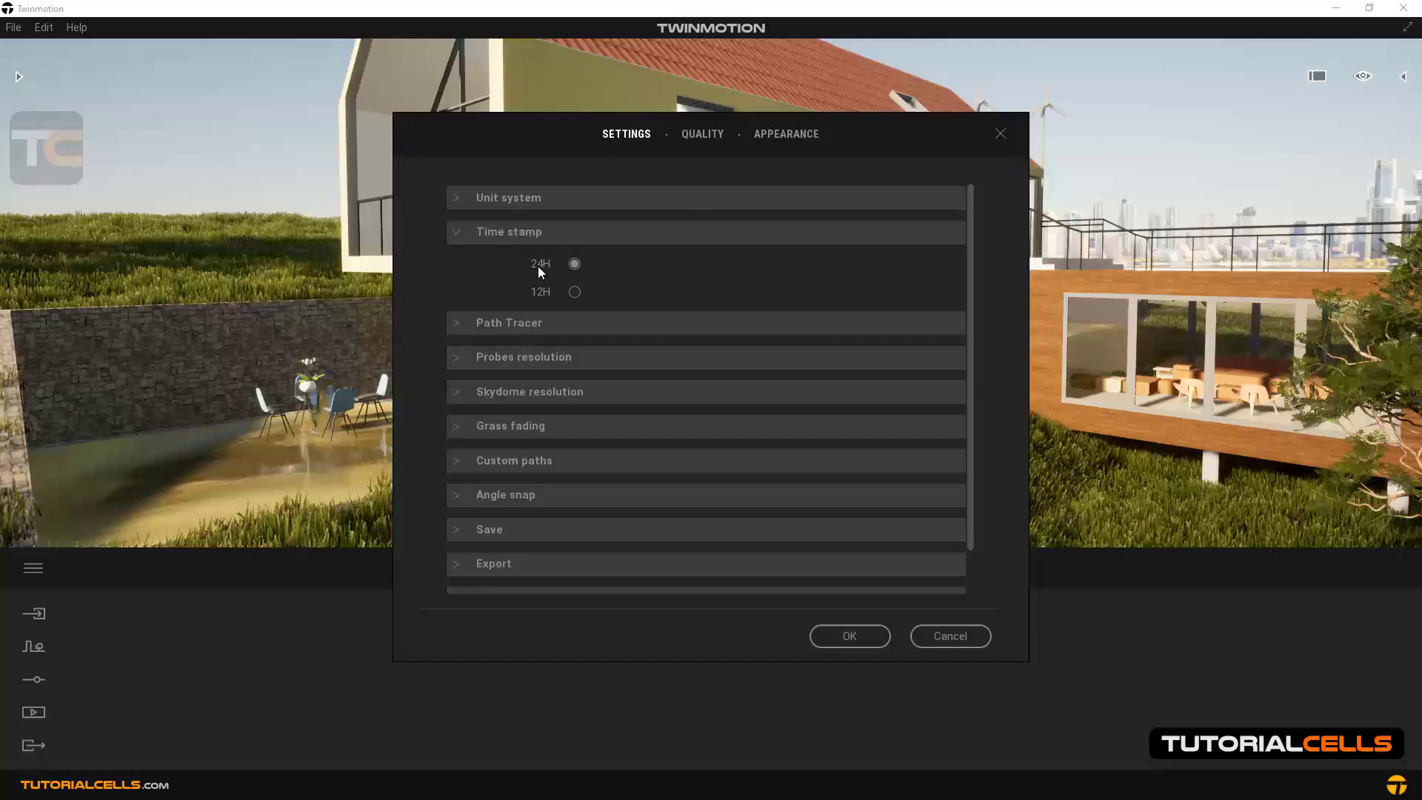
pyautogui.moveTo(545, 302)
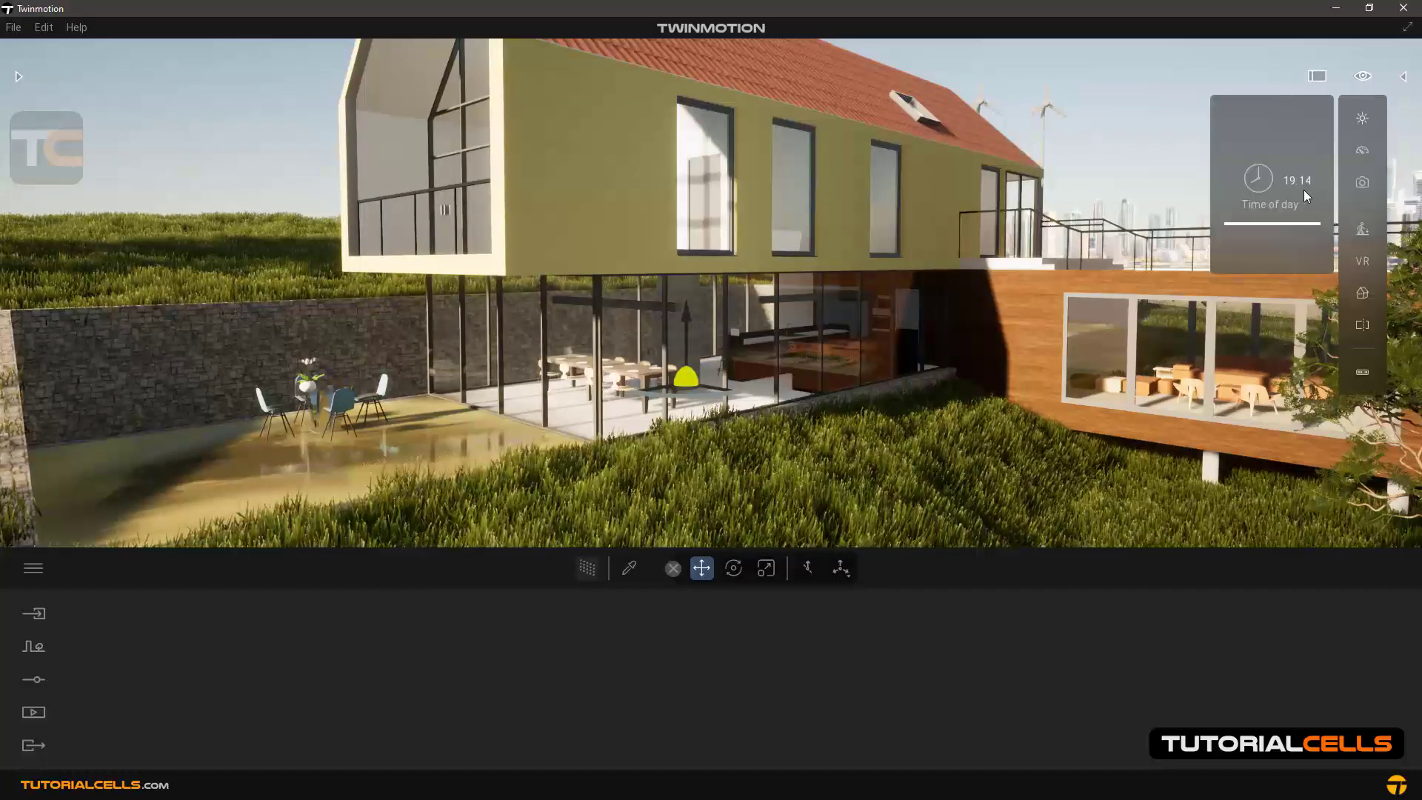
# - Drag the Time of day slider to about 17:28, then return to the burger menu
pyautogui.moveTo(1269, 224); pyautogui.dragTo(1238, 224)
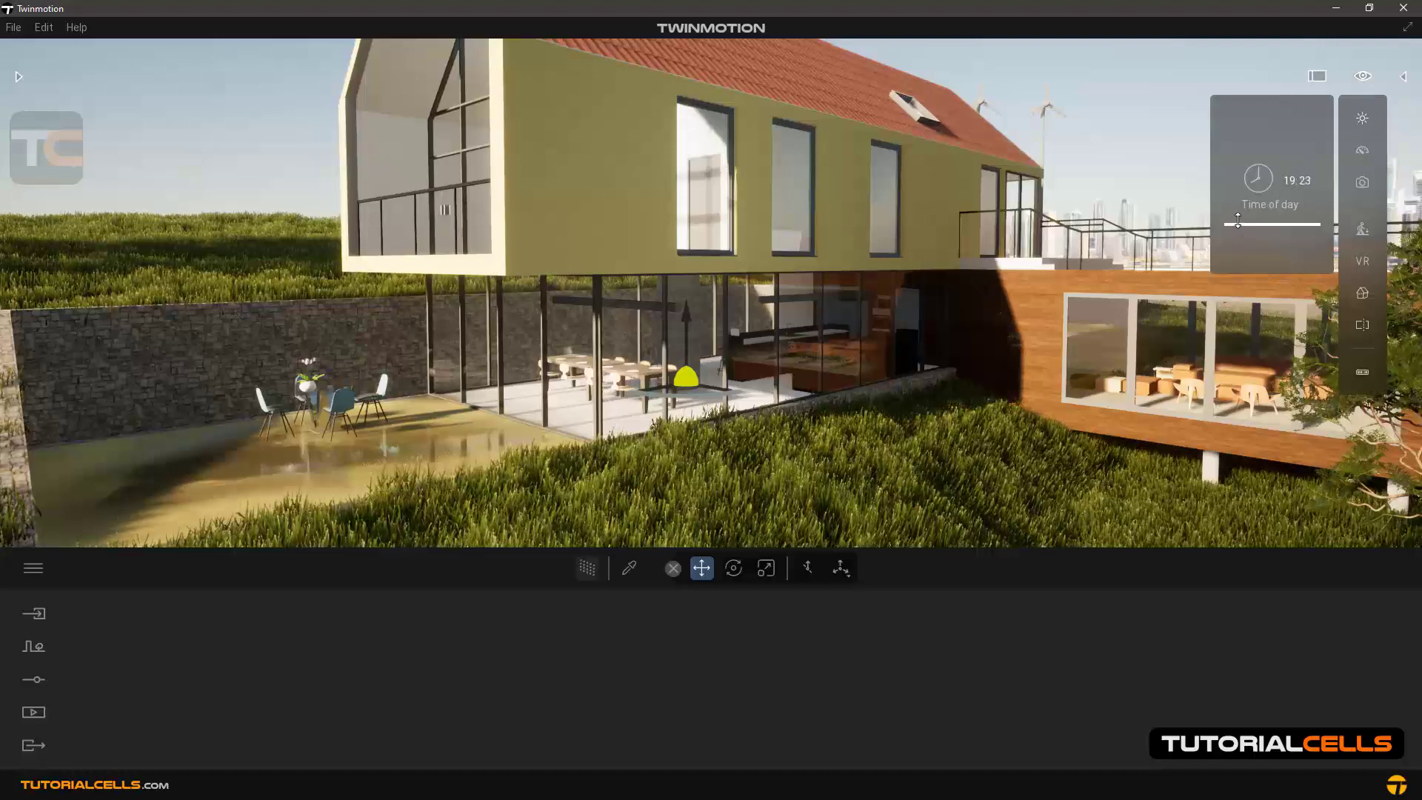
pyautogui.moveTo(1238, 223); pyautogui.dragTo(1302, 210)
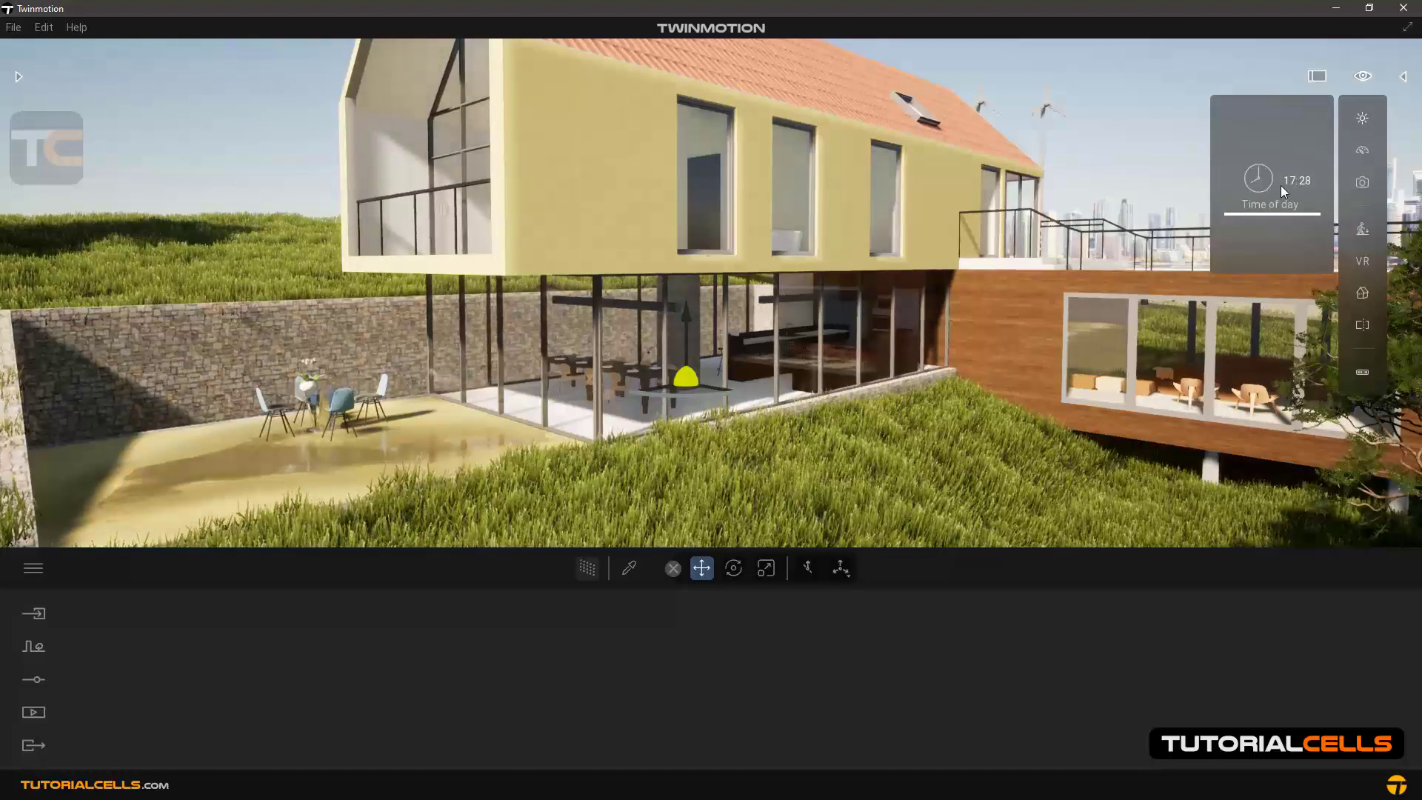
pyautogui.click(32, 567)
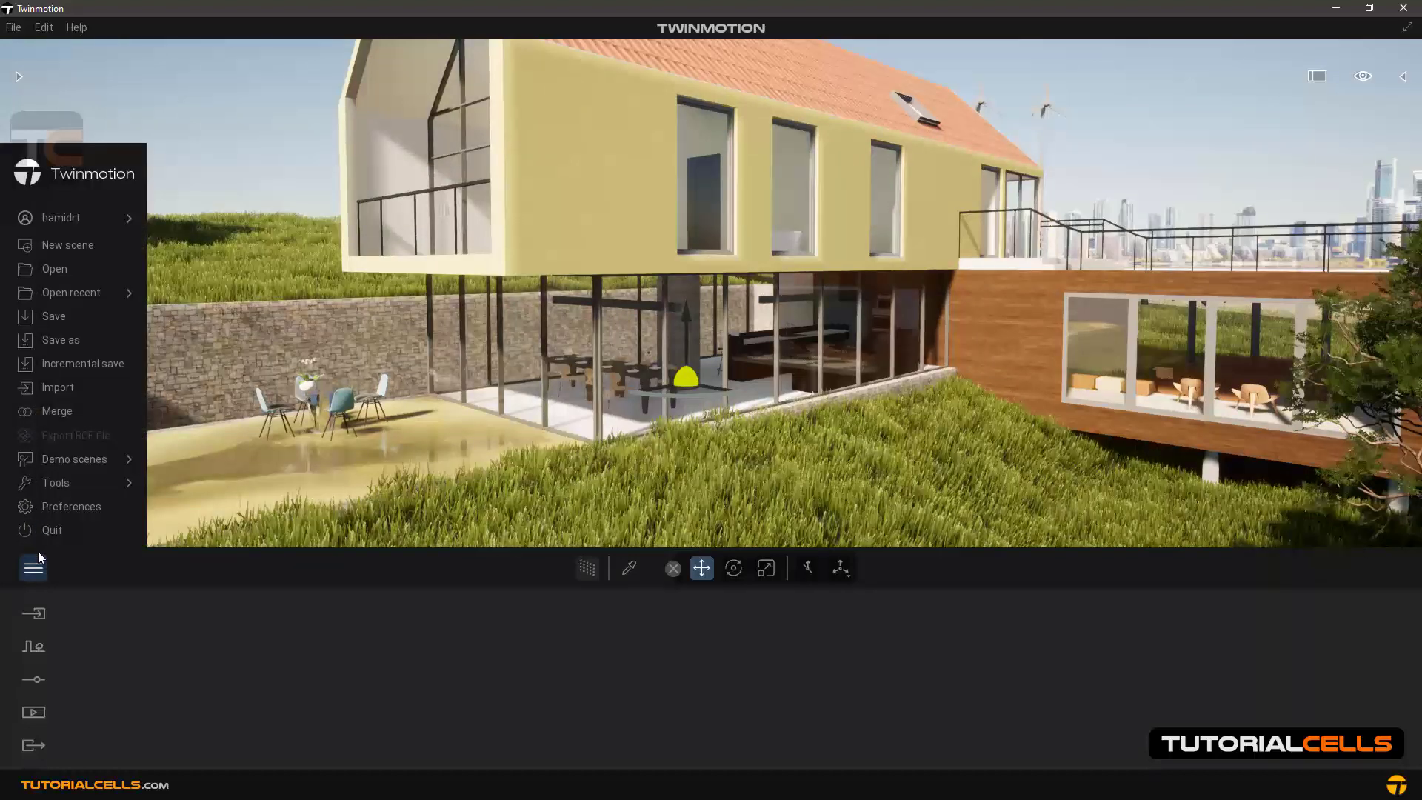
# - Review Probes resolution in Preferences: Viewport 256 and Export 1024
pyautogui.click(71, 507)
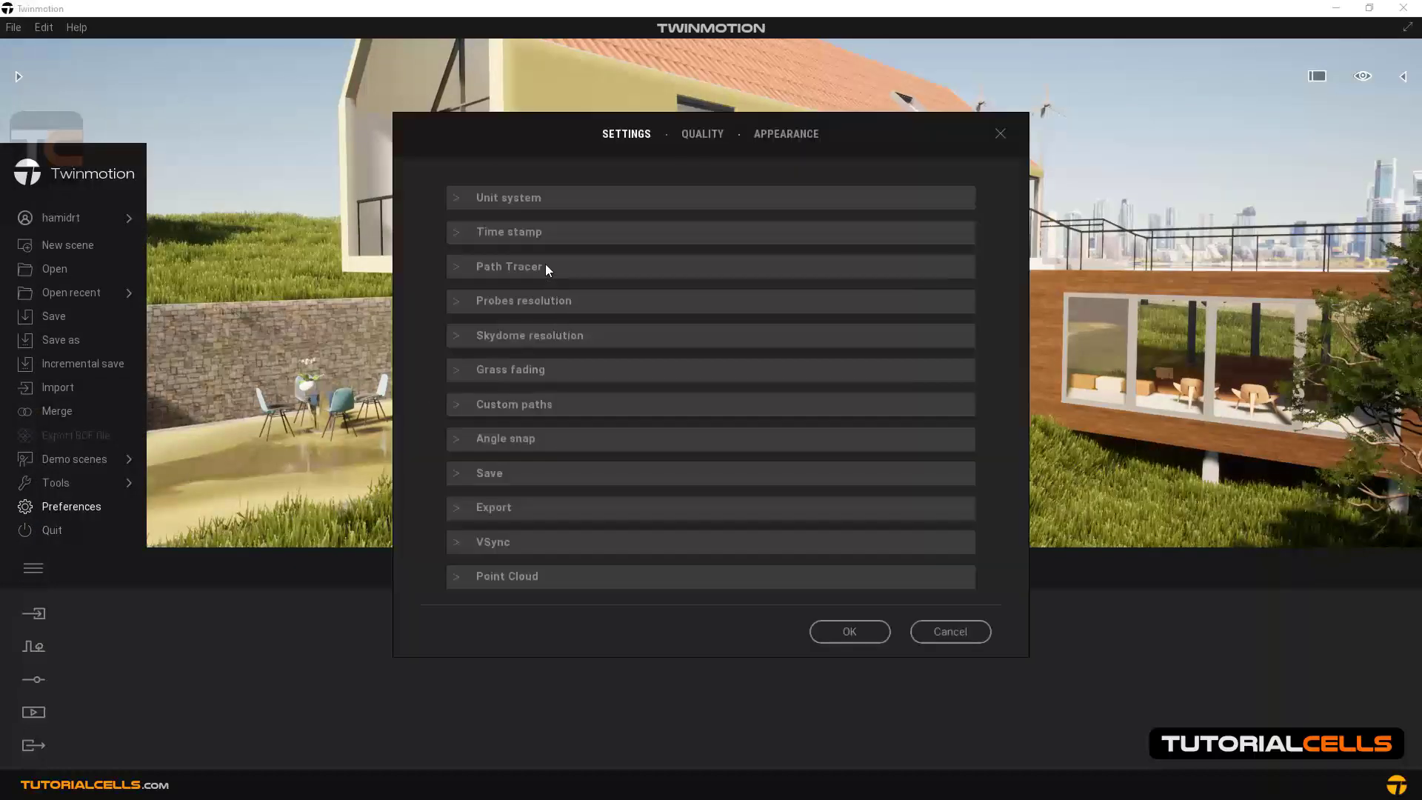
pyautogui.click(508, 266)
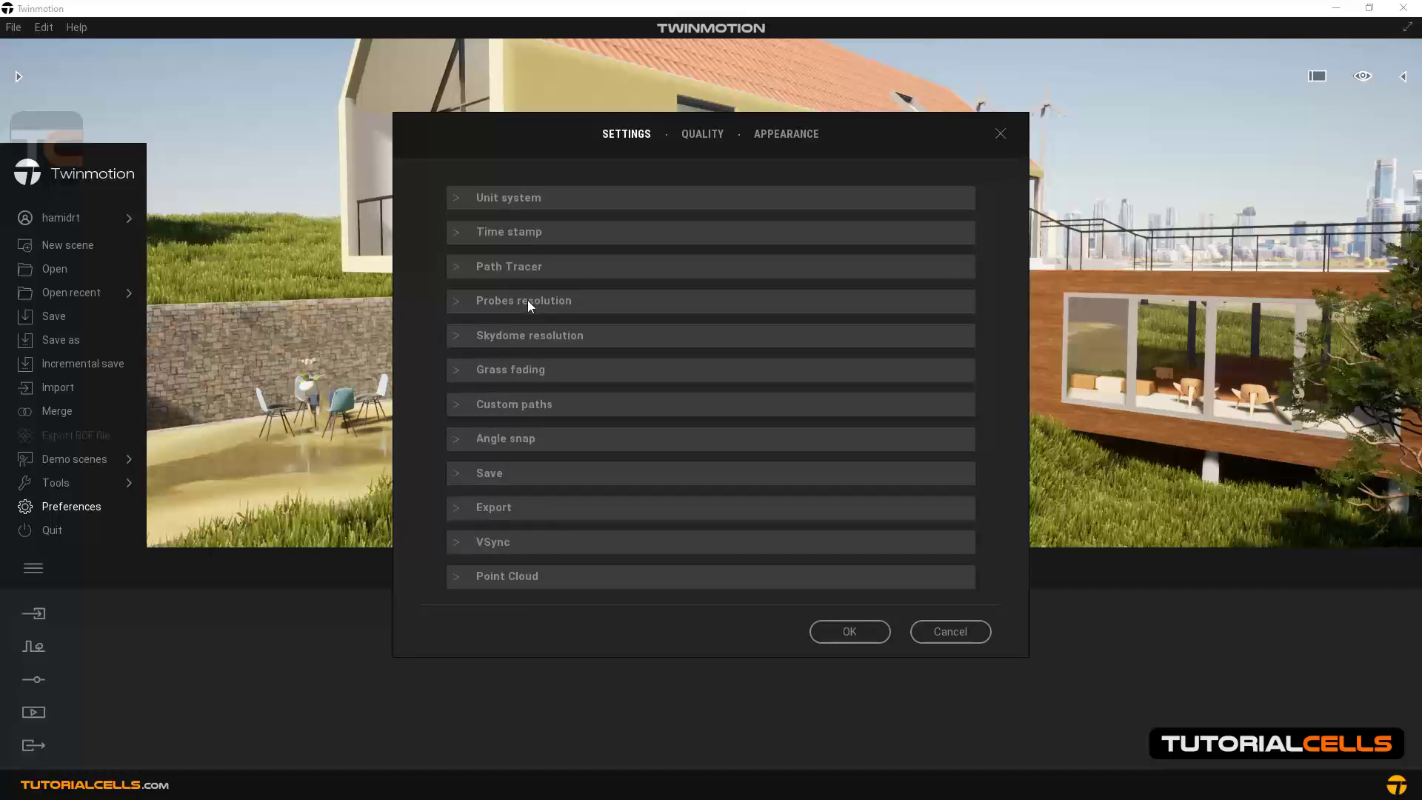
pyautogui.moveTo(551, 309)
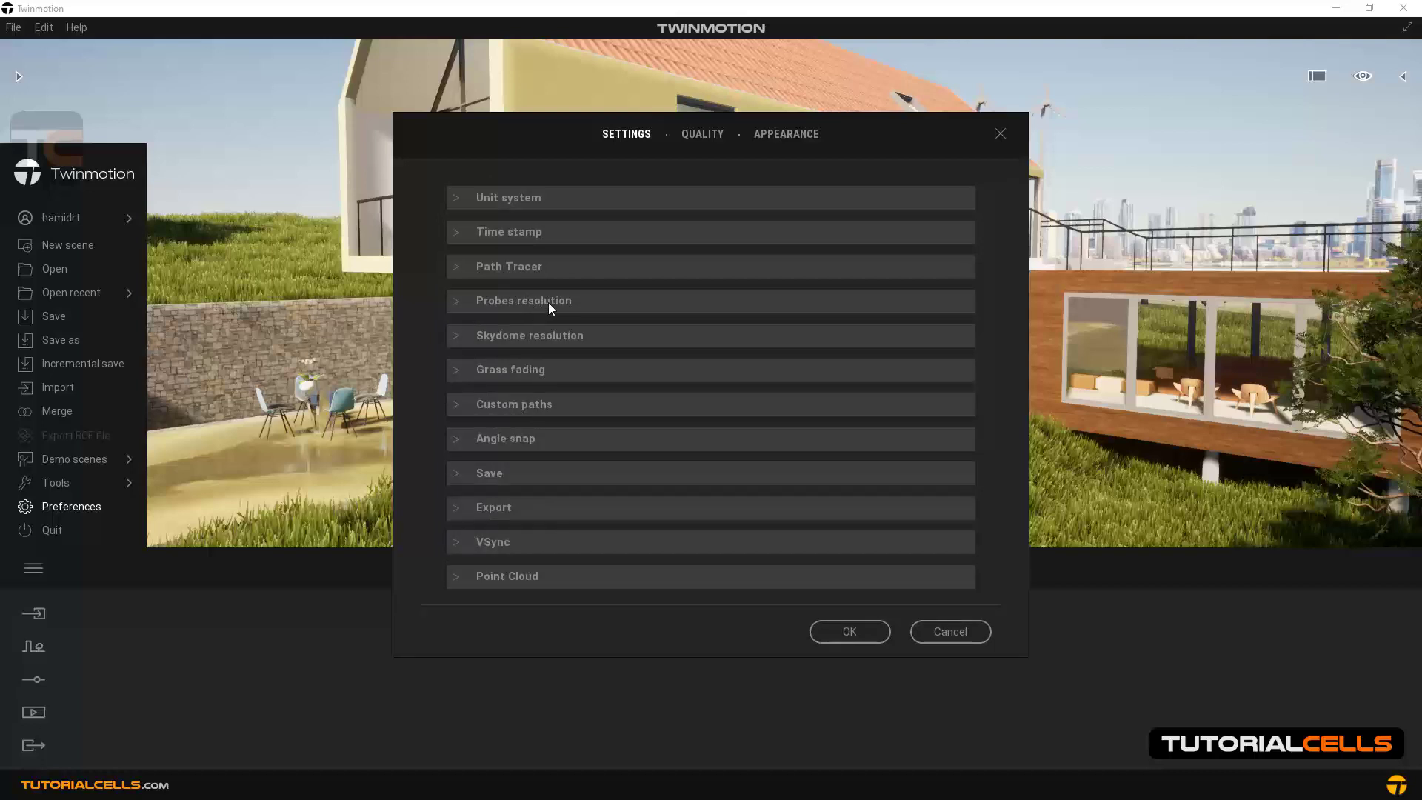
pyautogui.click(523, 301)
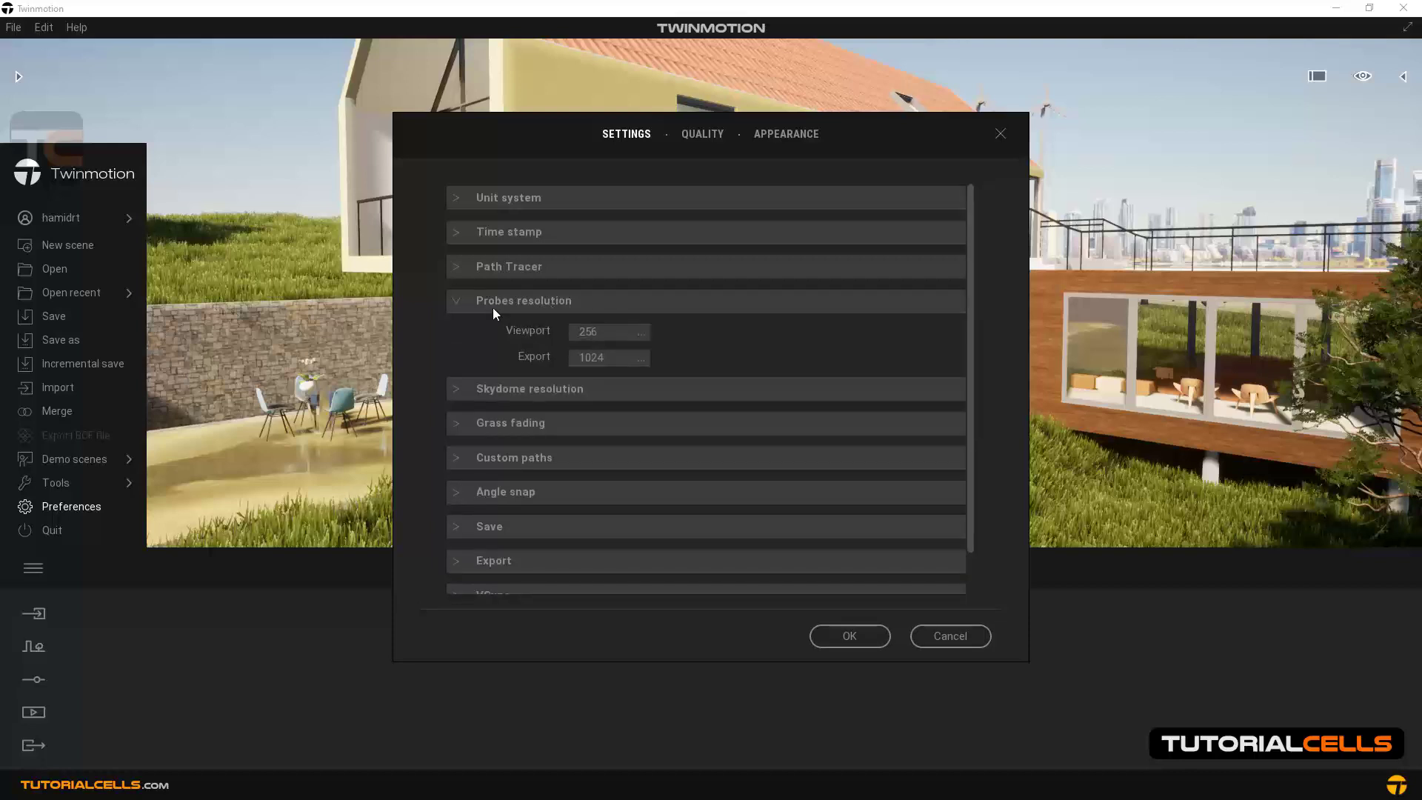
pyautogui.moveTo(463, 331)
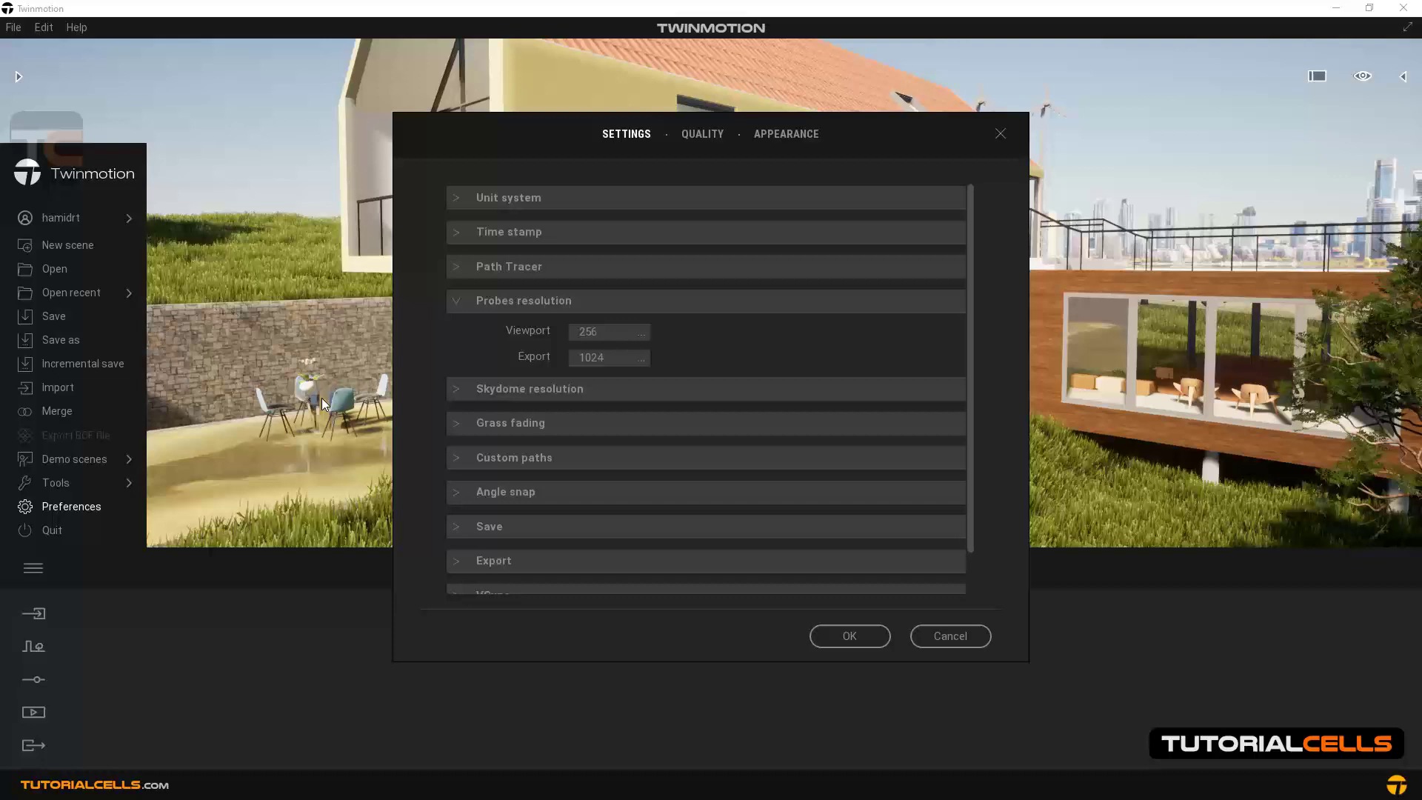
pyautogui.moveTo(528, 342)
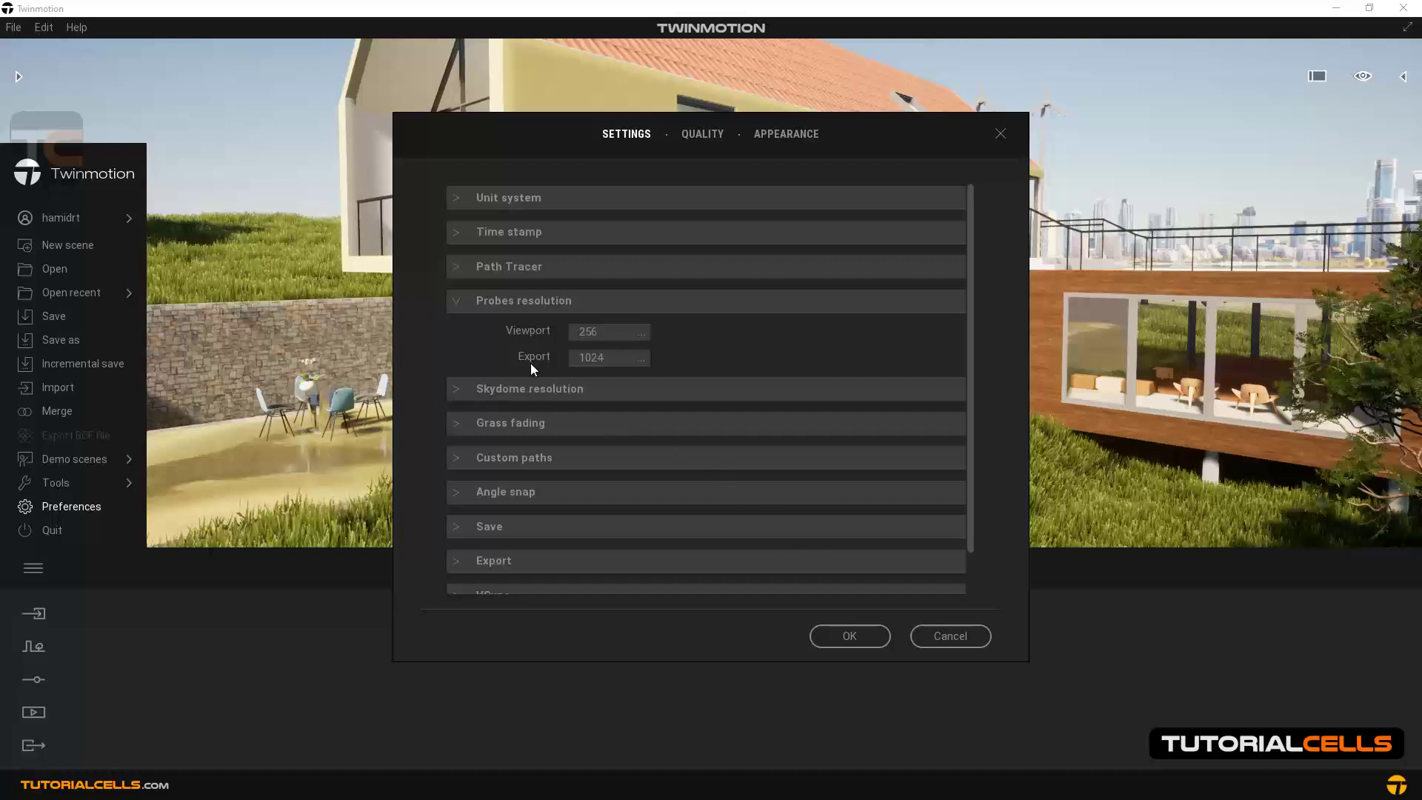
pyautogui.moveTo(635, 369)
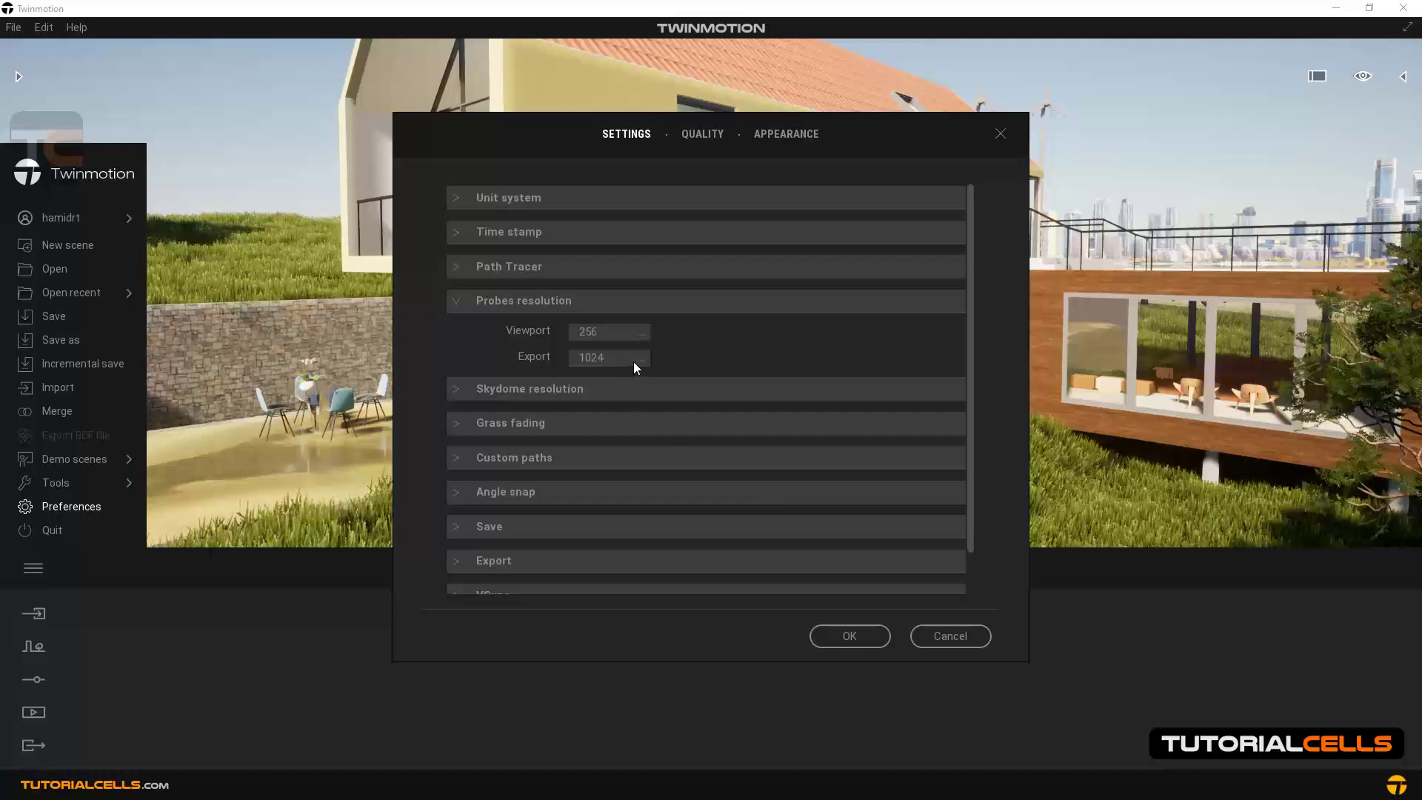
pyautogui.moveTo(635, 453)
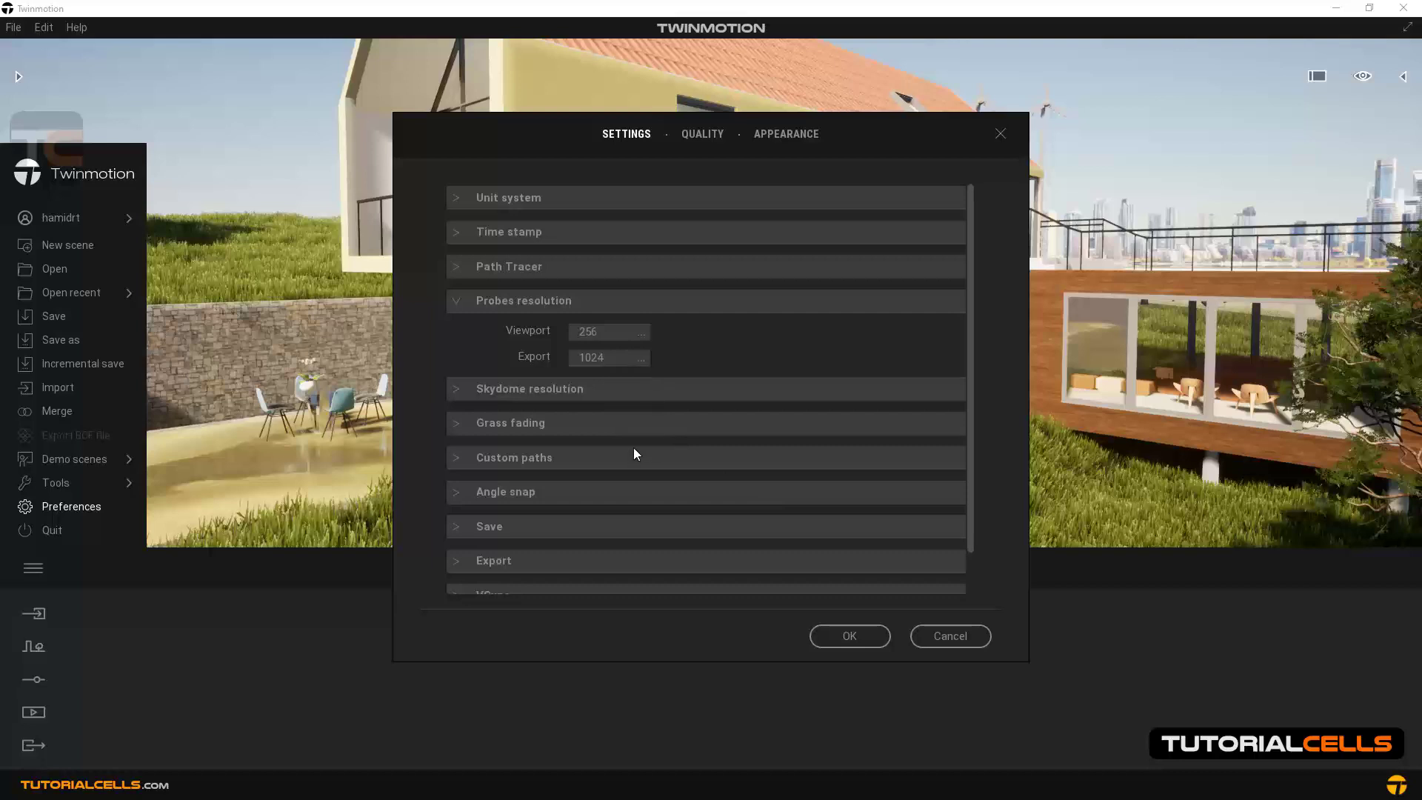
pyautogui.moveTo(782, 490)
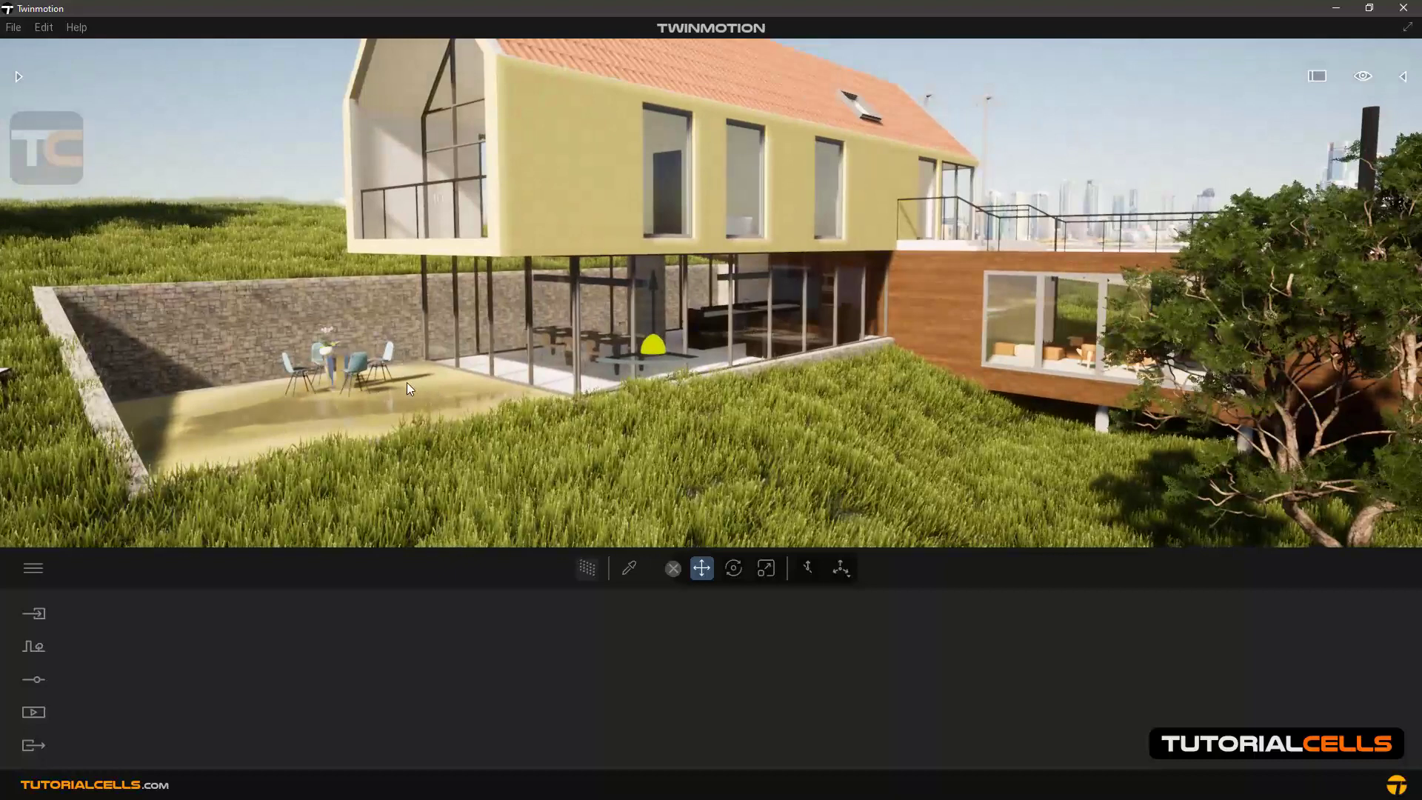
# - Reopen Preferences and expand Skydome resolution: Medium viewport, High export
pyautogui.click(33, 568)
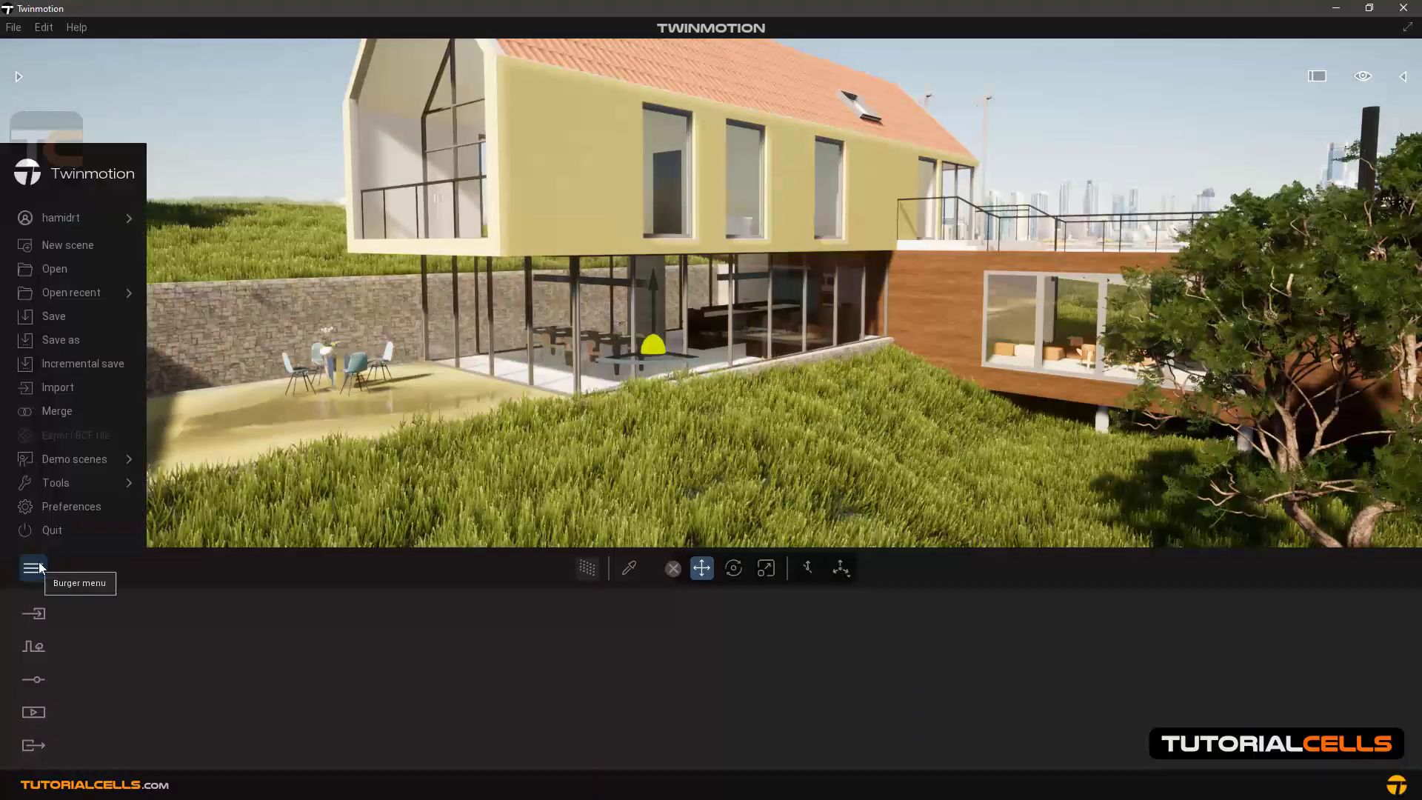
pyautogui.click(71, 507)
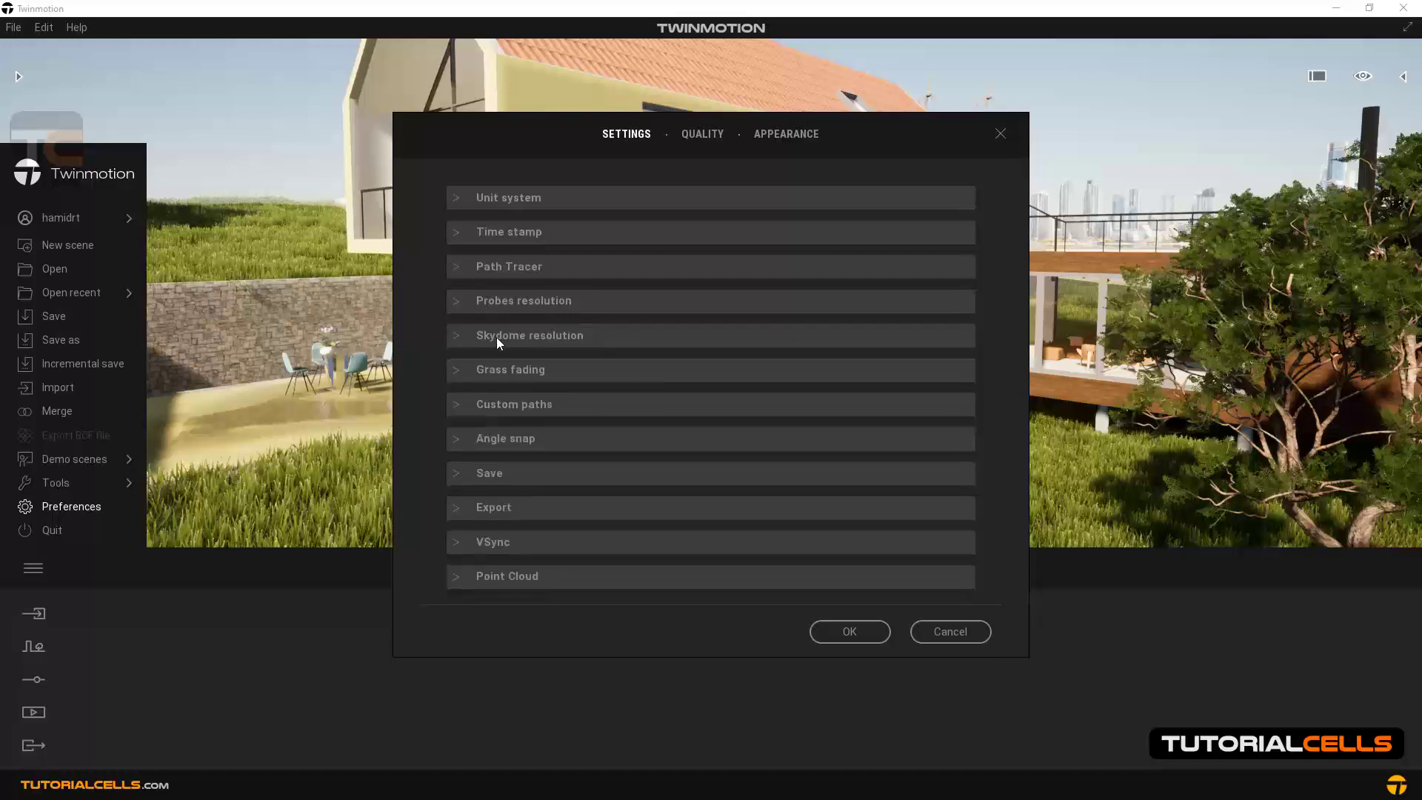
pyautogui.click(530, 335)
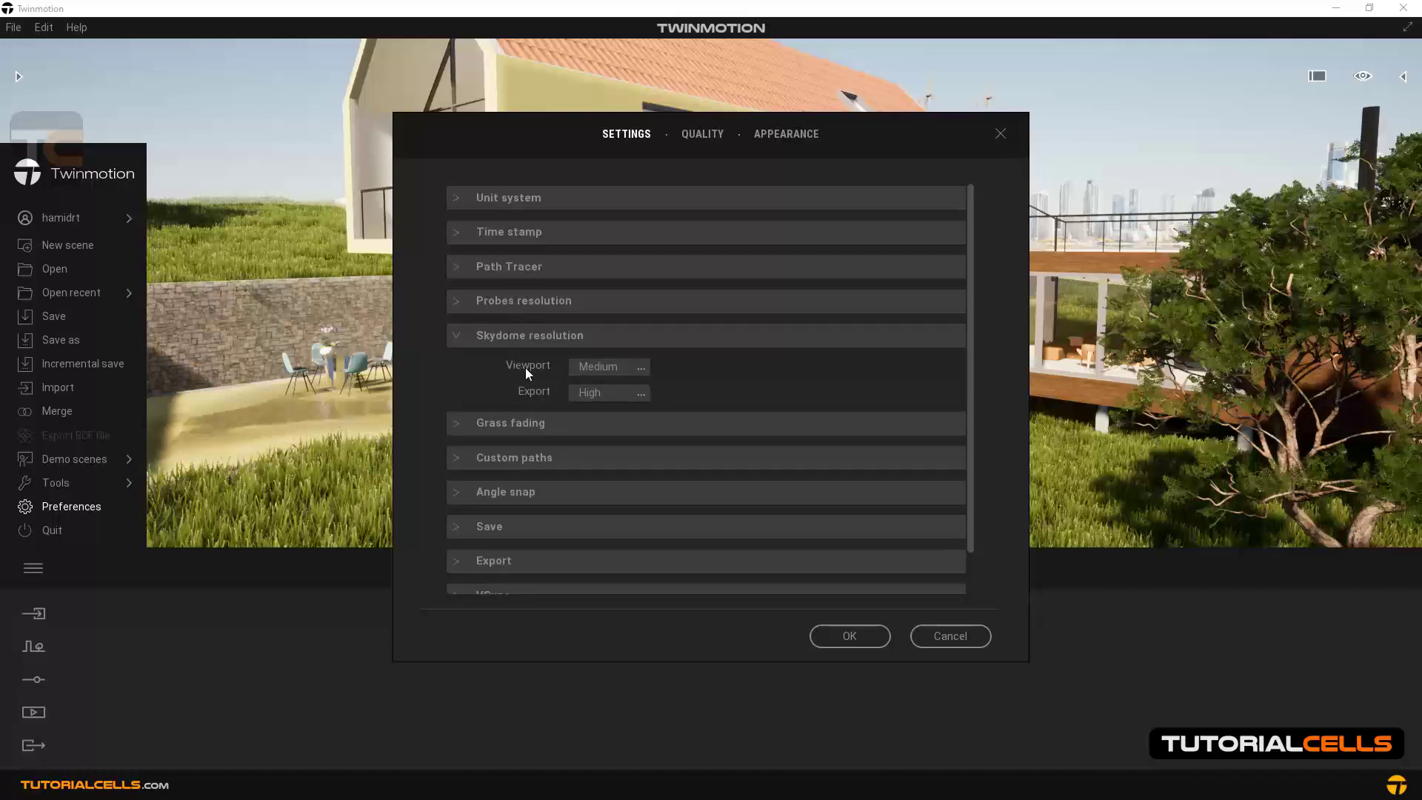
pyautogui.moveTo(556, 401)
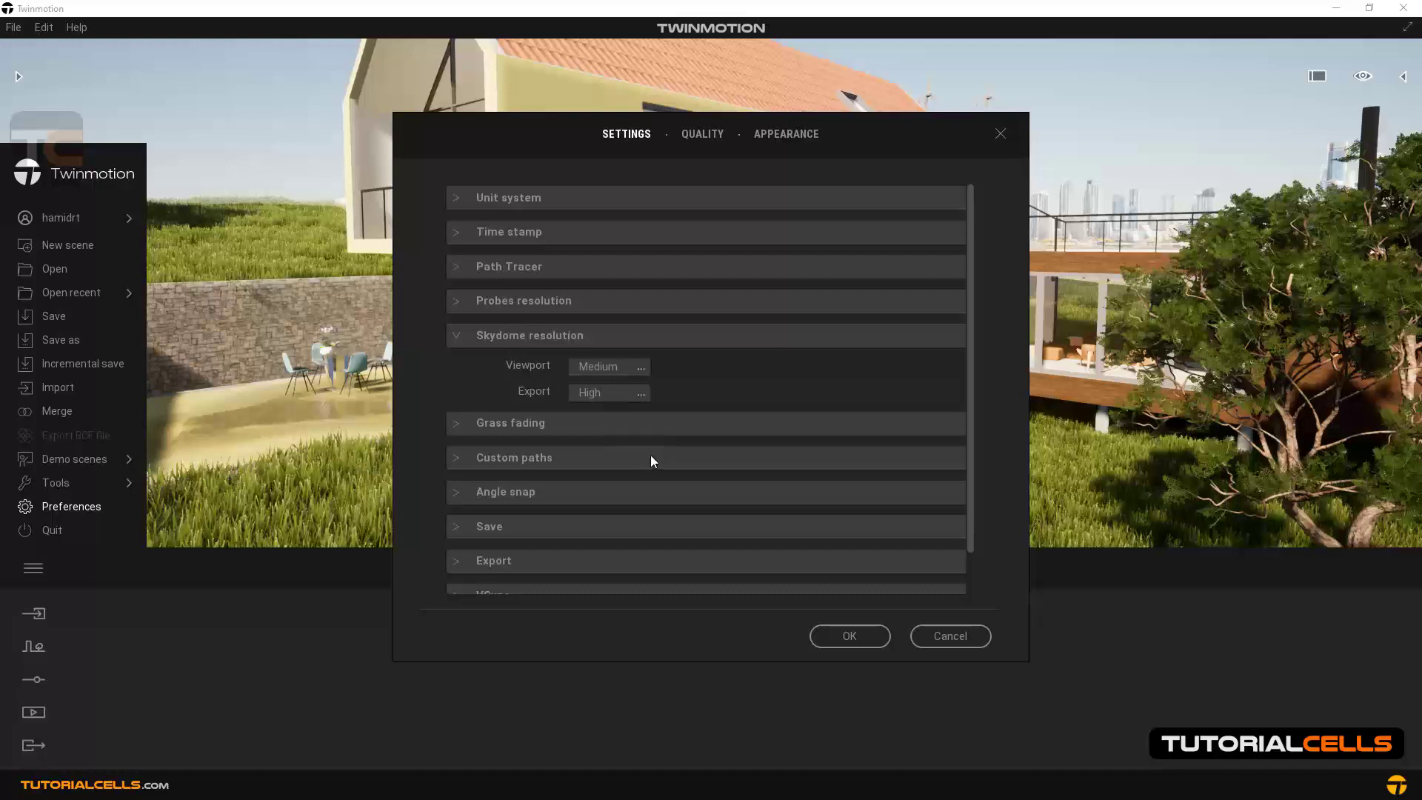
pyautogui.moveTo(645, 384)
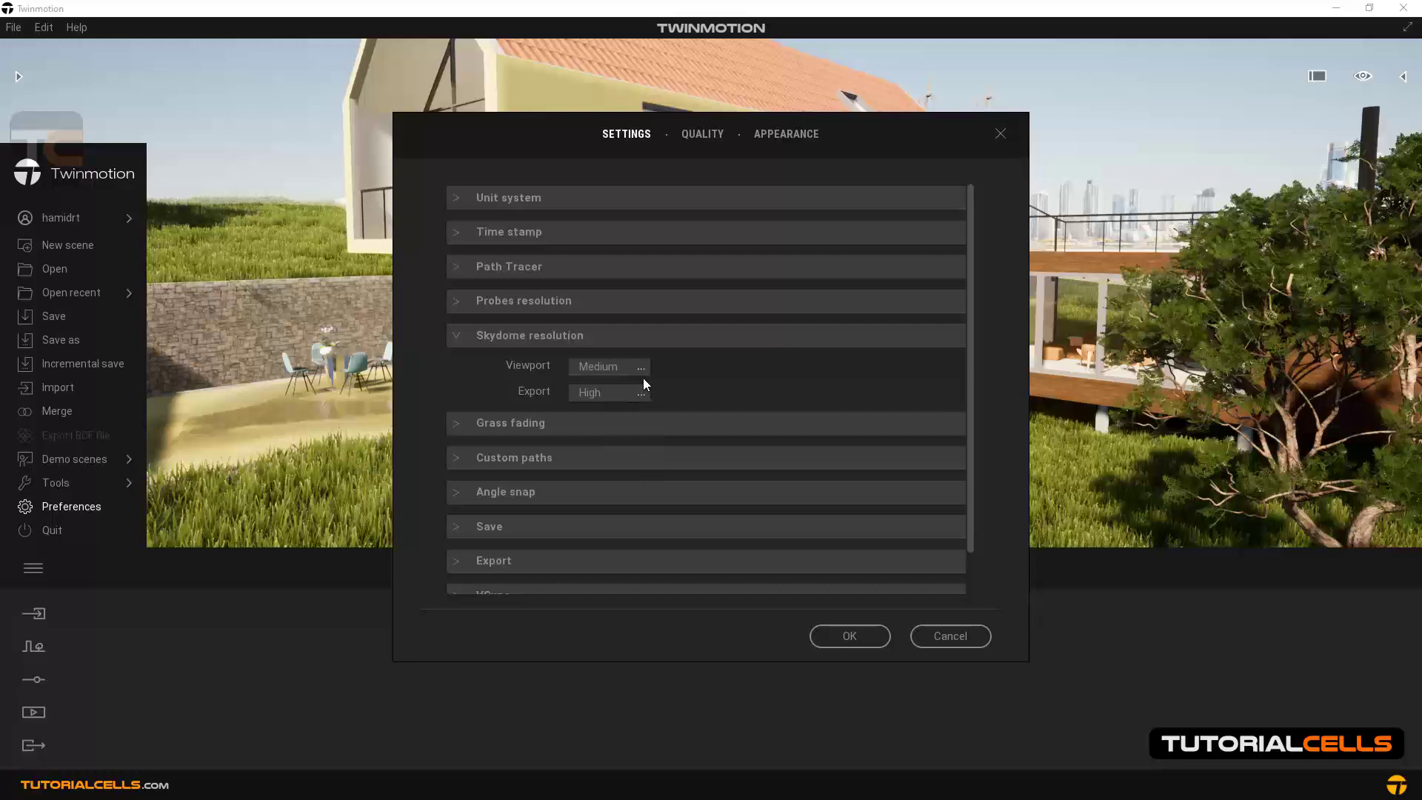
pyautogui.moveTo(636, 372)
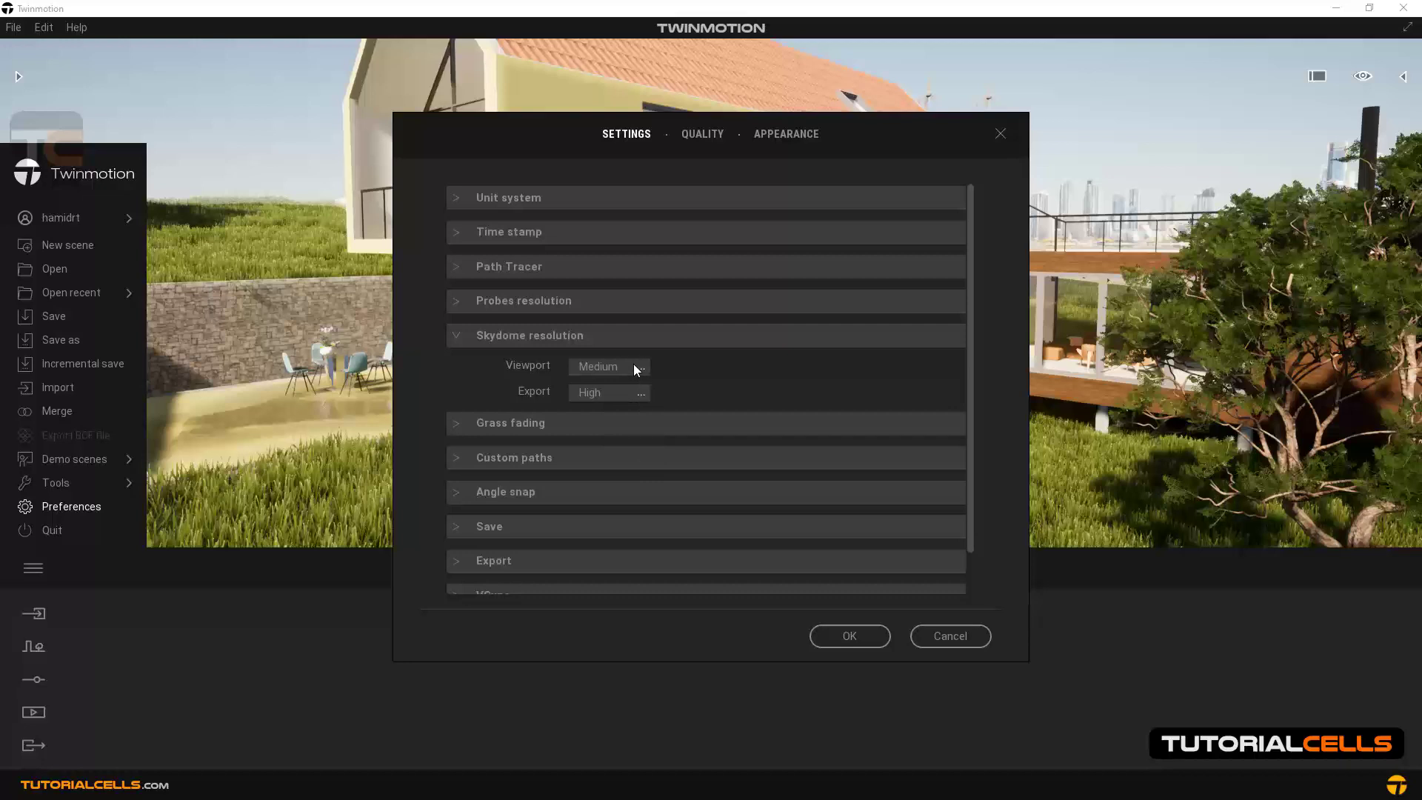
pyautogui.moveTo(640, 377)
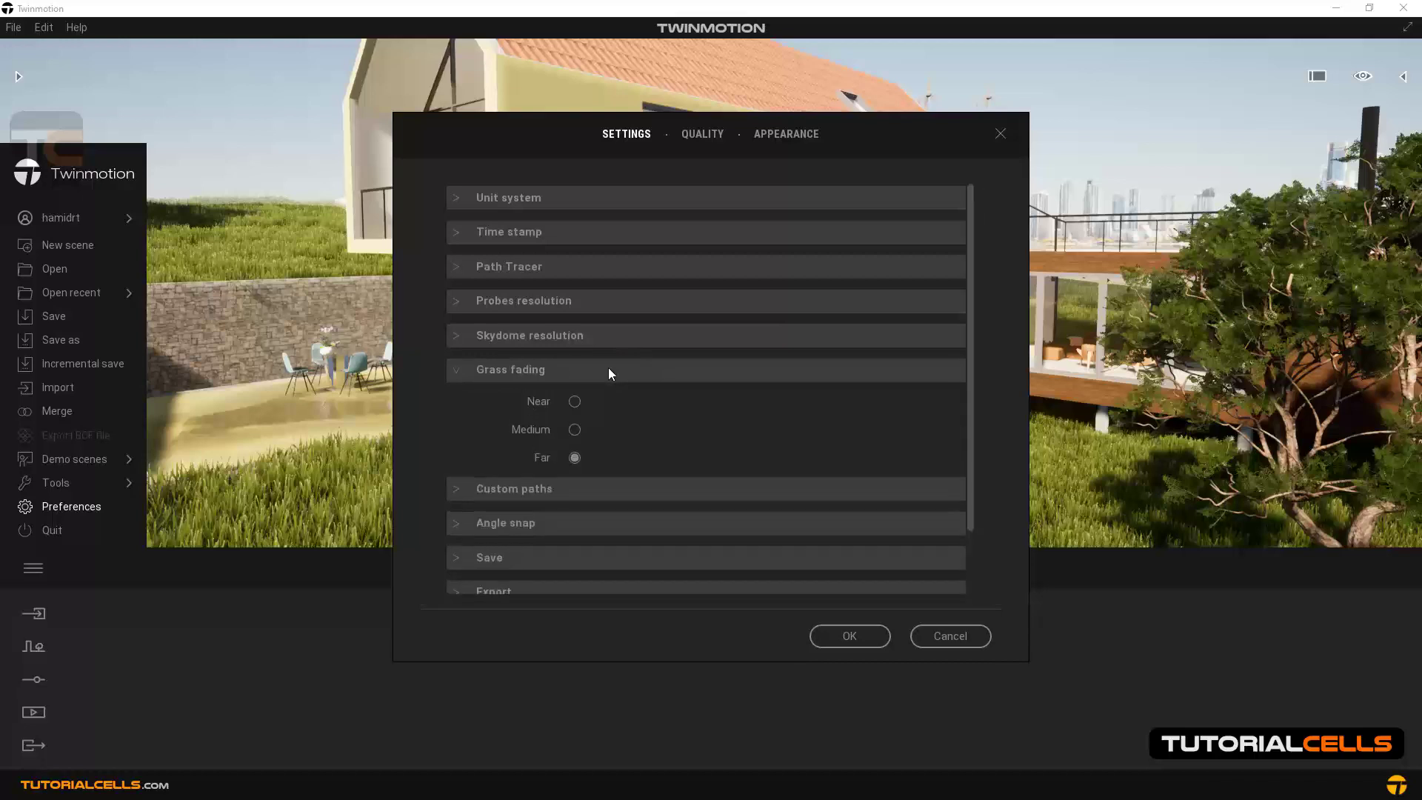
# - Check grass fading in the scene, then head back toward Preferences
pyautogui.click(575, 401)
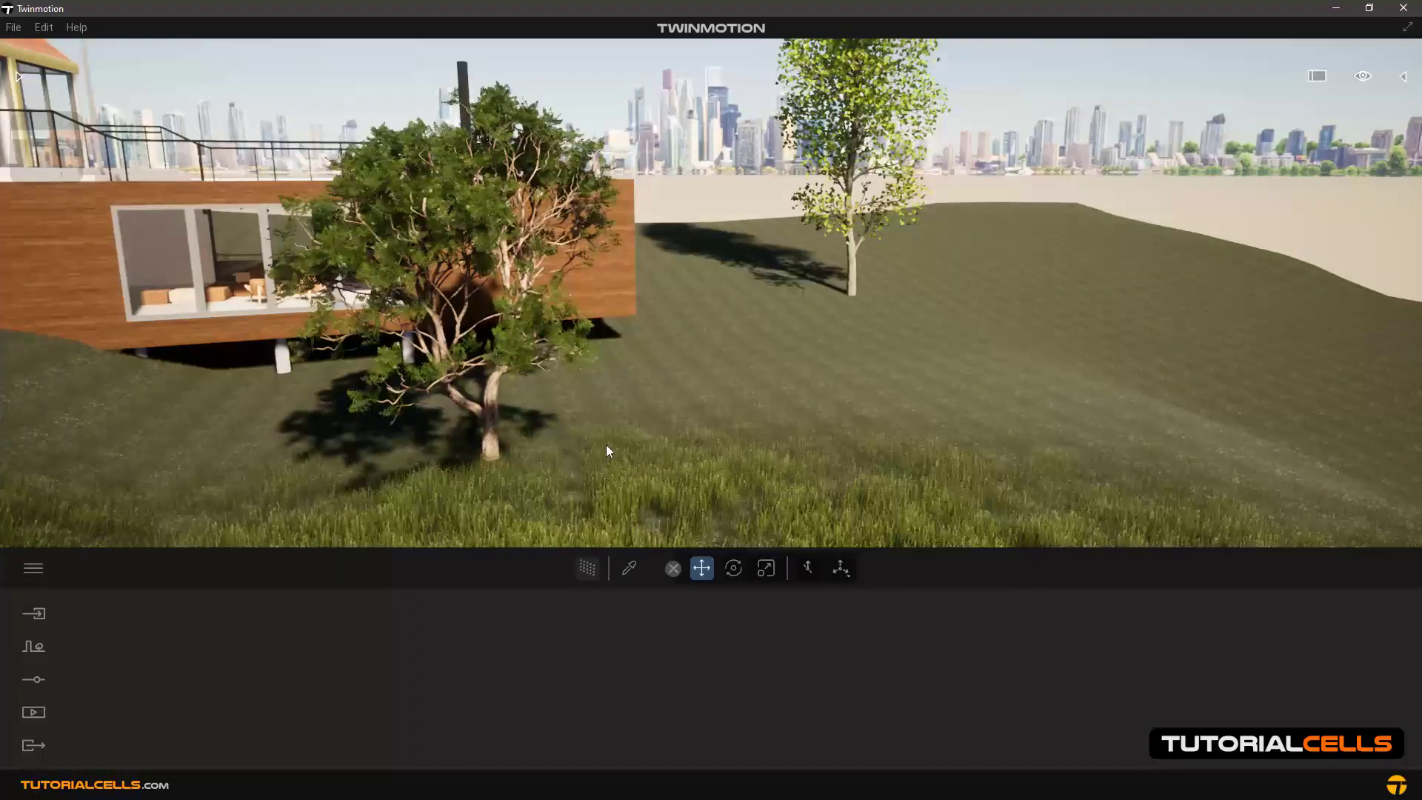
pyautogui.moveTo(769, 290)
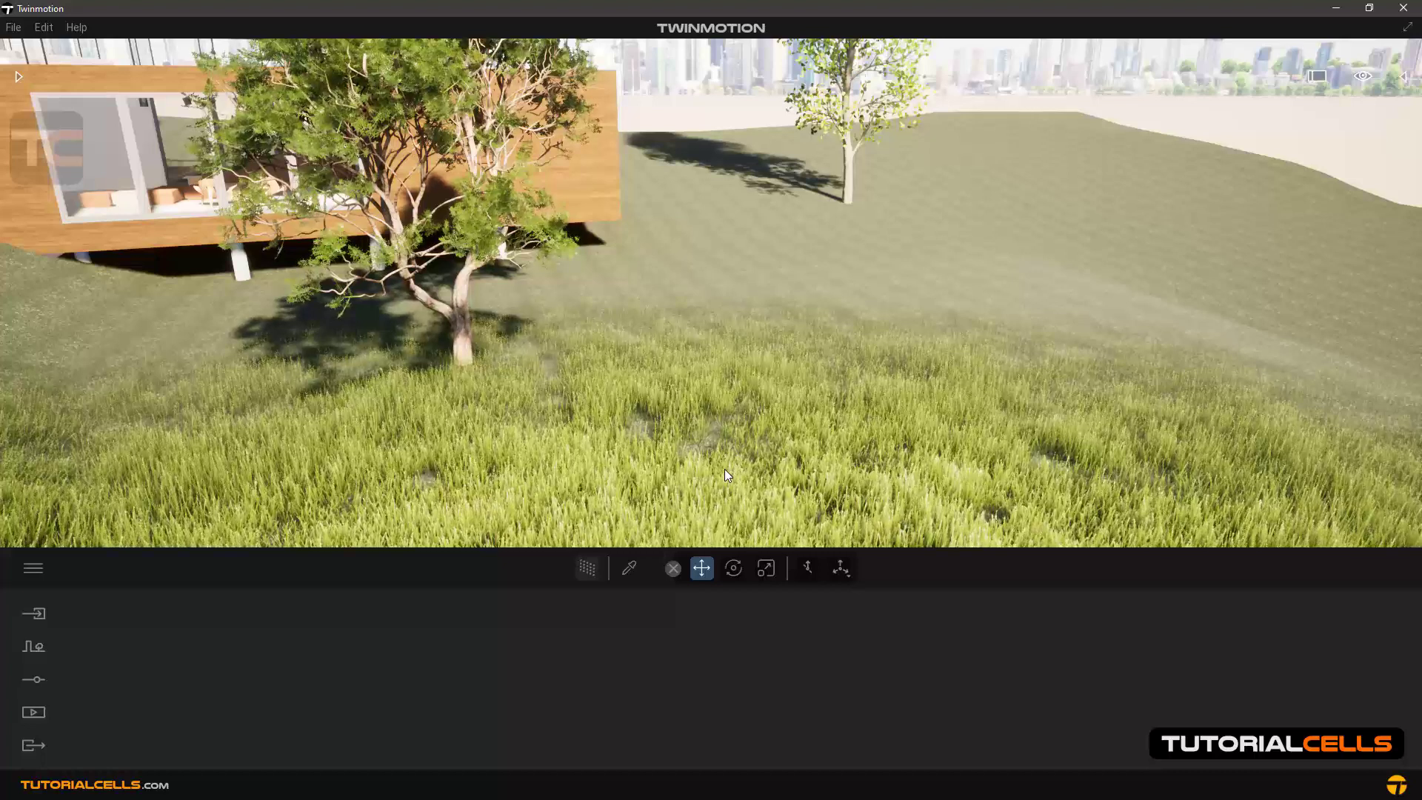
pyautogui.click(33, 567)
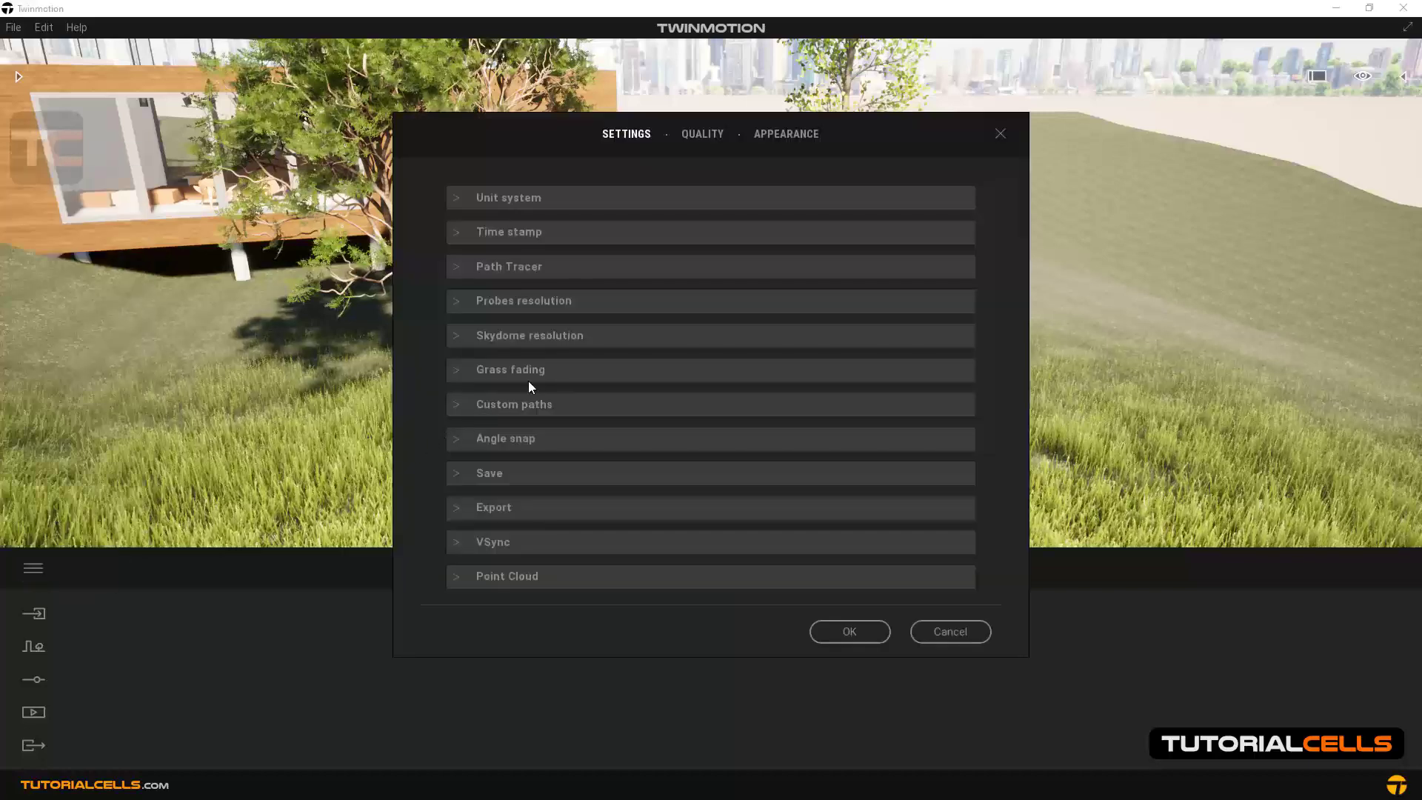
pyautogui.click(510, 368)
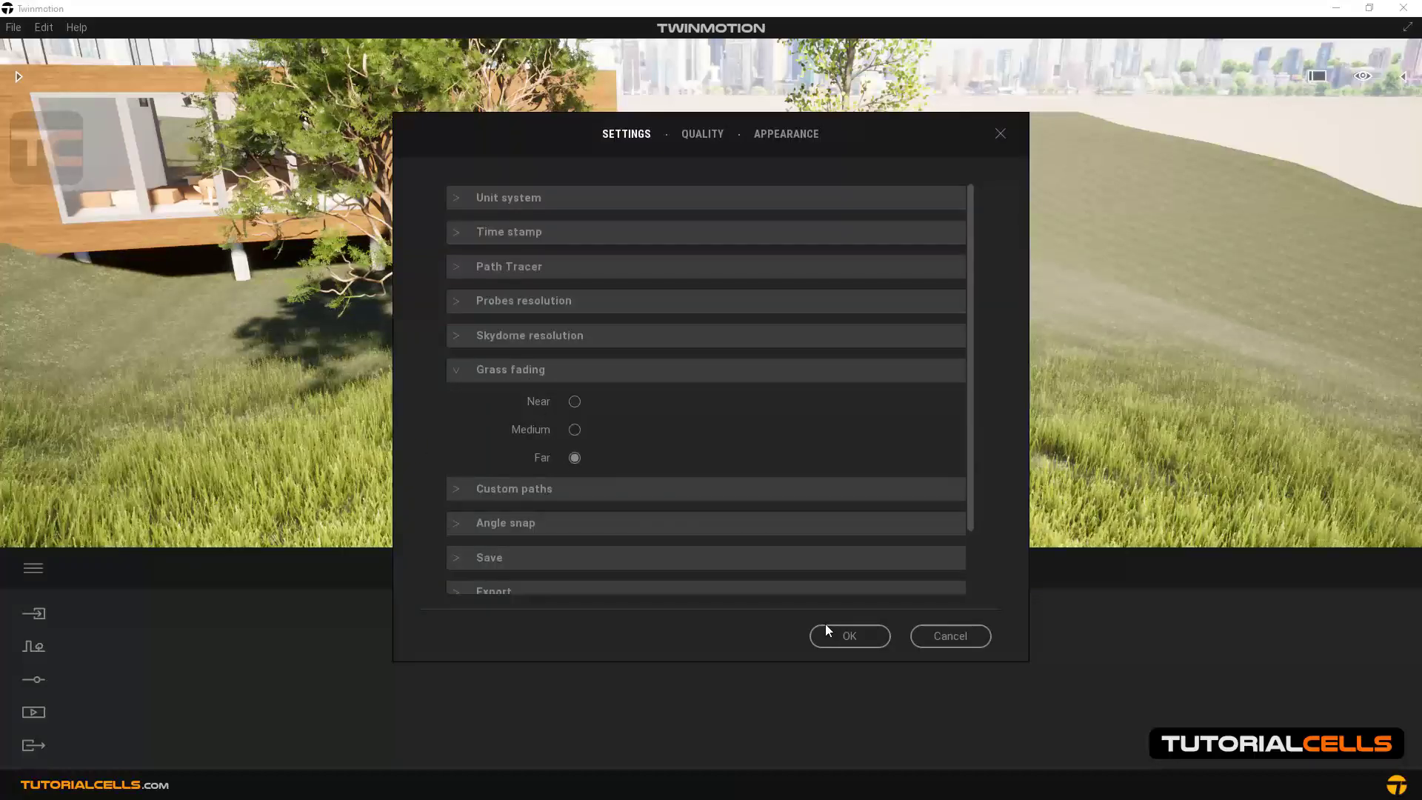
pyautogui.click(847, 635)
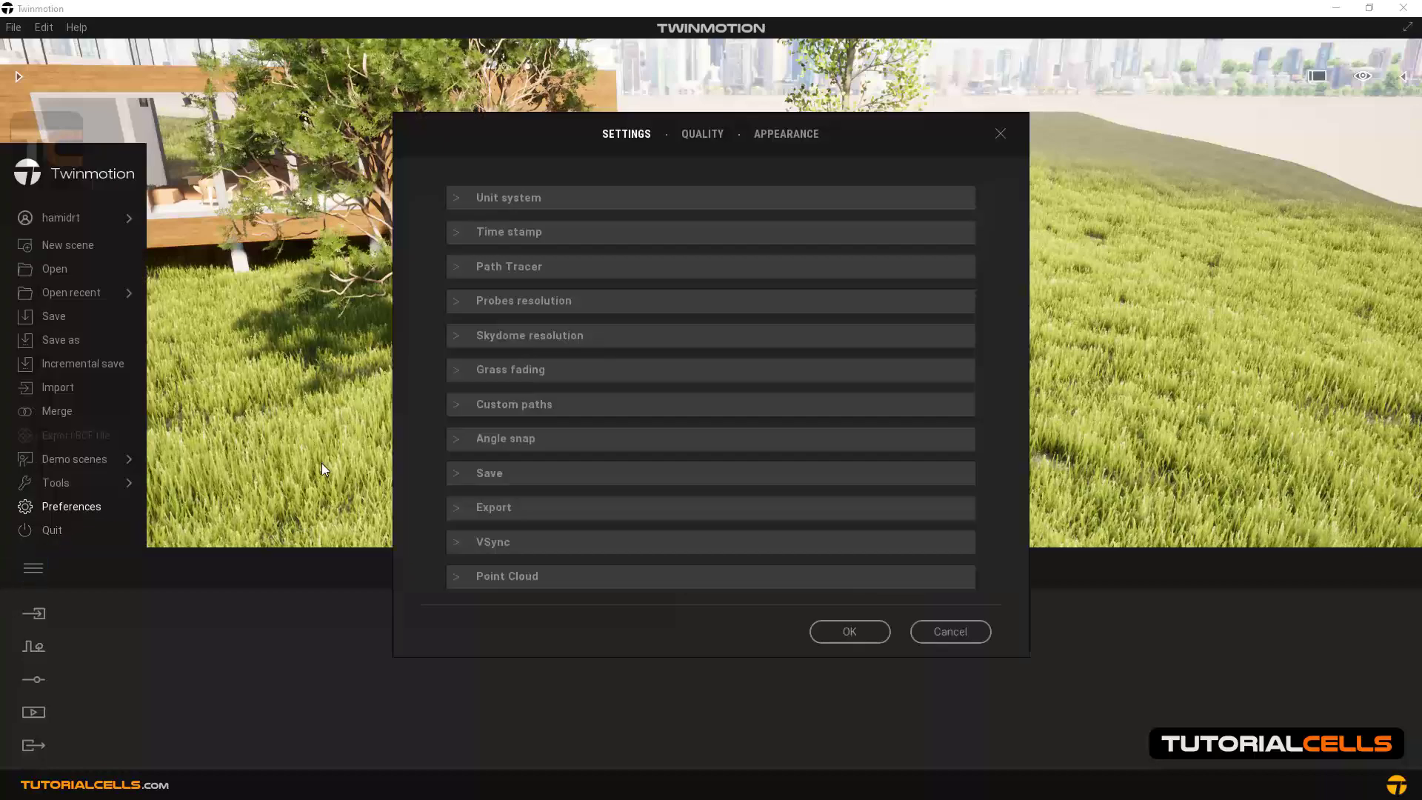
# - Review the Custom paths library folders, then expand Angle snap showing 5°
pyautogui.click(514, 403)
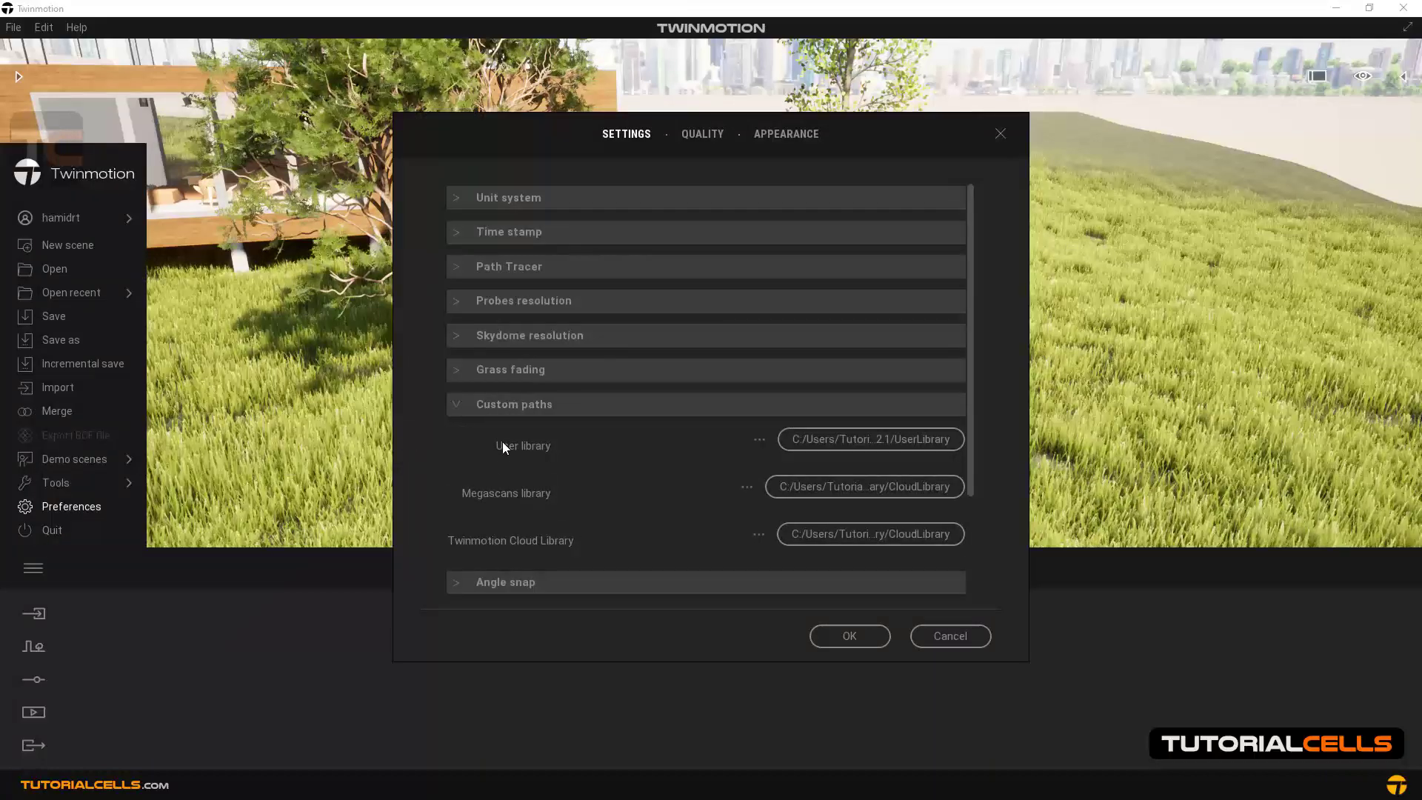
pyautogui.moveTo(514, 459)
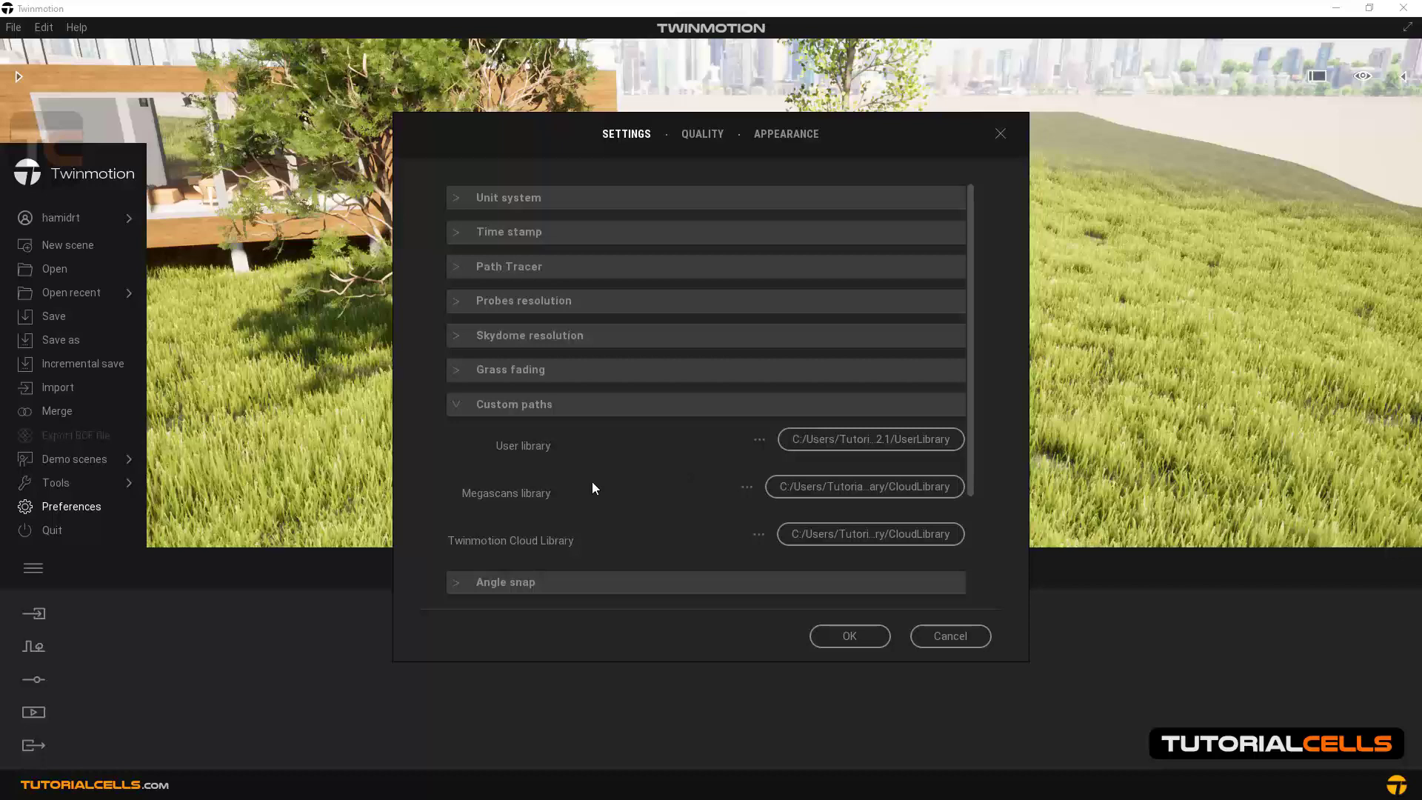
pyautogui.moveTo(590, 499)
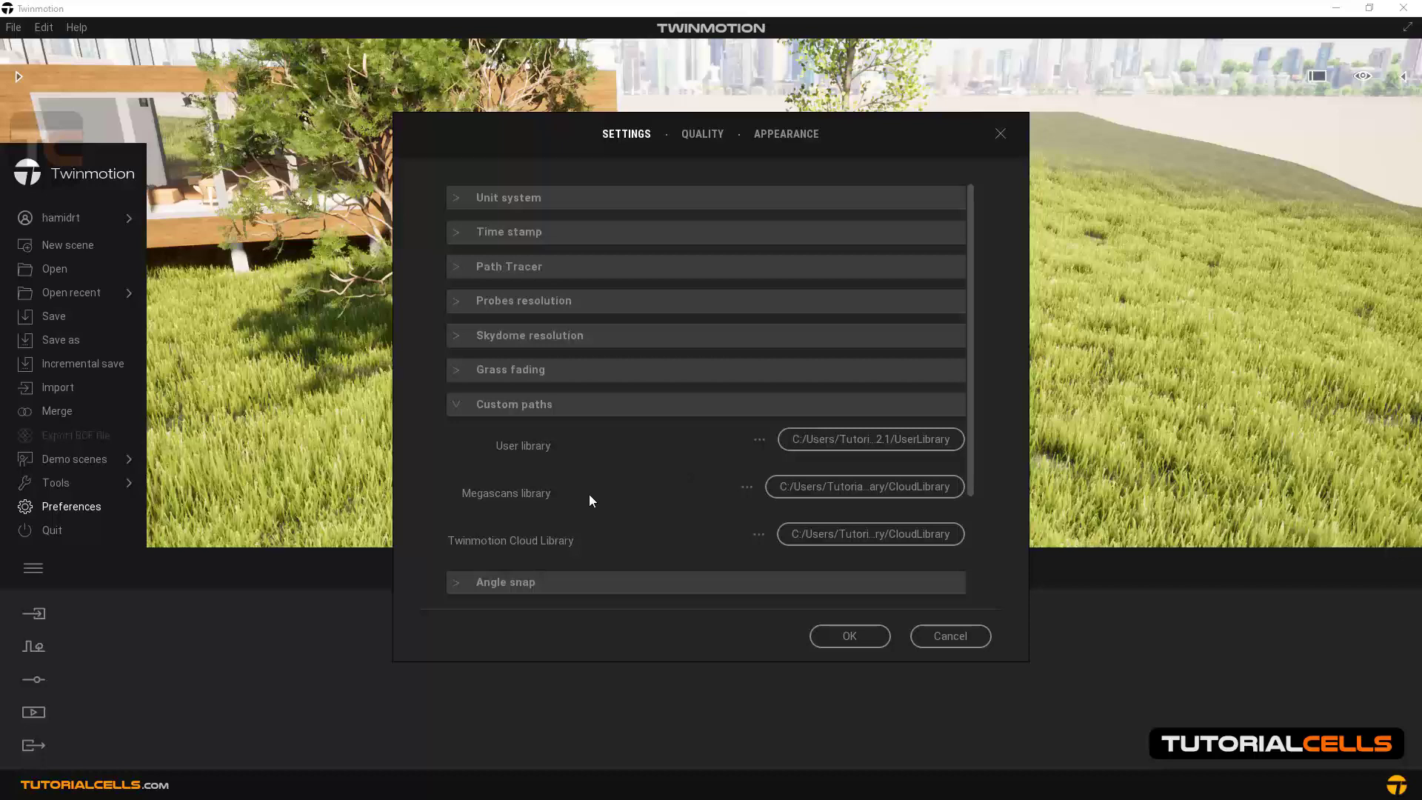
pyautogui.moveTo(564, 508)
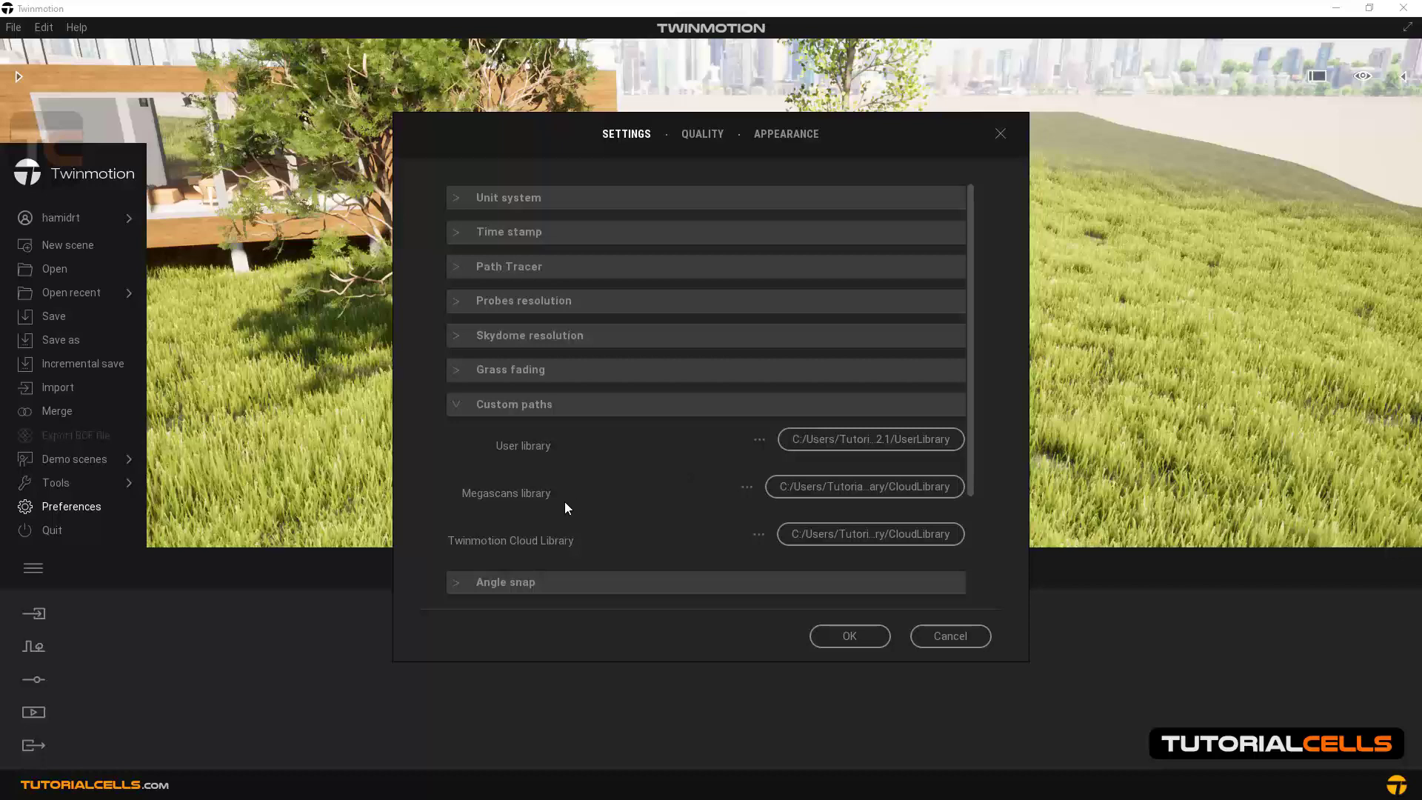
pyautogui.moveTo(494, 507)
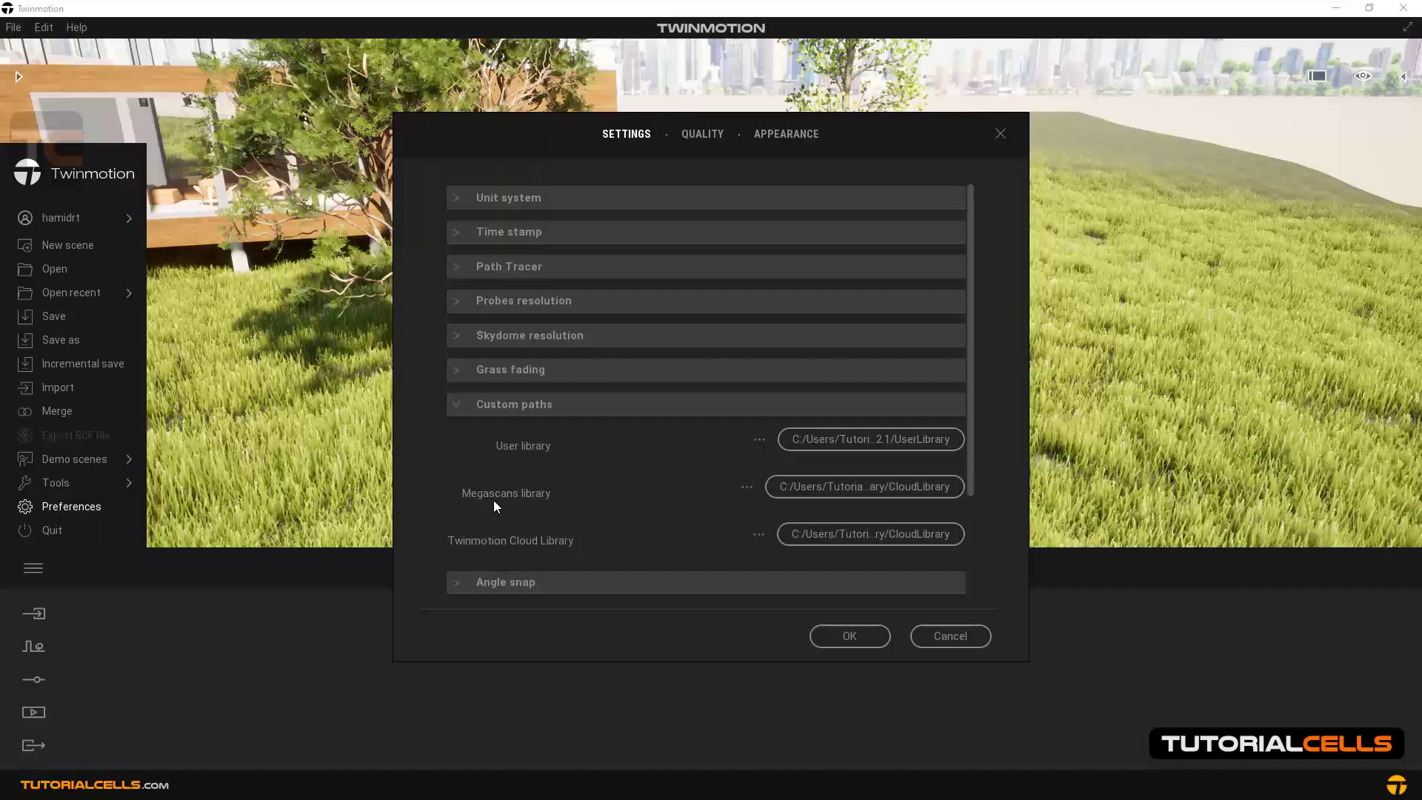
pyautogui.click(747, 487)
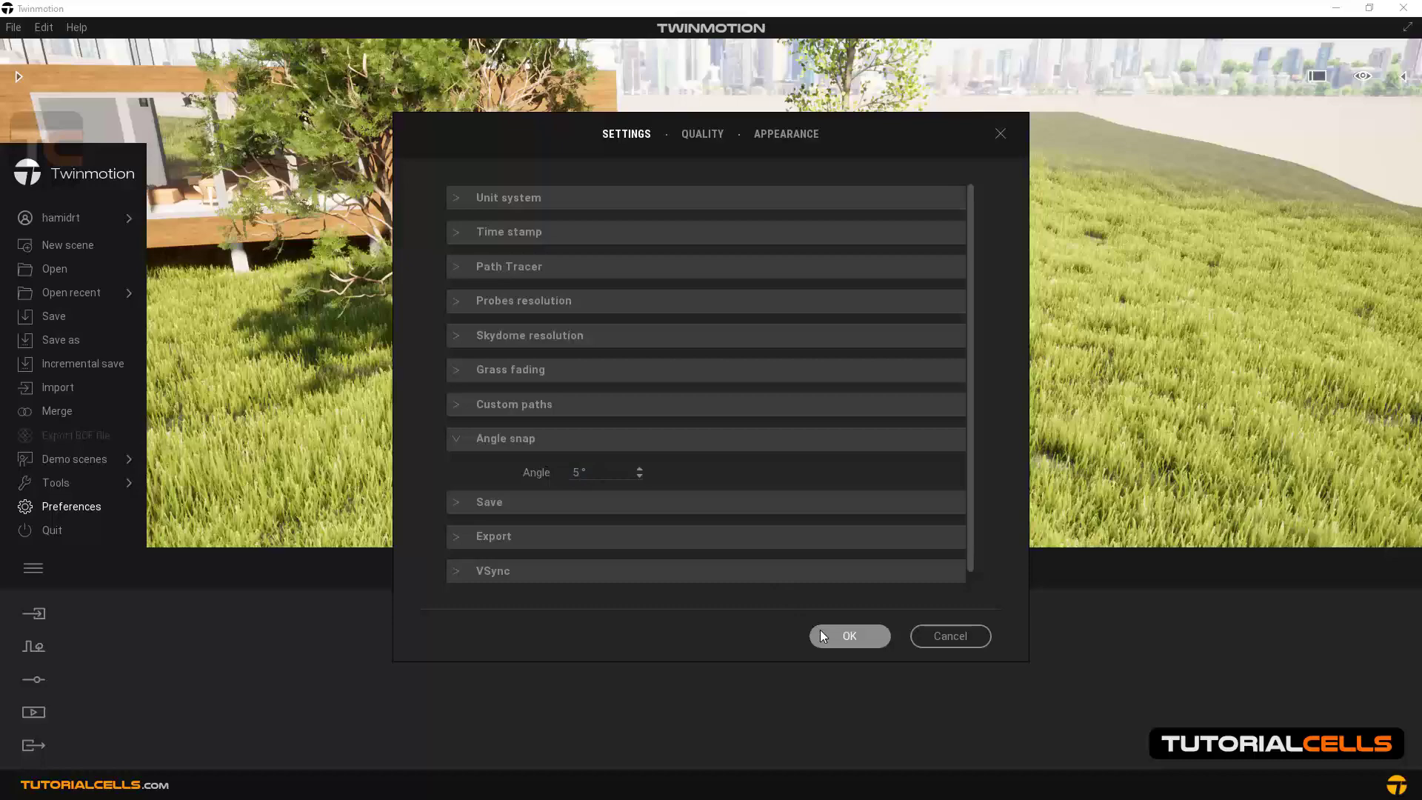
# - Rotate the tree with 5° snapping, then lower the Angle snap preference to 0
pyautogui.click(849, 635)
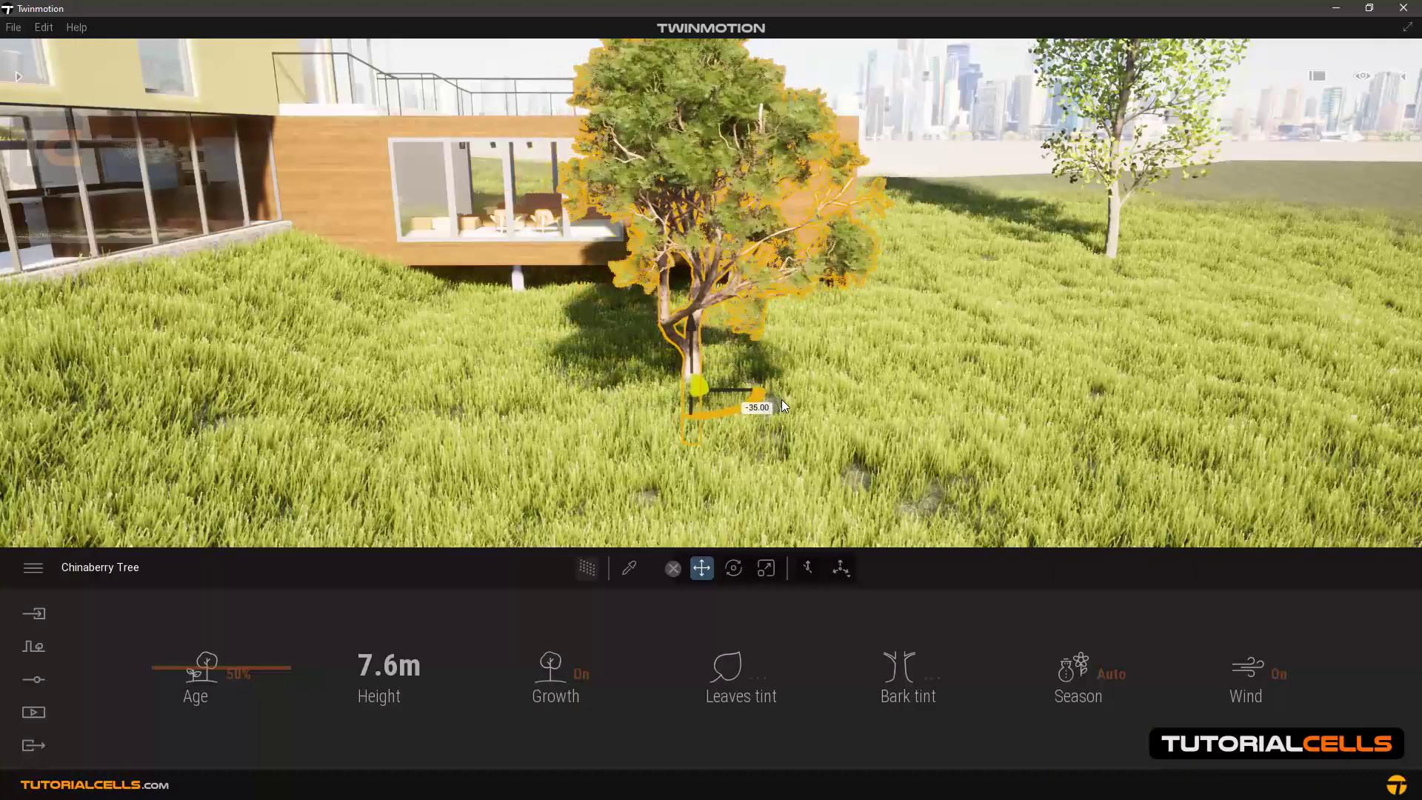
pyautogui.click(33, 567)
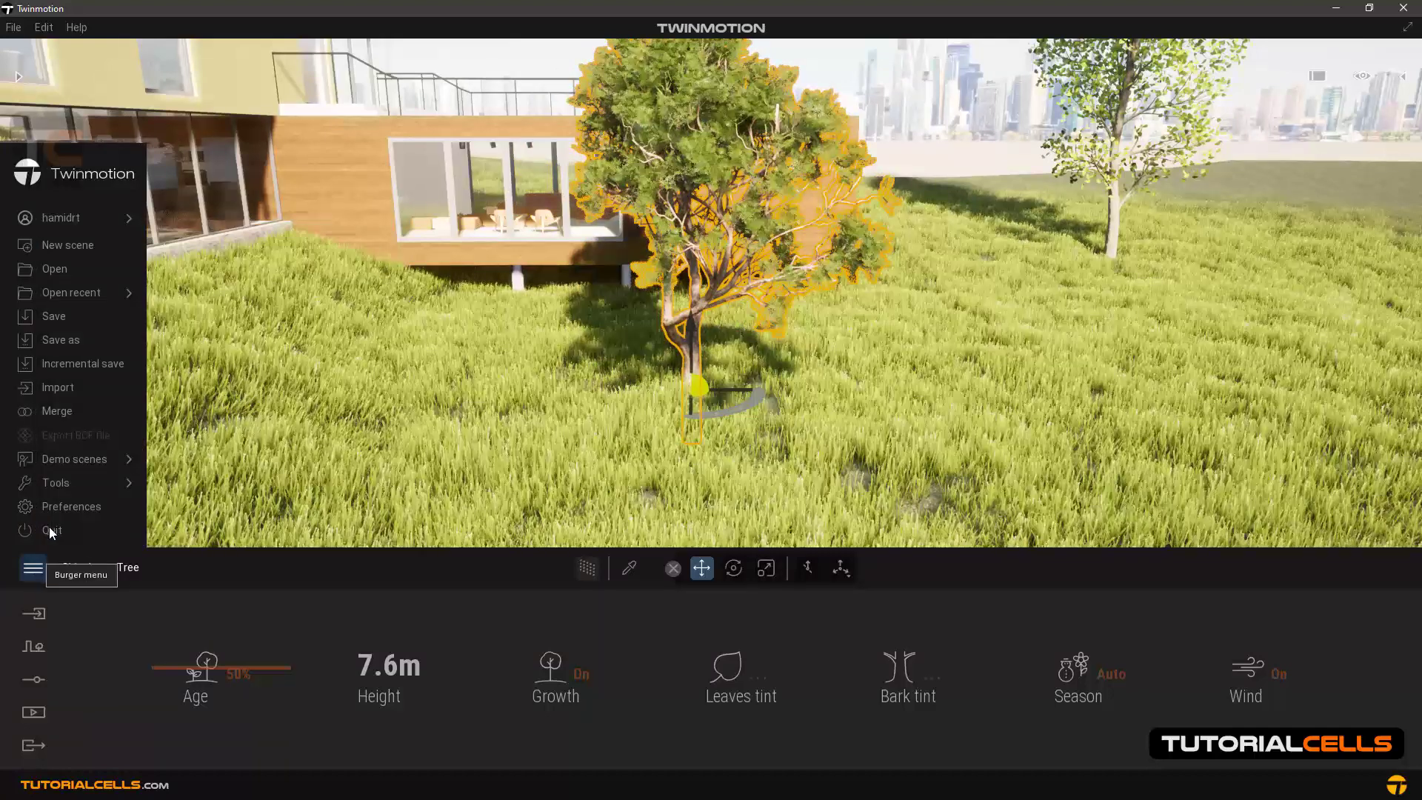
pyautogui.click(71, 507)
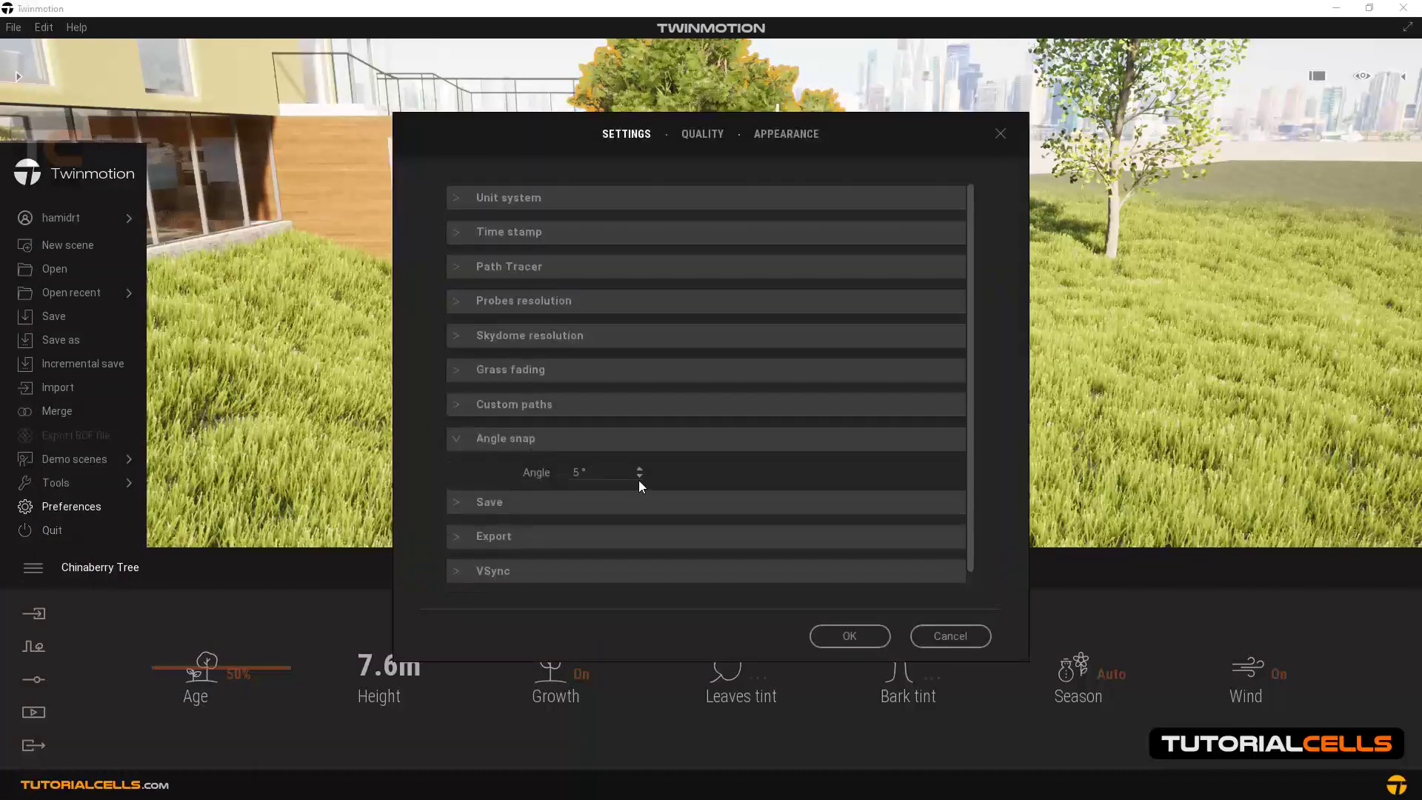
pyautogui.click(640, 475)
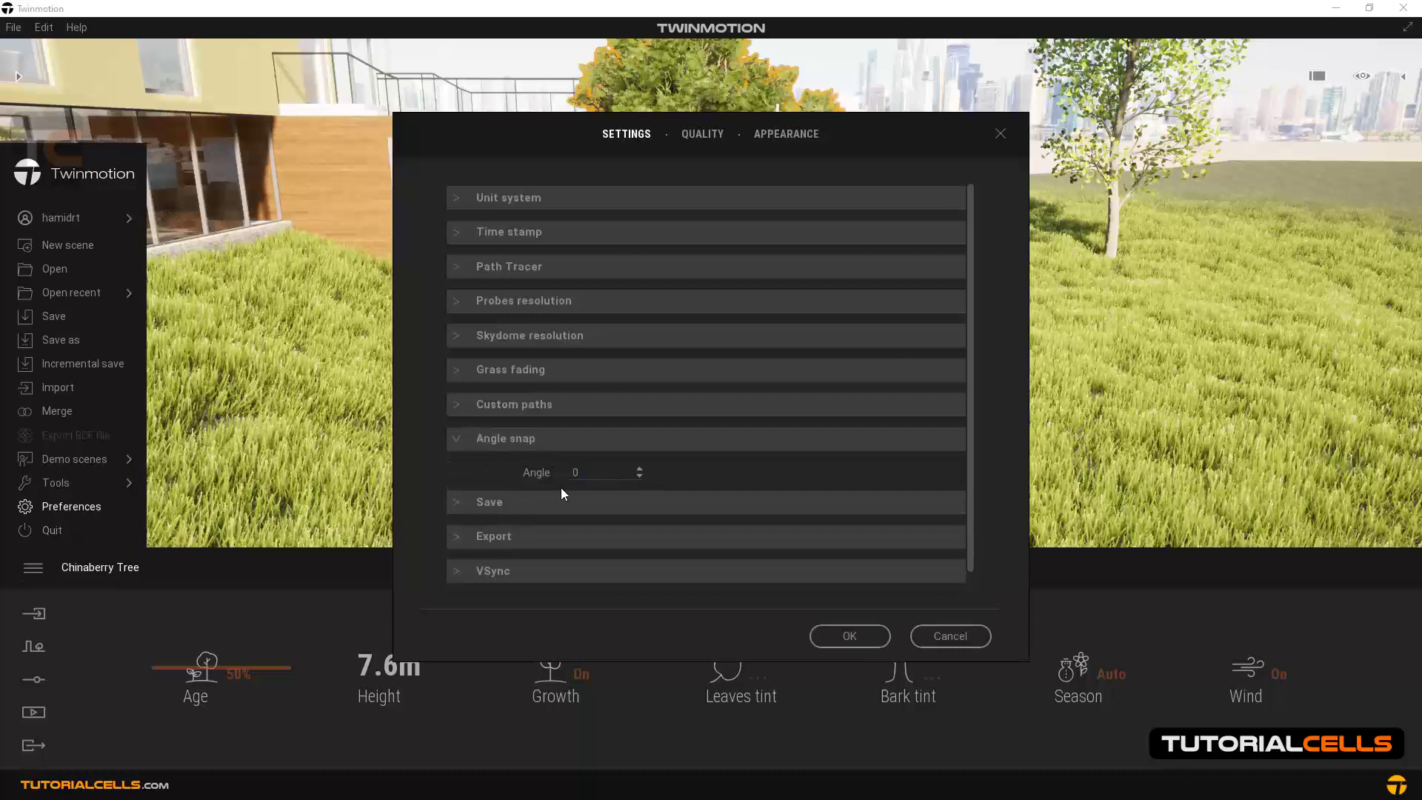
# - Enable Auto save in the Save section: 15 min interval, 3 backups, AutoBackups path
pyautogui.click(457, 439)
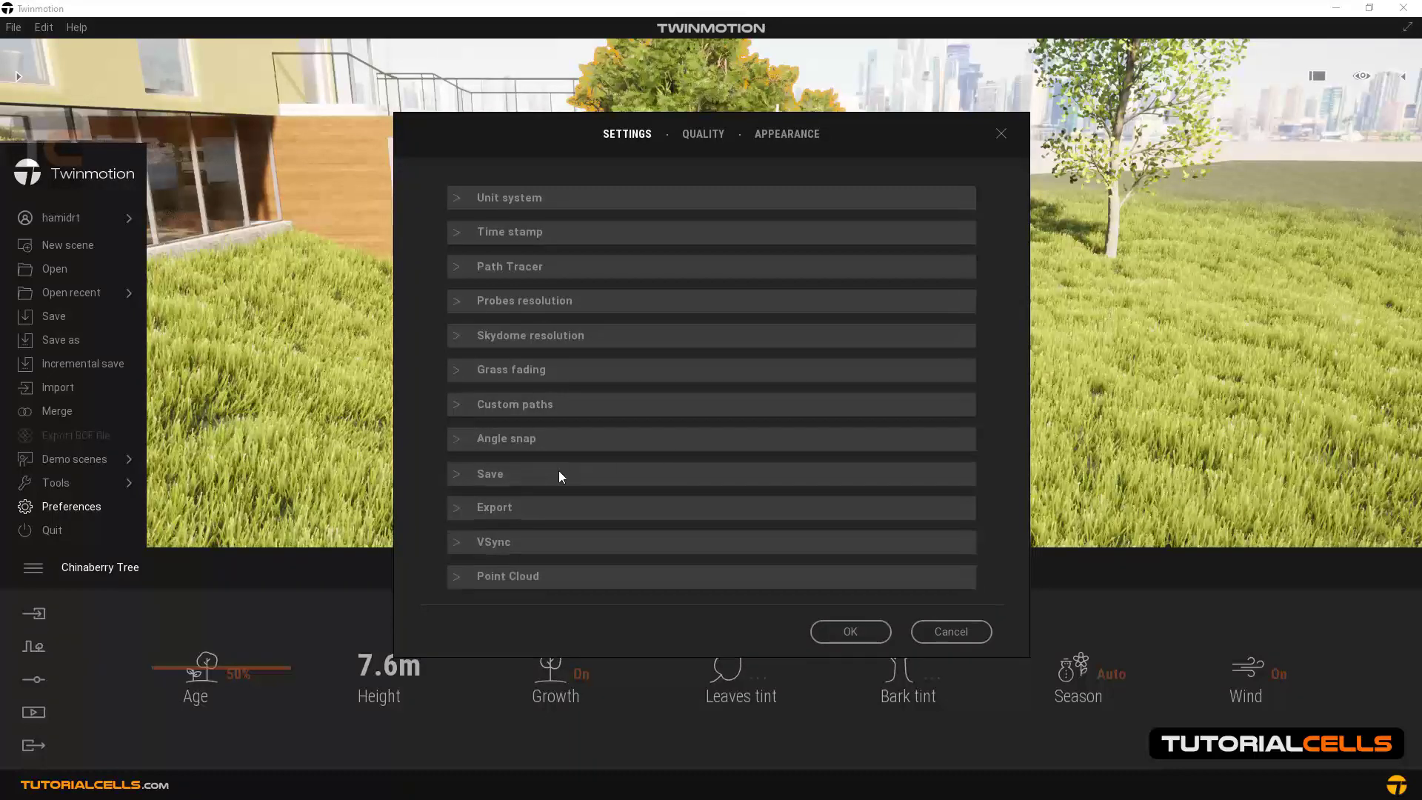
pyautogui.click(491, 474)
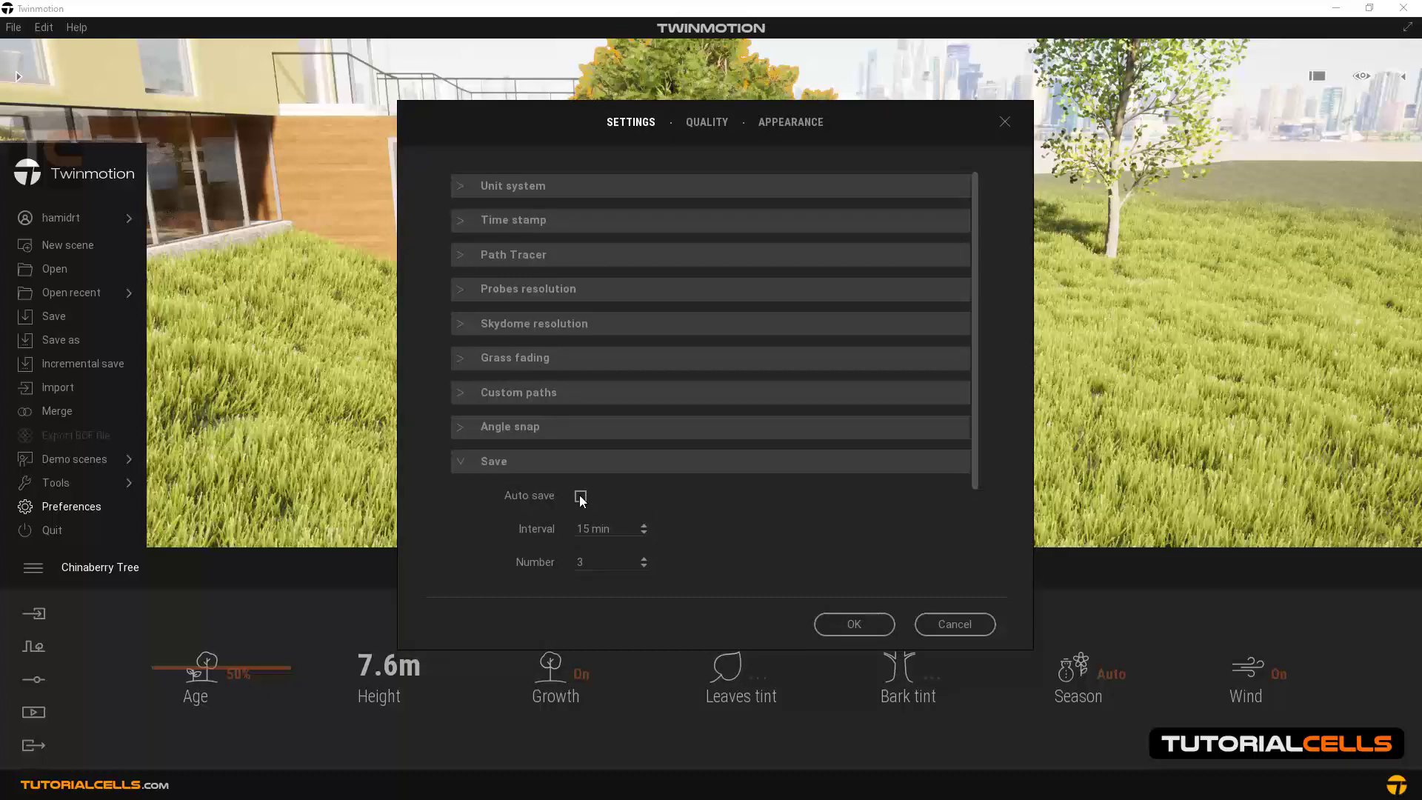
pyautogui.click(579, 496)
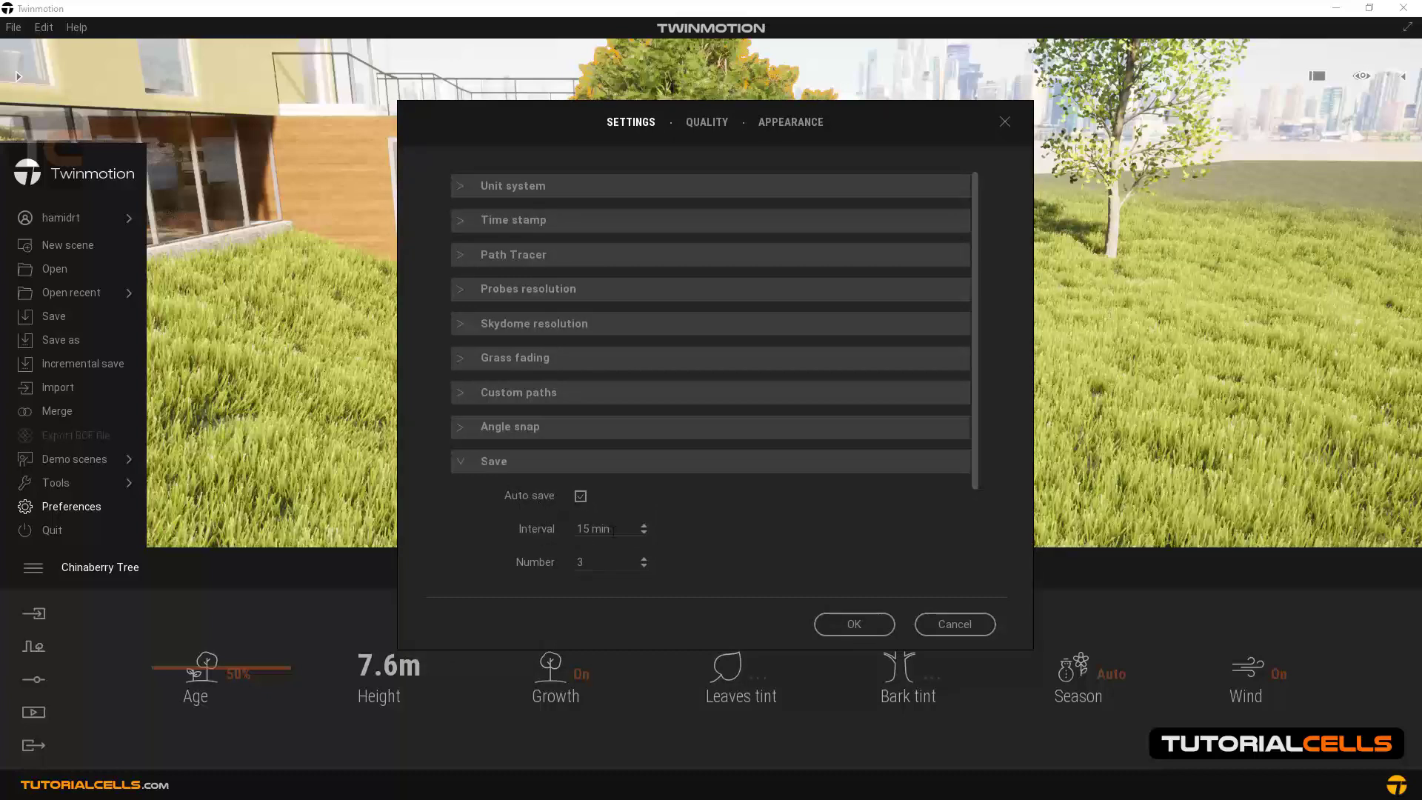
pyautogui.moveTo(699, 530)
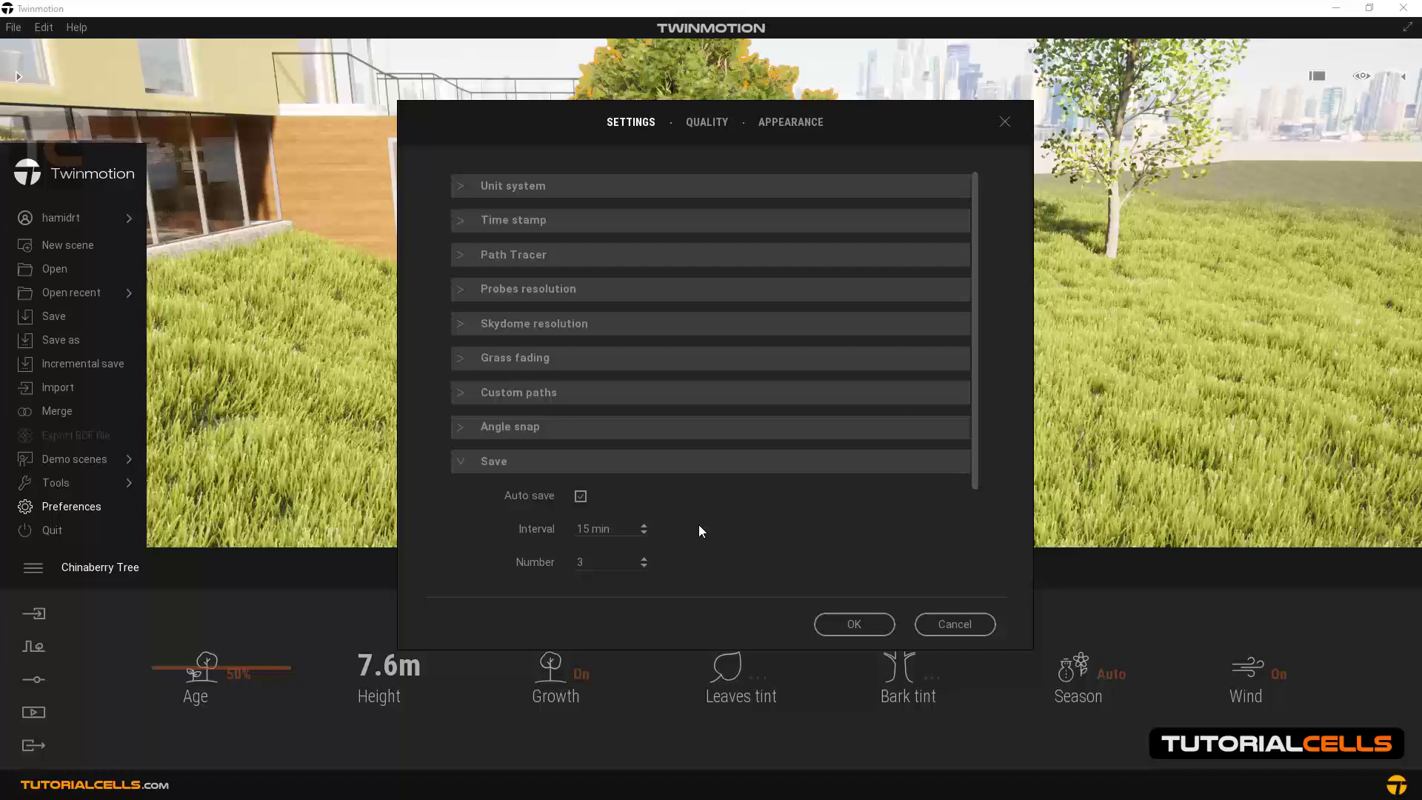
pyautogui.click(579, 496)
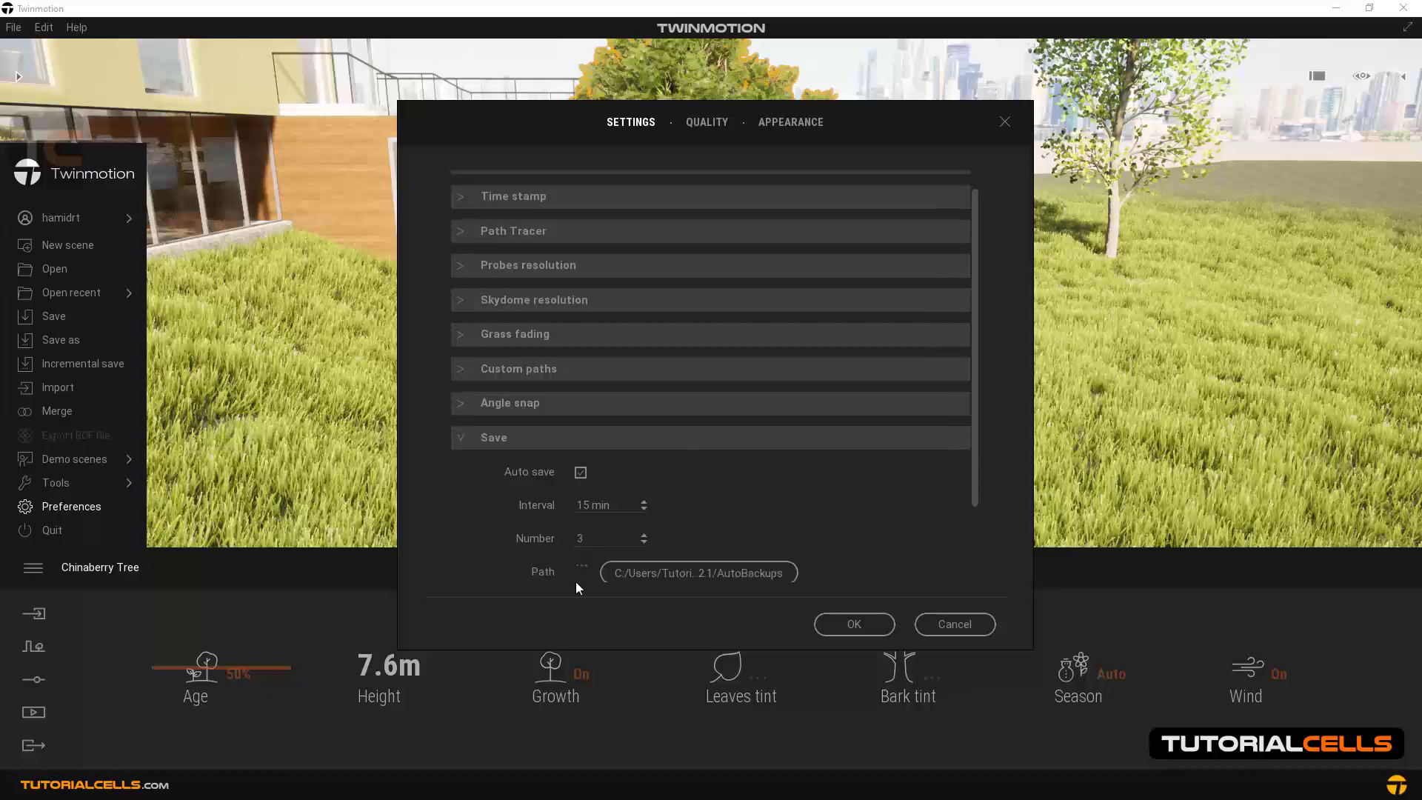
pyautogui.click(580, 564)
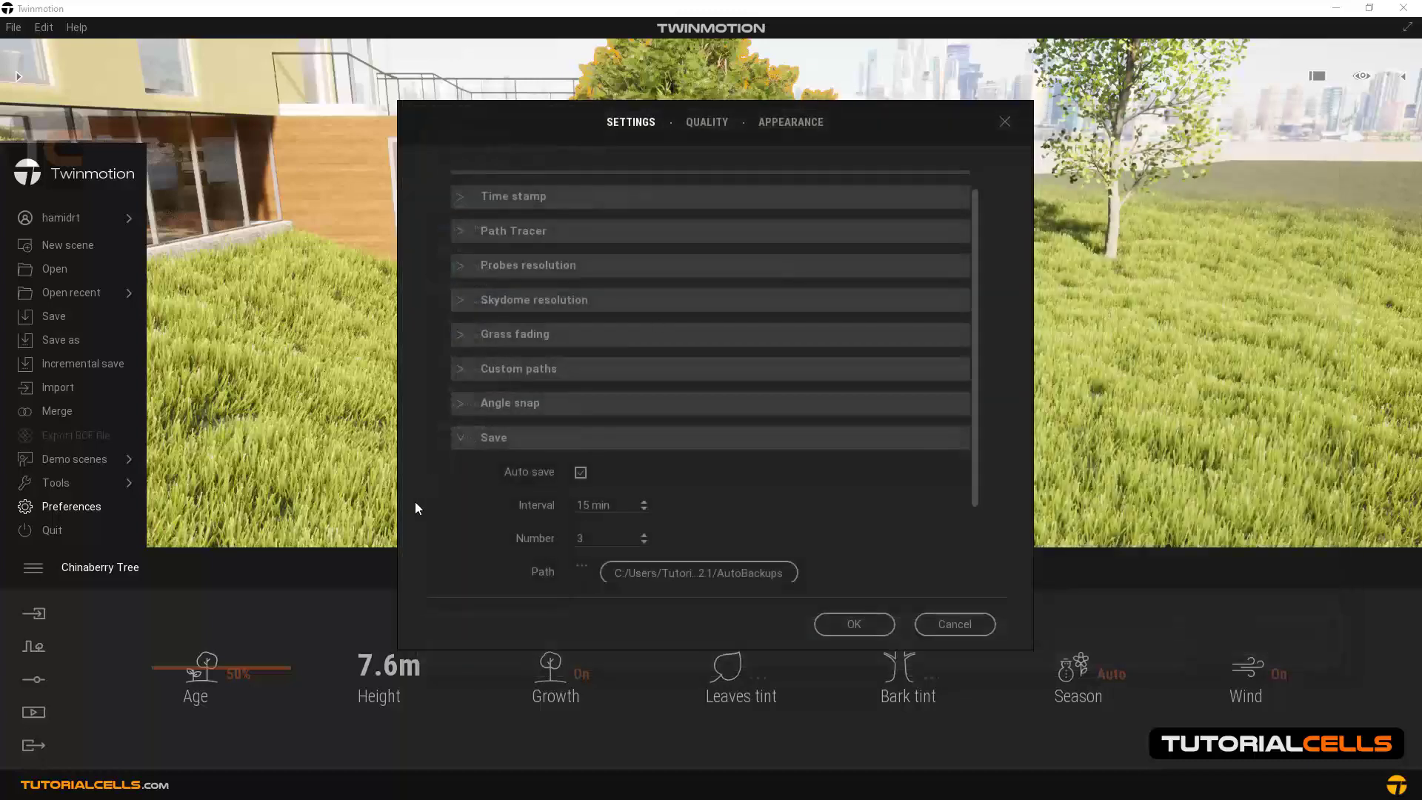
# - Expand Export to review update reflections, warming up and smog/haze quality
pyautogui.click(493, 437)
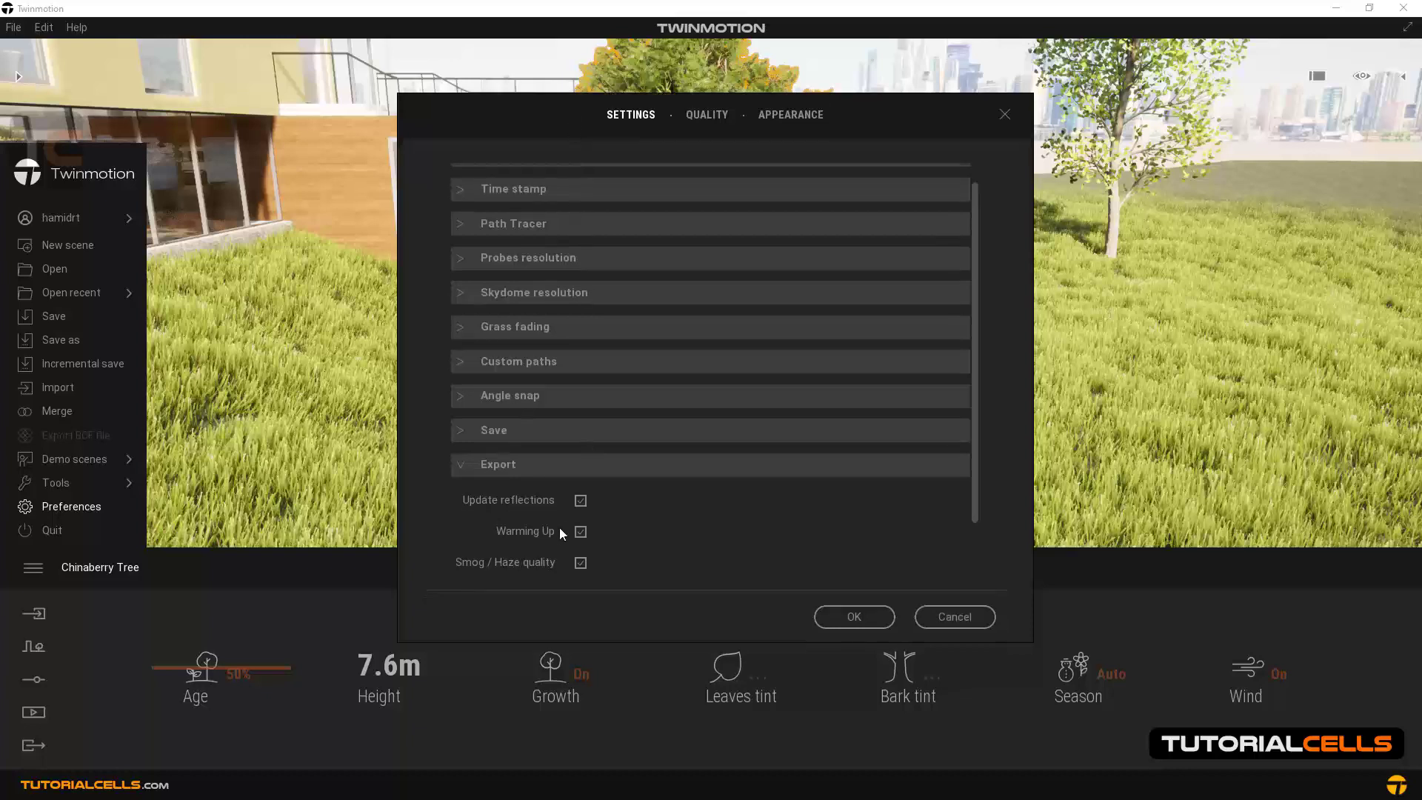
pyautogui.moveTo(518, 514)
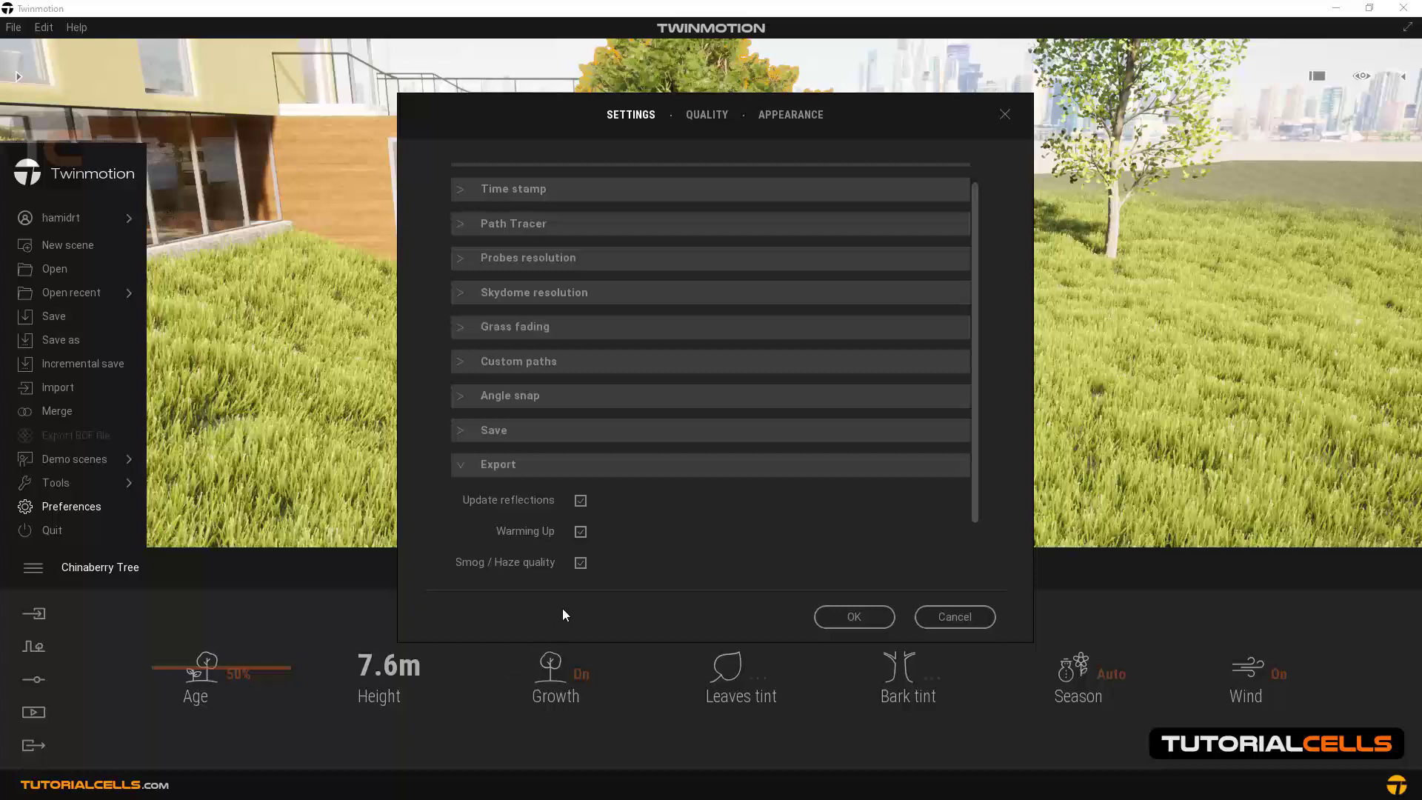
pyautogui.moveTo(558, 535)
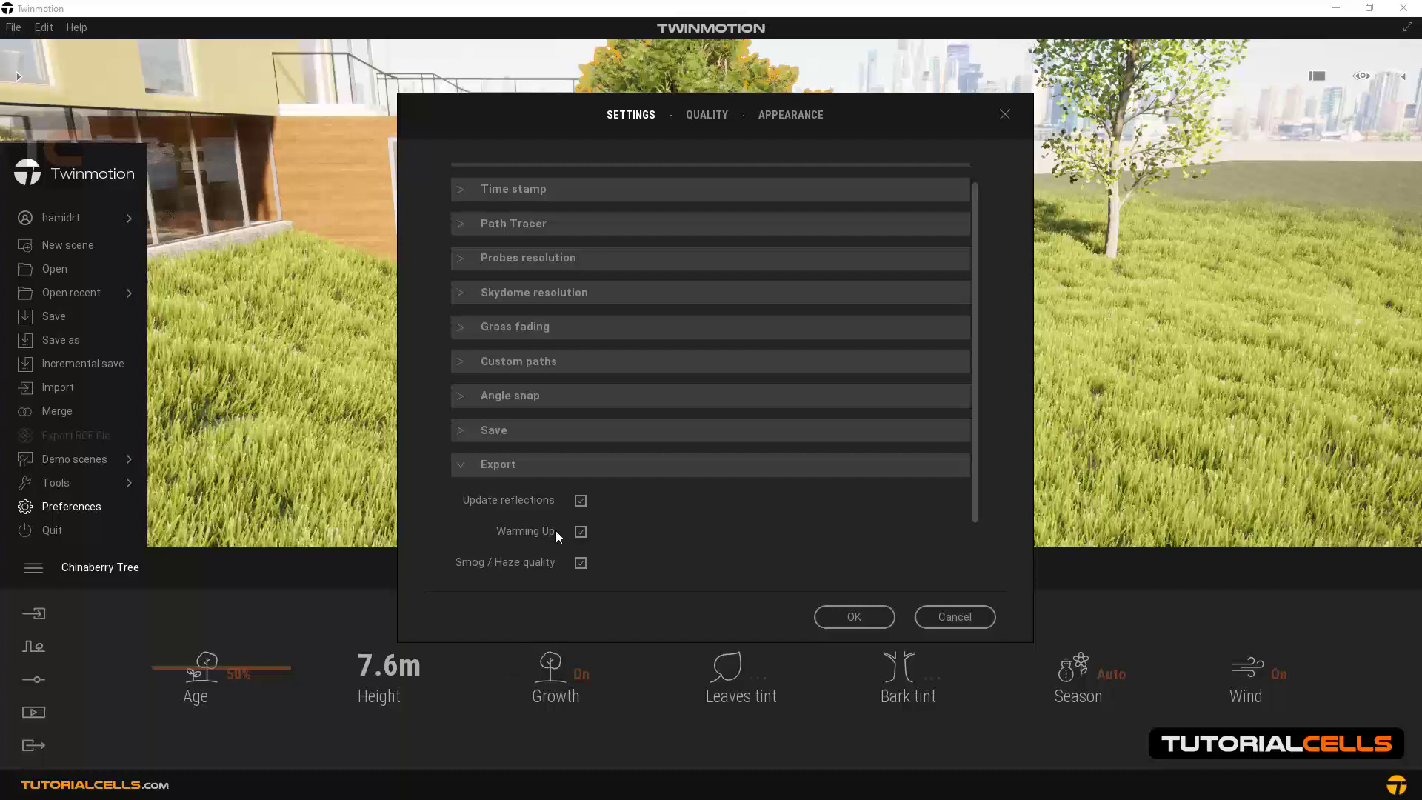
pyautogui.moveTo(488, 511)
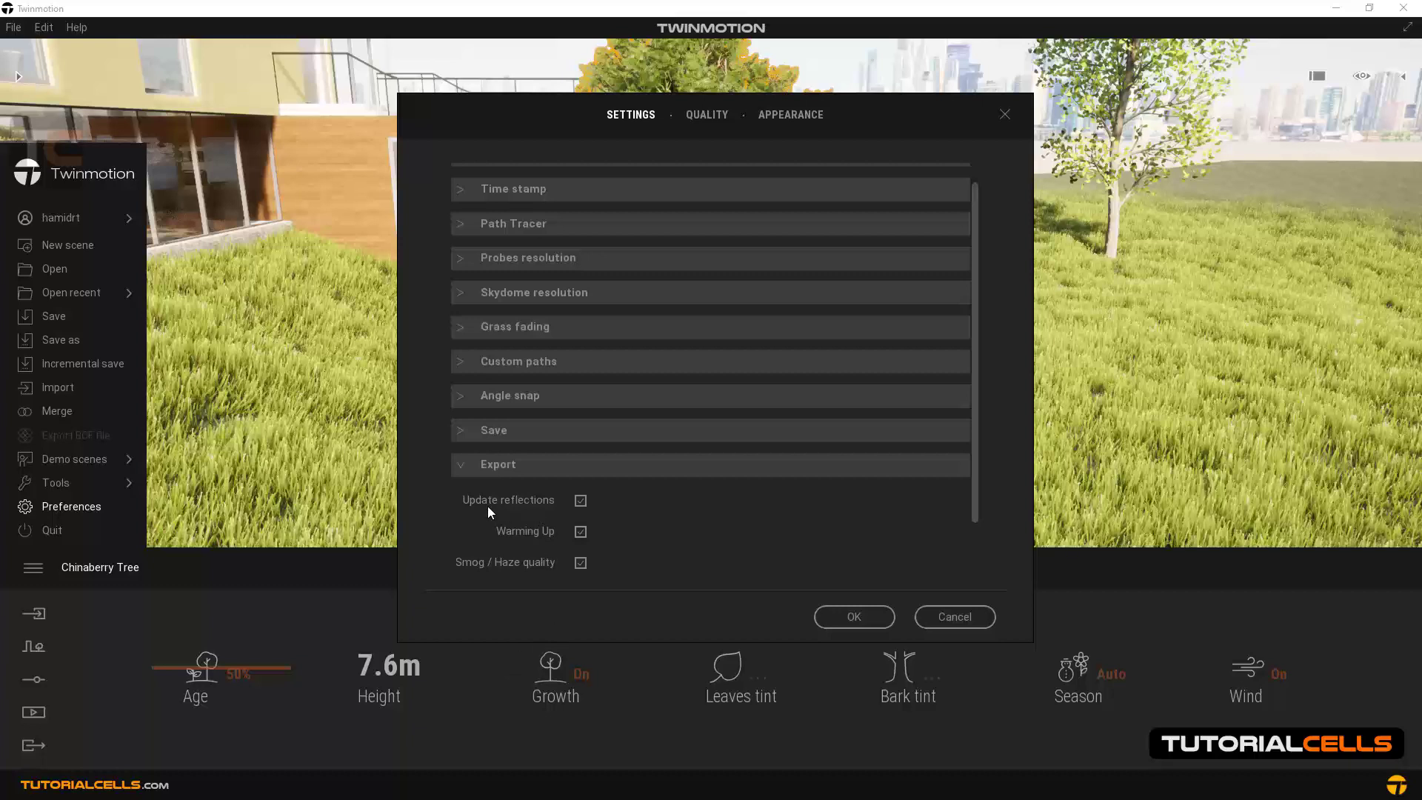
pyautogui.moveTo(526, 519)
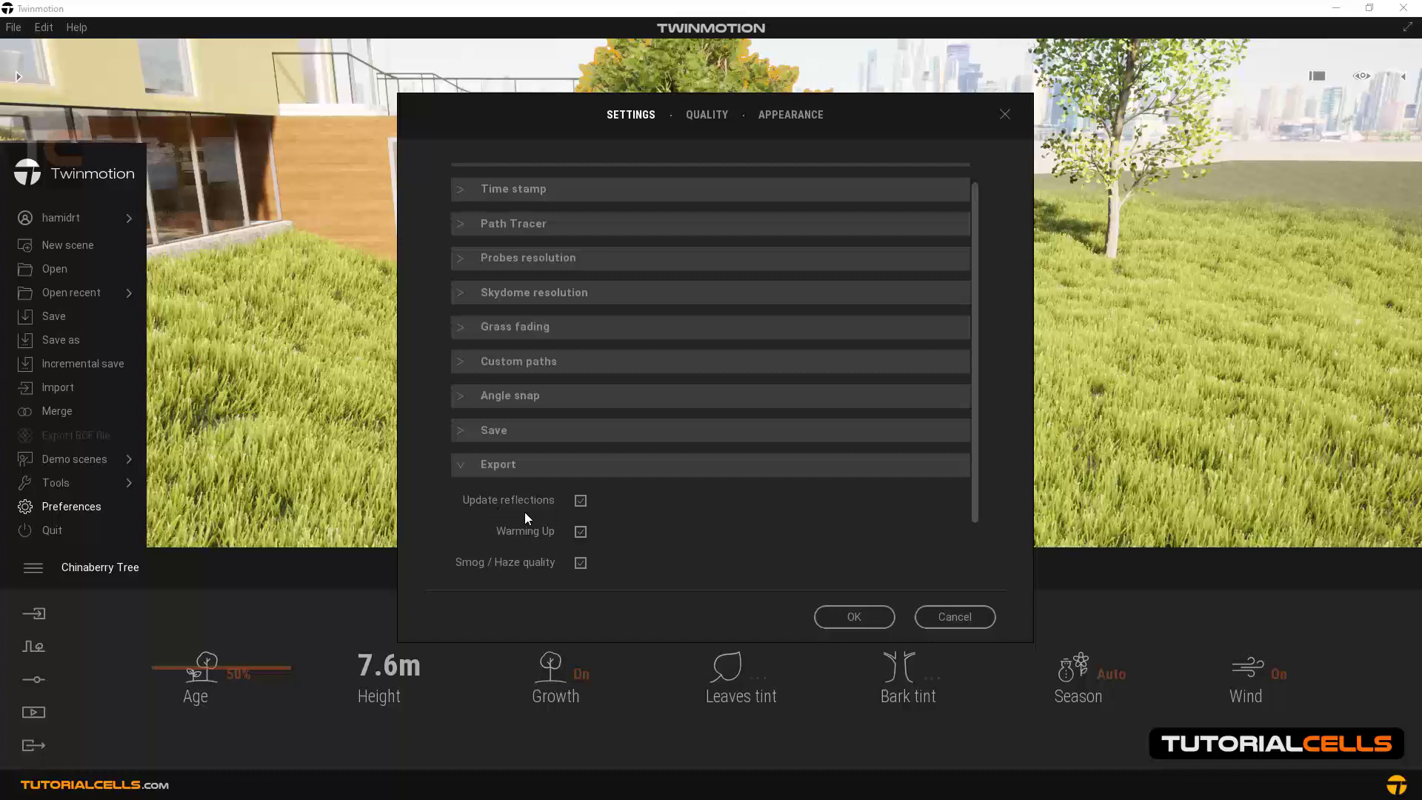
pyautogui.moveTo(541, 518)
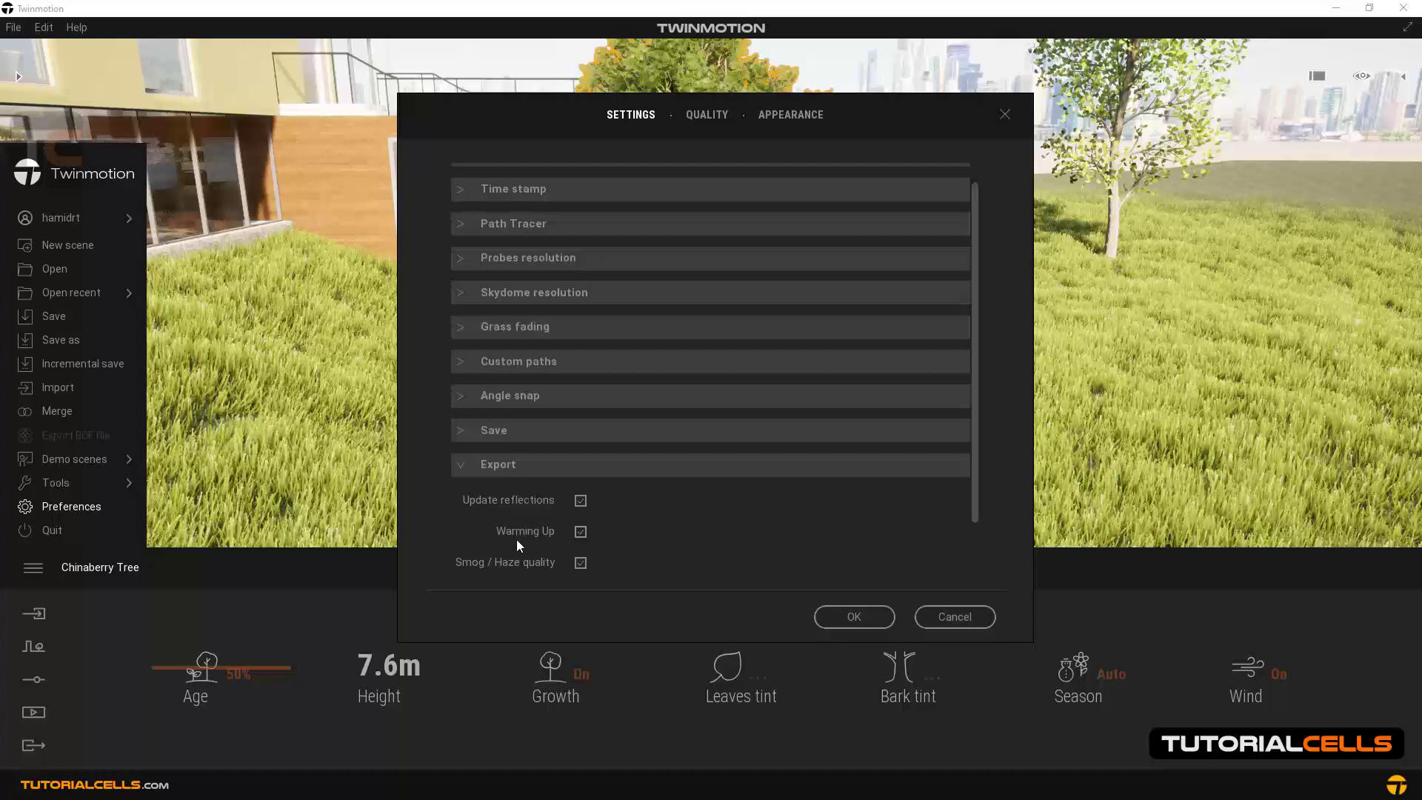
pyautogui.moveTo(476, 579)
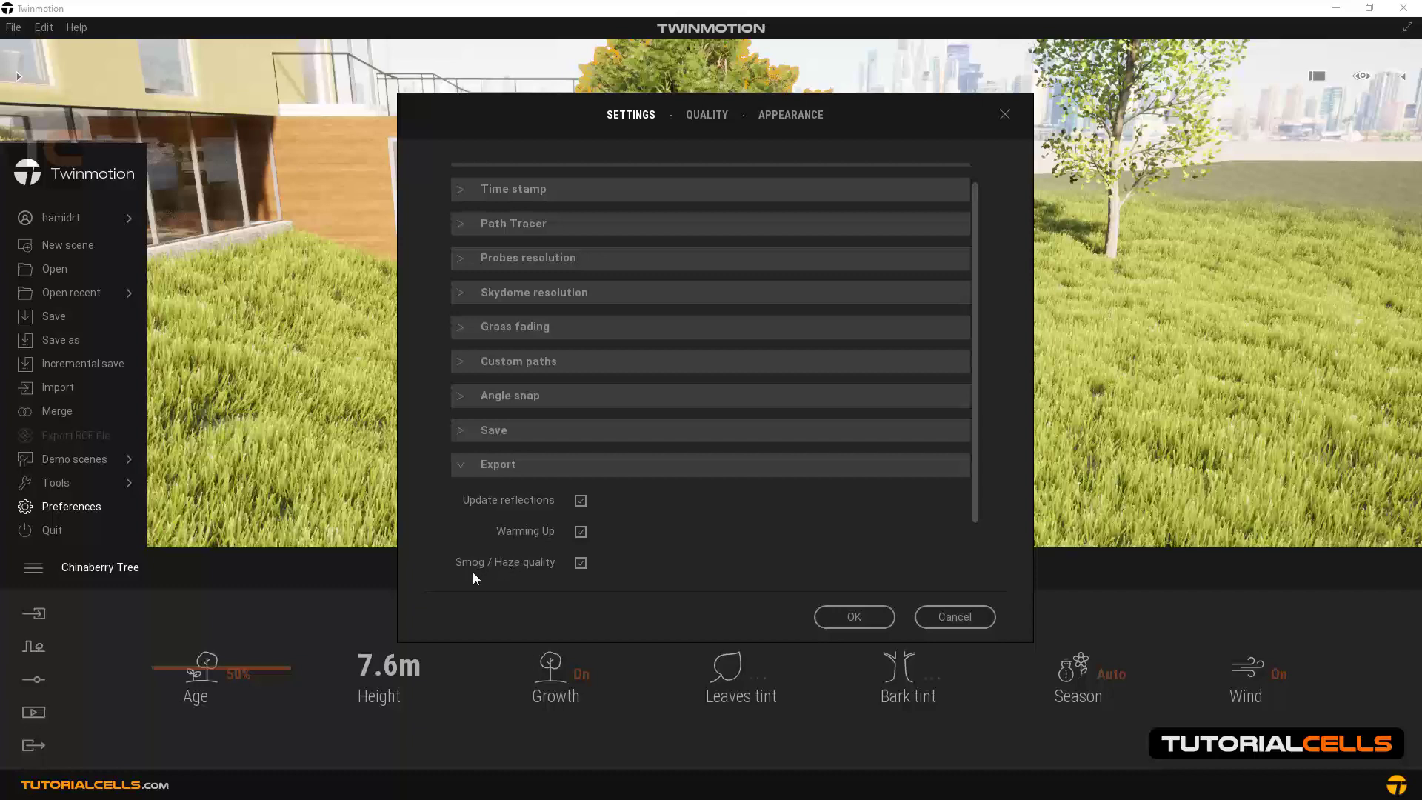
pyautogui.moveTo(569, 511)
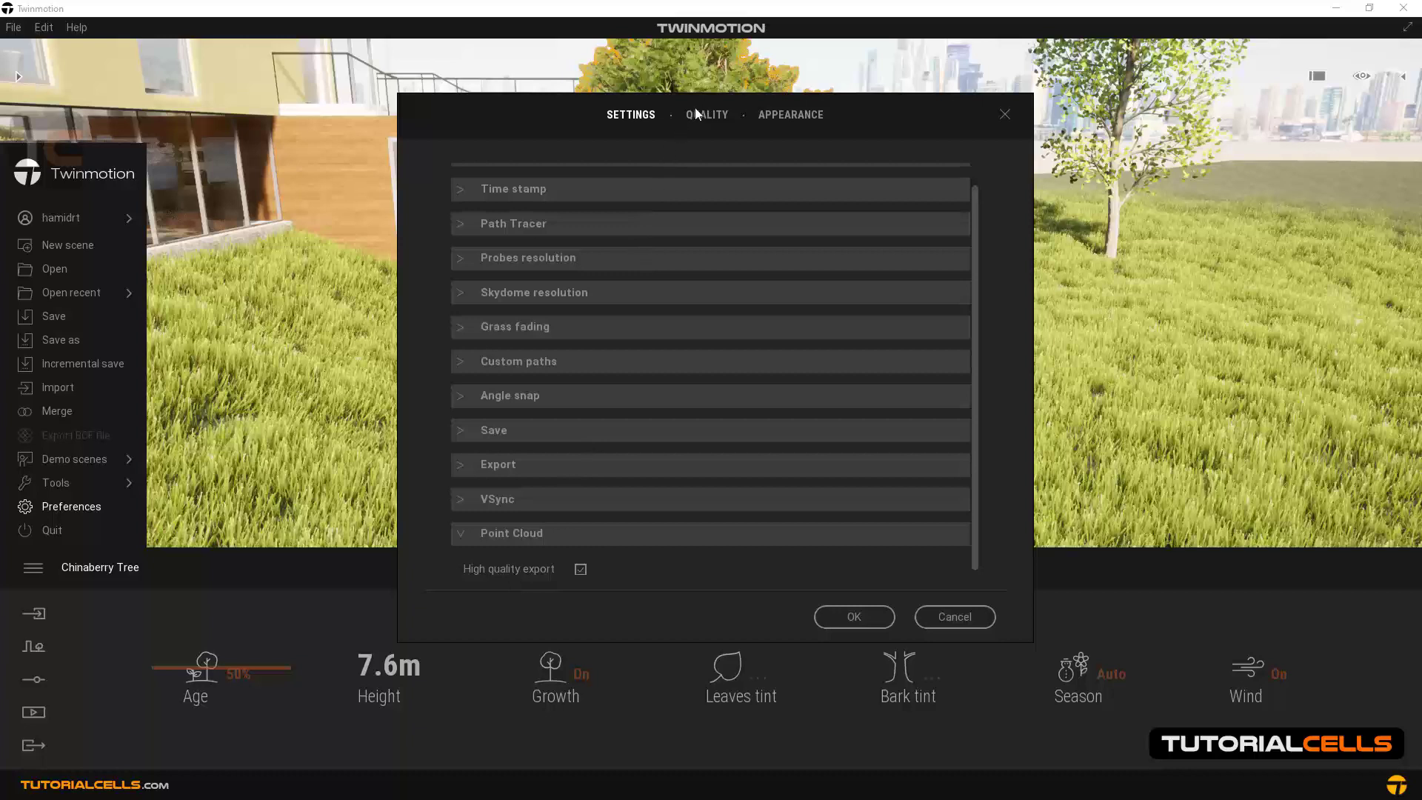
# - Switch the quality preset from High to Ultra and close Preferences
pyautogui.click(707, 114)
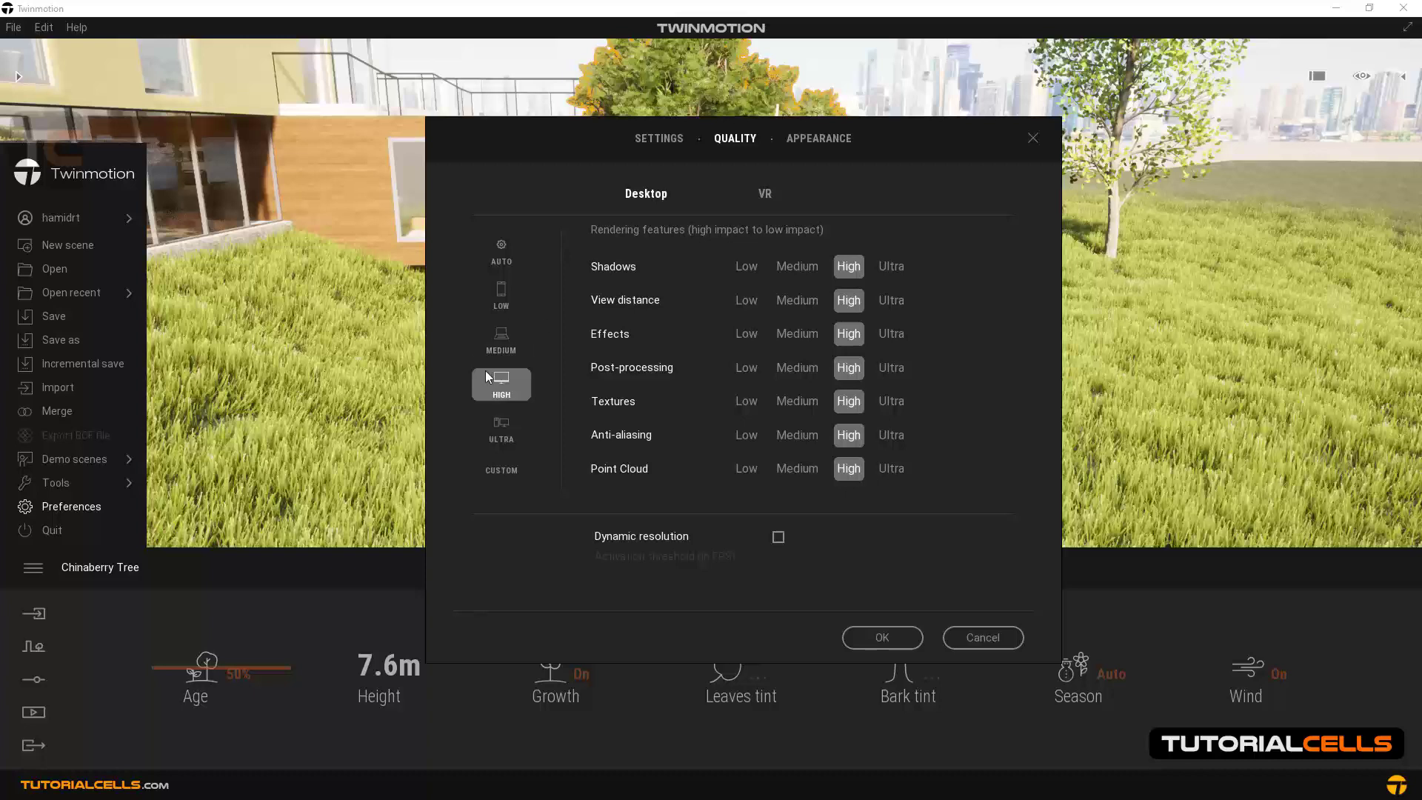
pyautogui.click(501, 429)
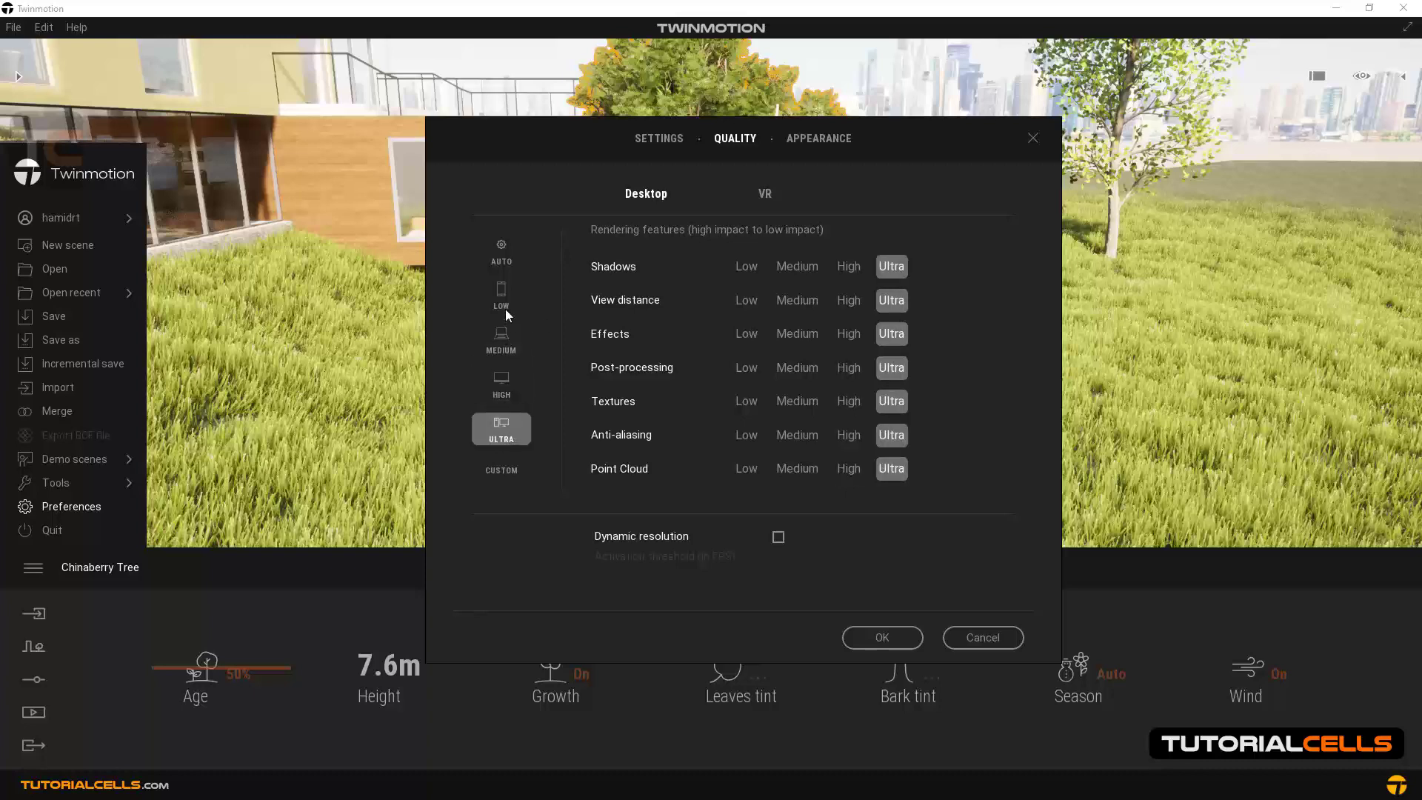
pyautogui.click(500, 294)
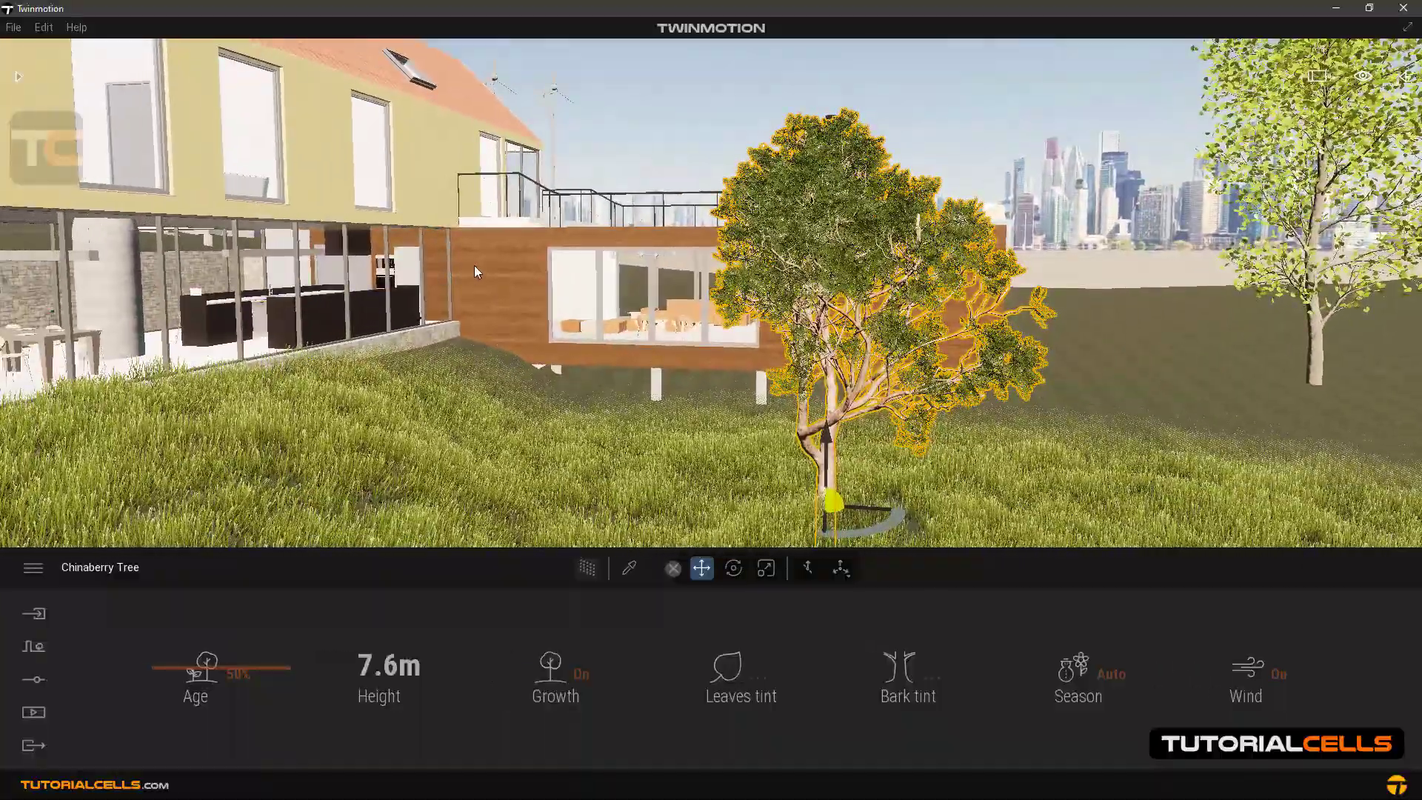
# - In Preferences > Quality, try the Medium preset, then settle on High
pyautogui.click(33, 567)
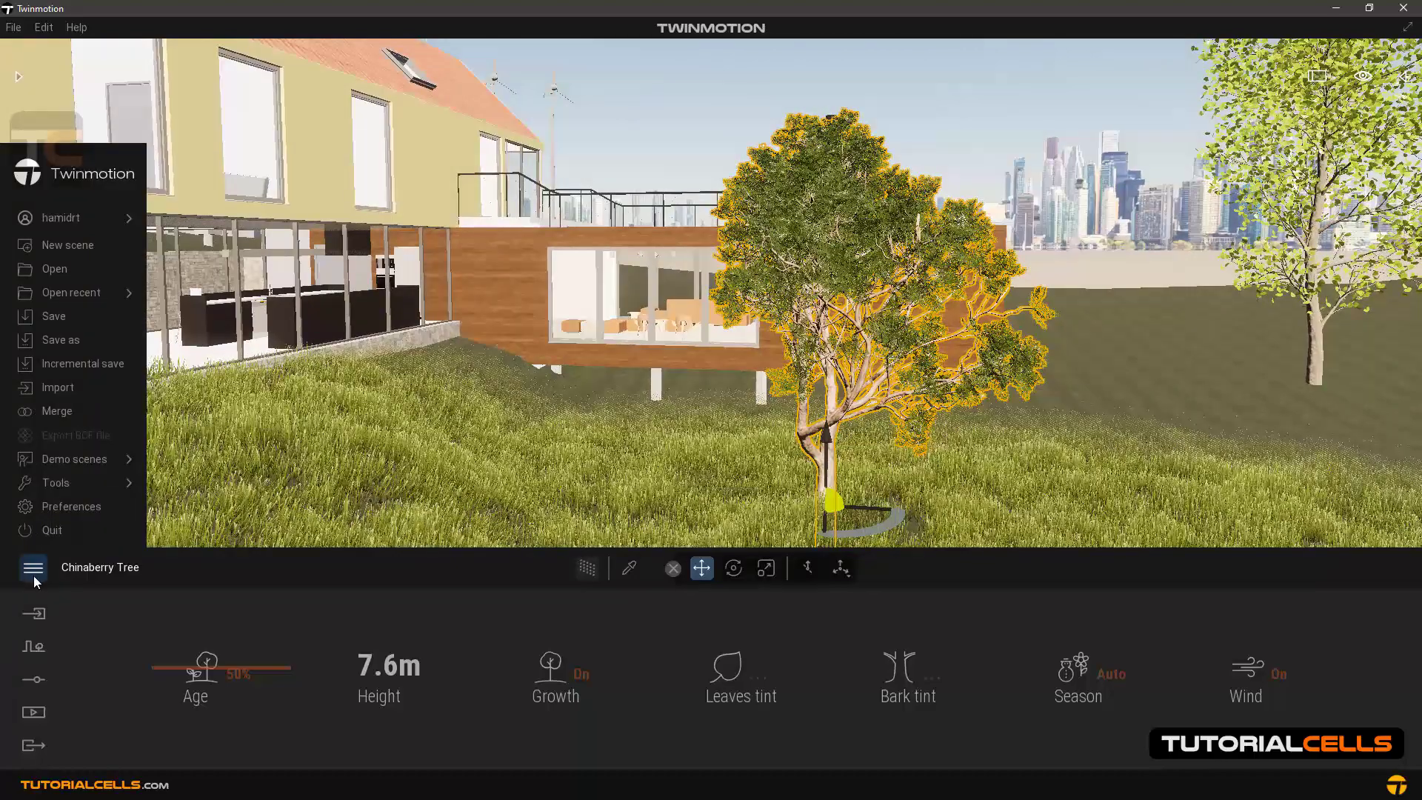
pyautogui.click(69, 507)
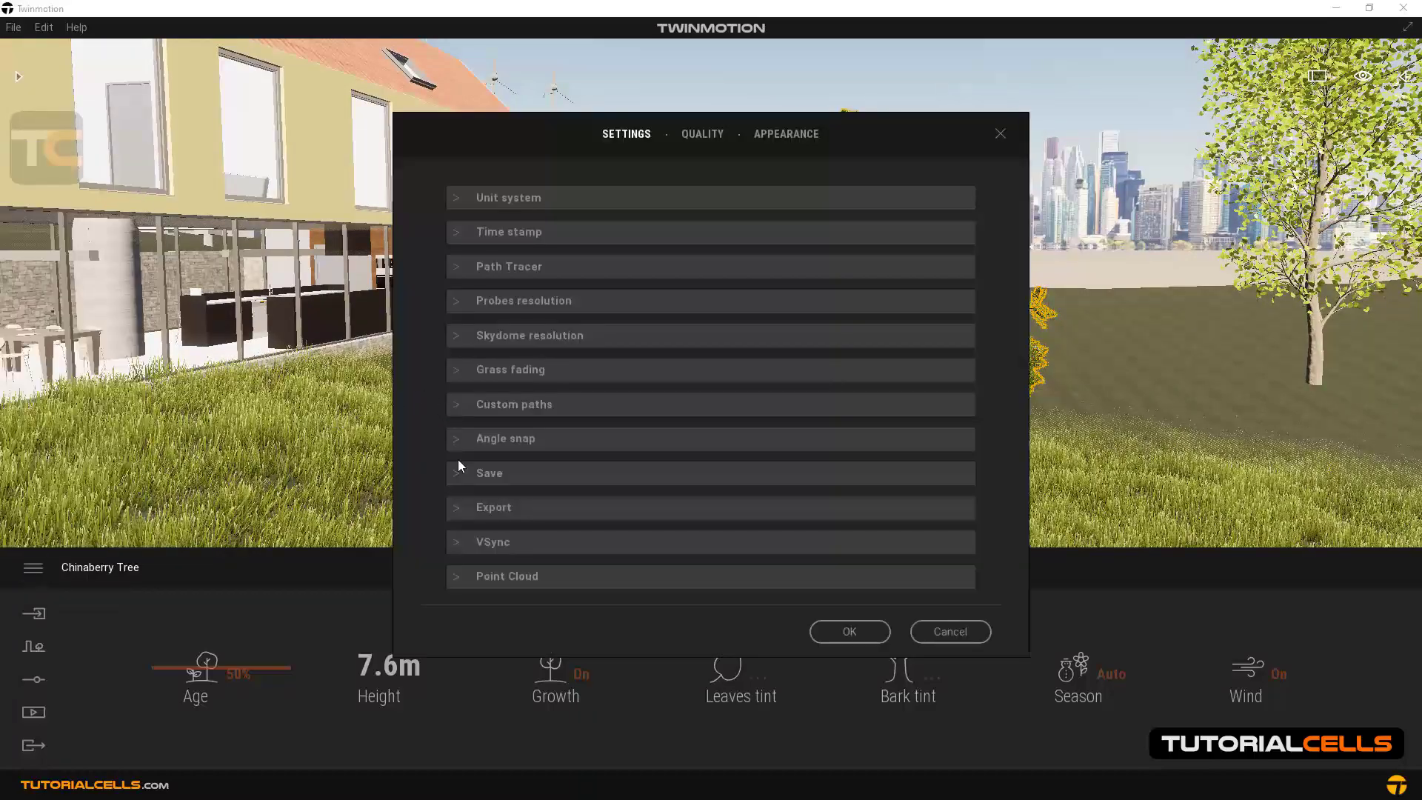
pyautogui.click(702, 133)
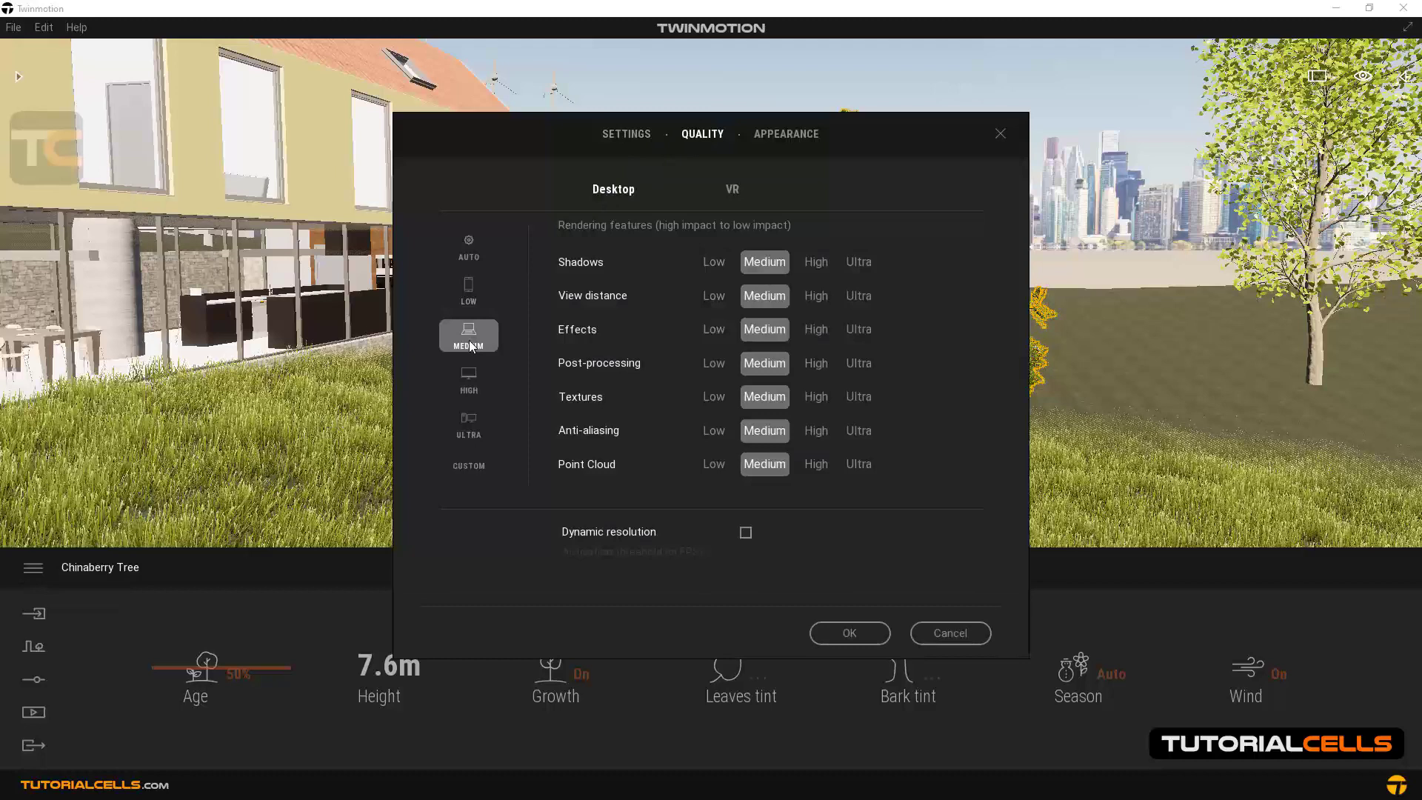
pyautogui.click(468, 379)
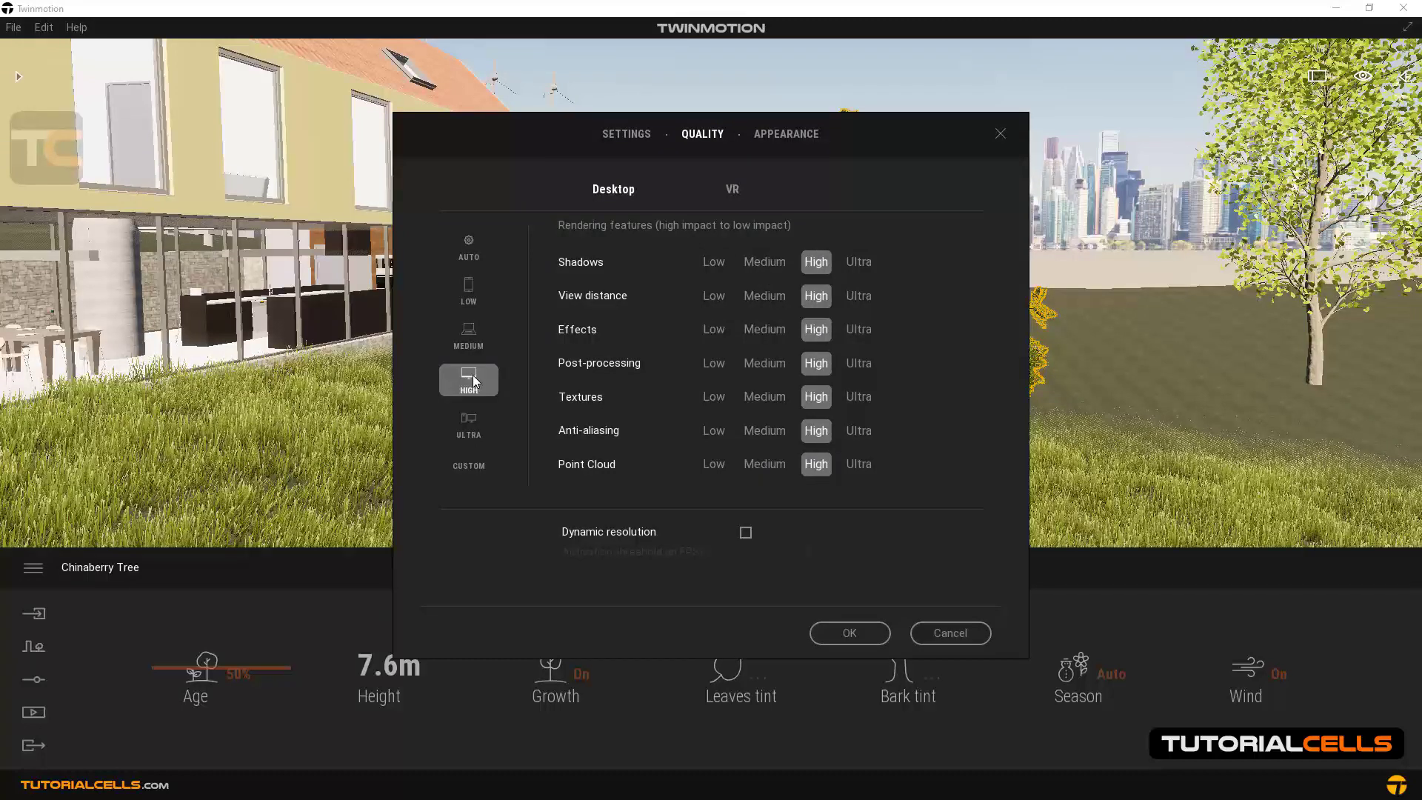
pyautogui.moveTo(558, 295)
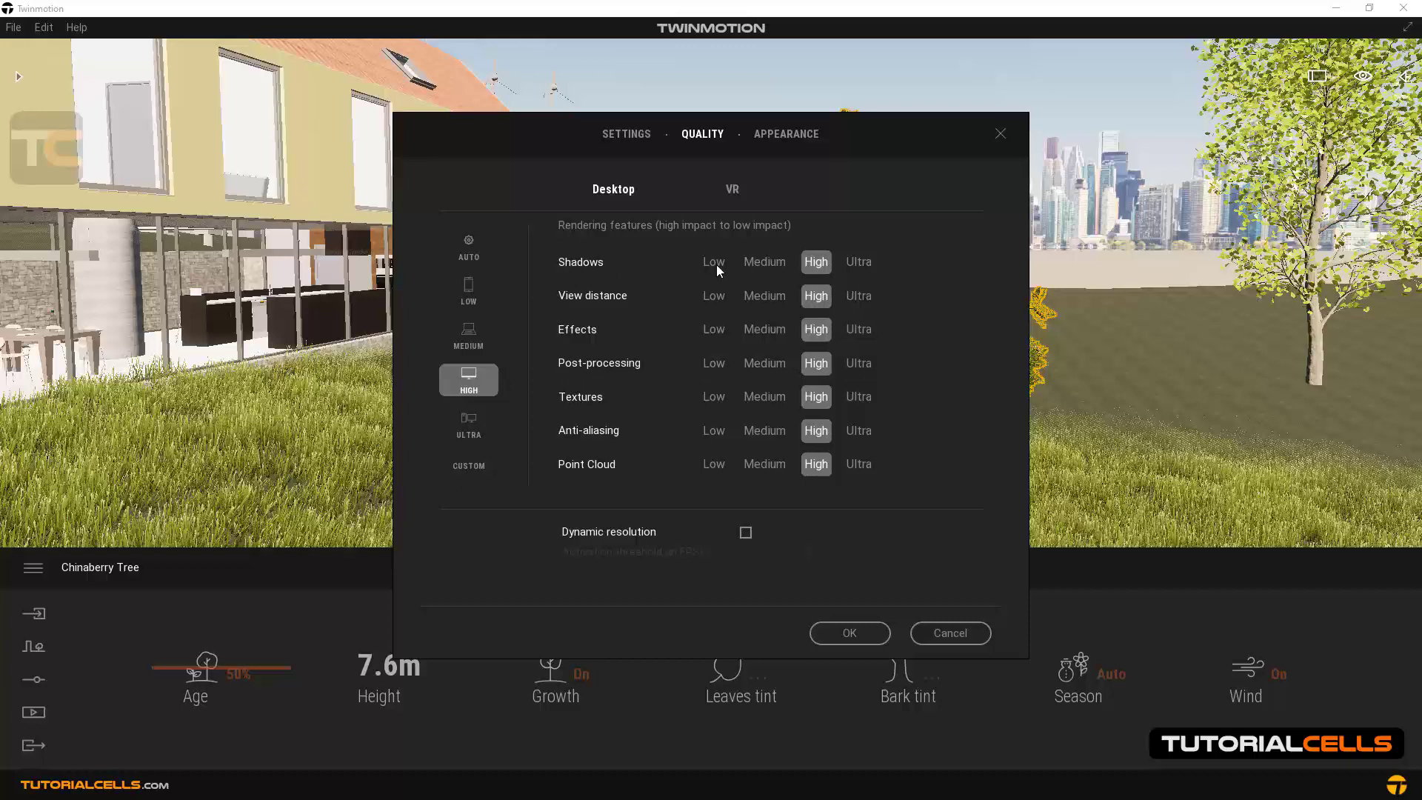
# - Raise Shadows and Textures to Ultra, making the quality a custom mix
pyautogui.click(857, 262)
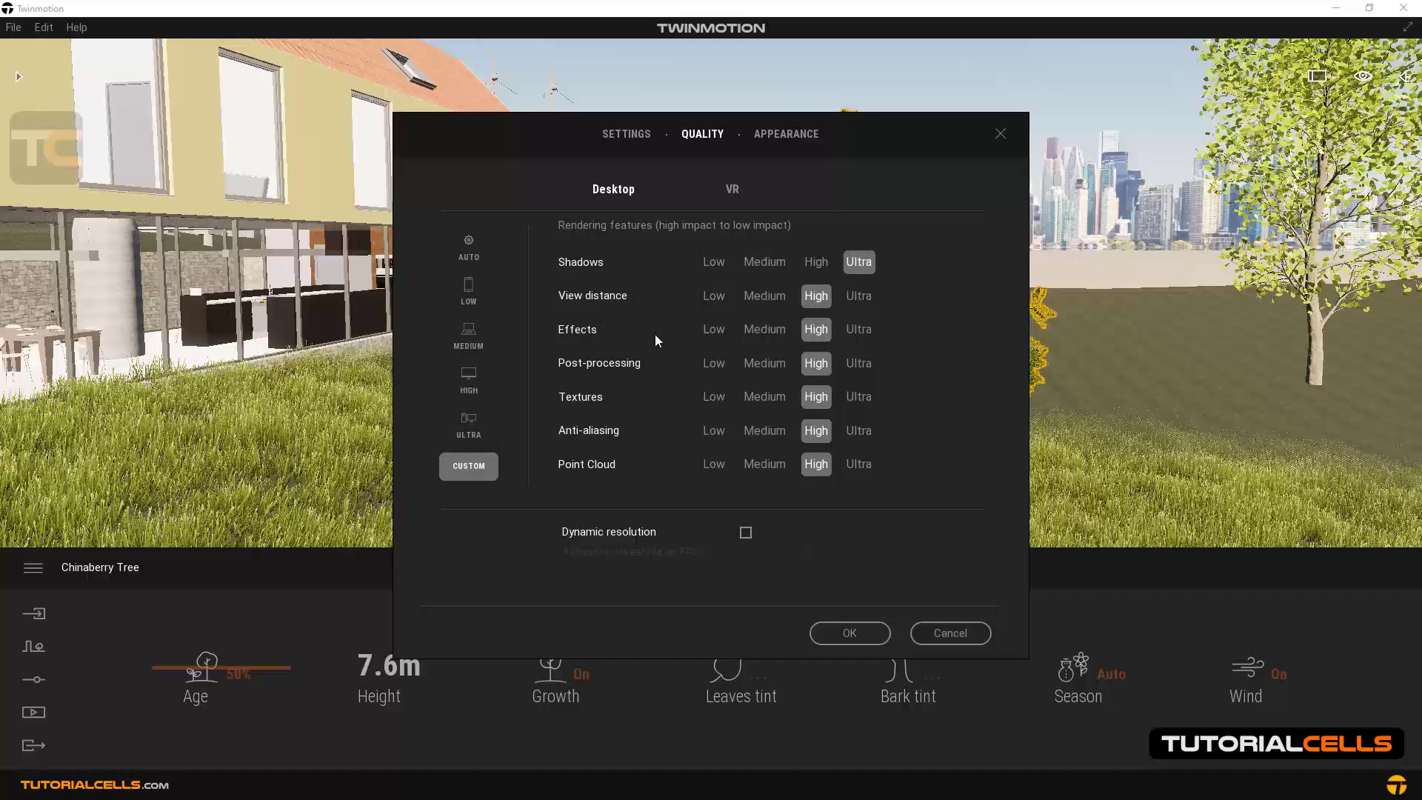
pyautogui.moveTo(726, 411)
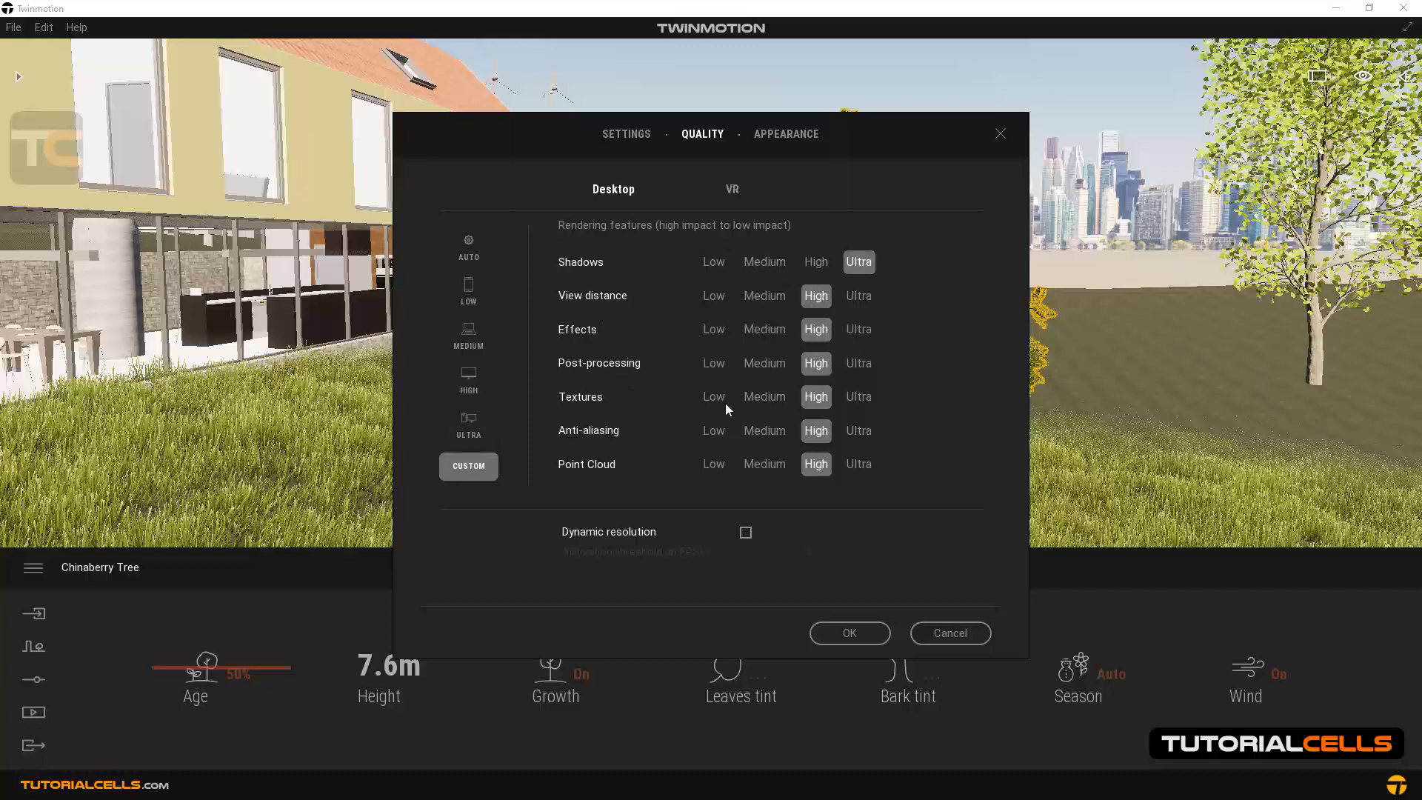
pyautogui.click(858, 397)
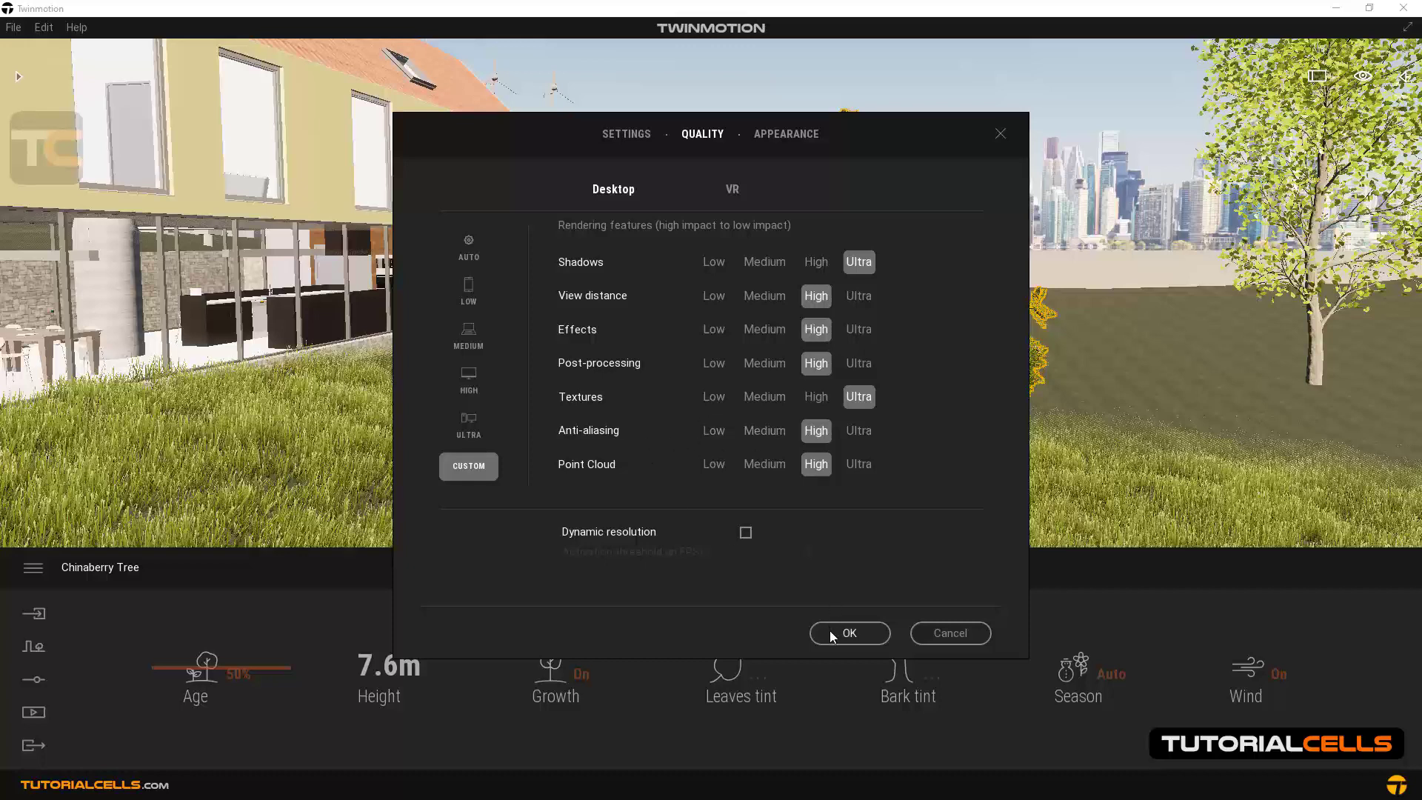
pyautogui.click(785, 135)
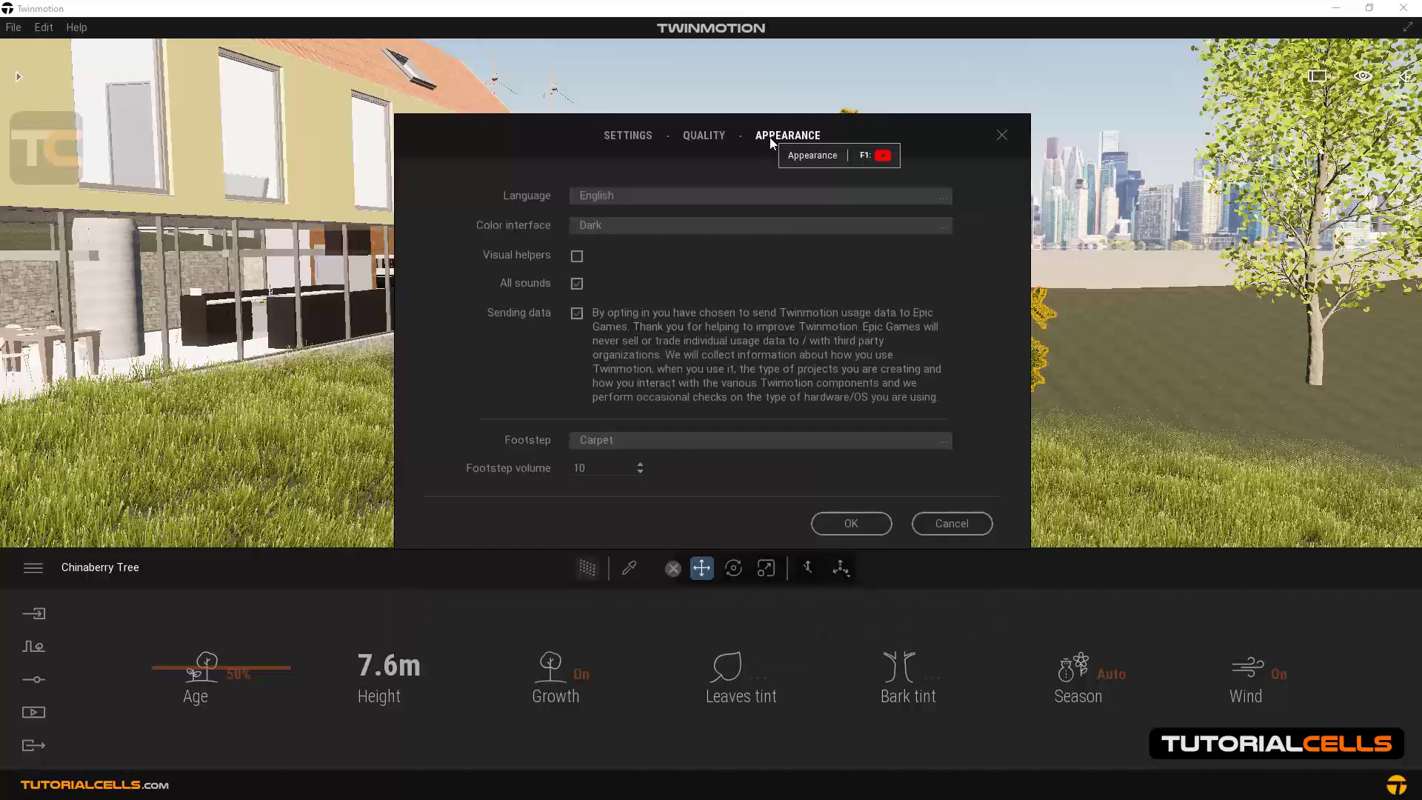
pyautogui.click(704, 135)
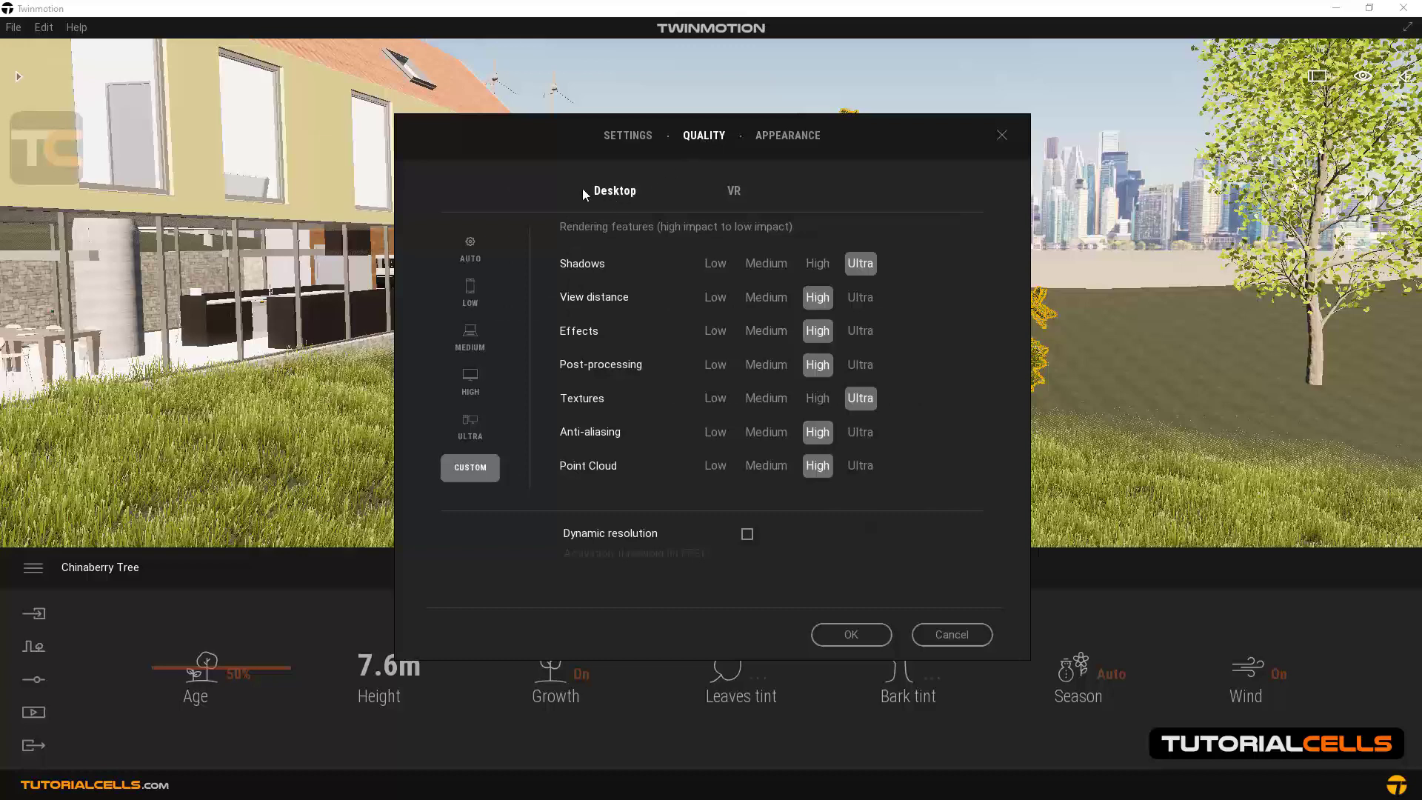
pyautogui.click(733, 191)
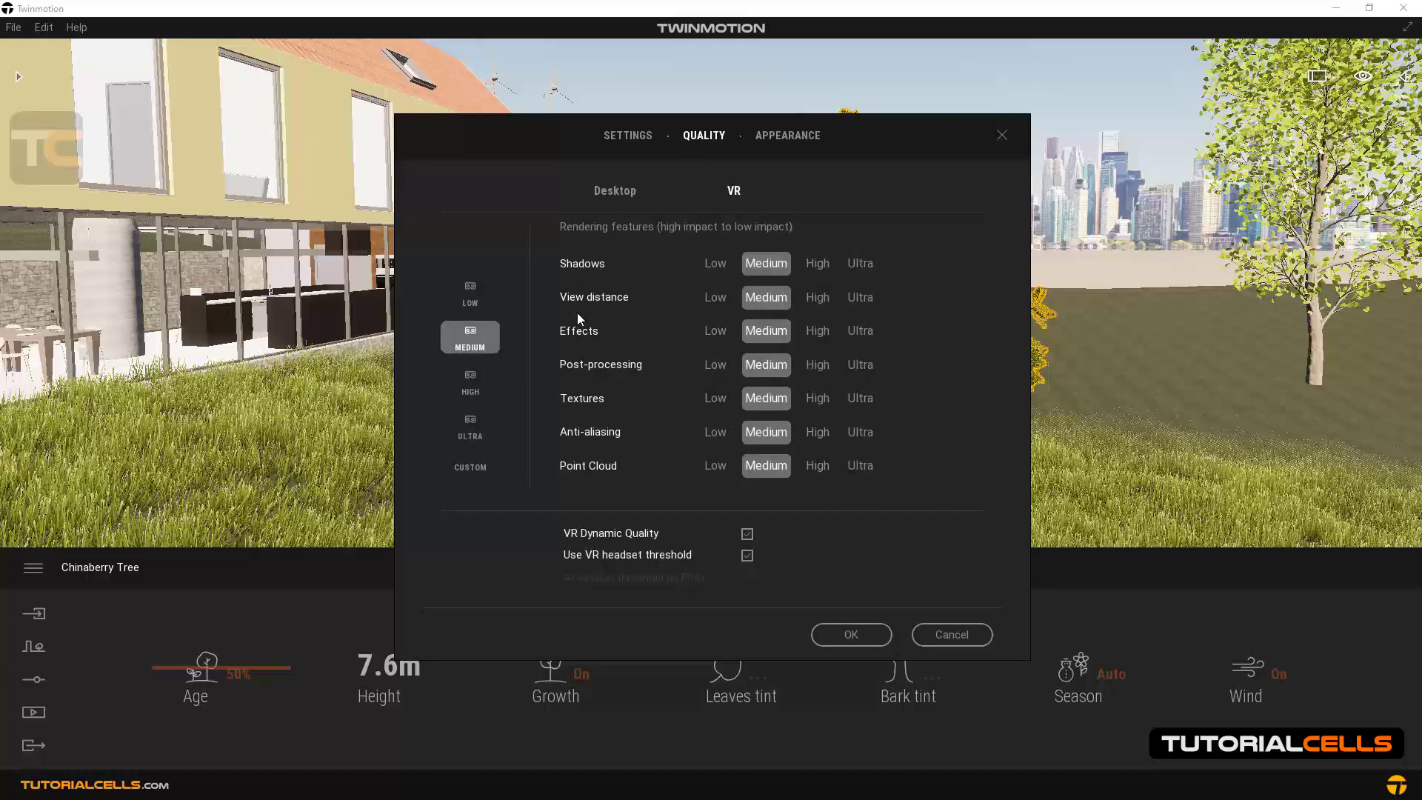
pyautogui.click(615, 191)
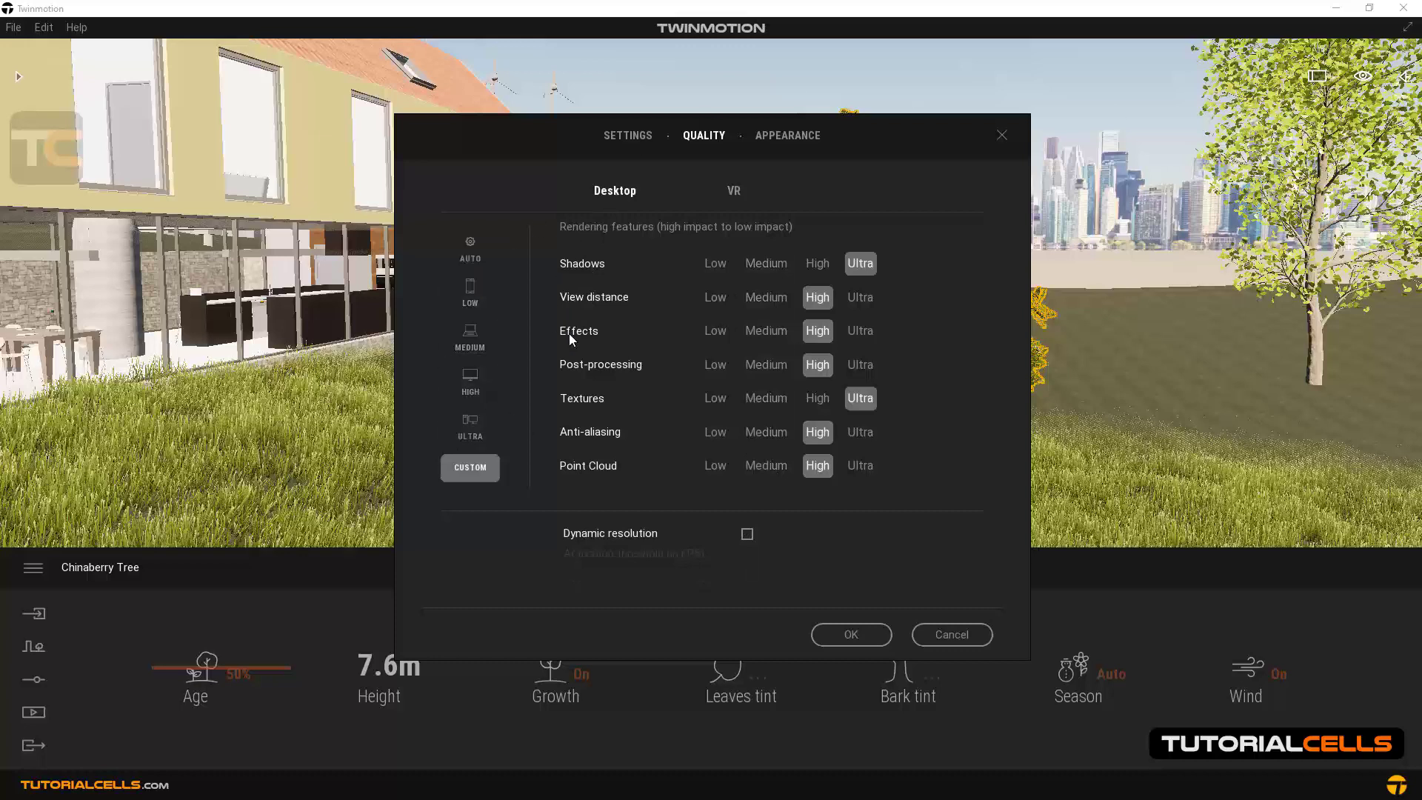
pyautogui.click(469, 338)
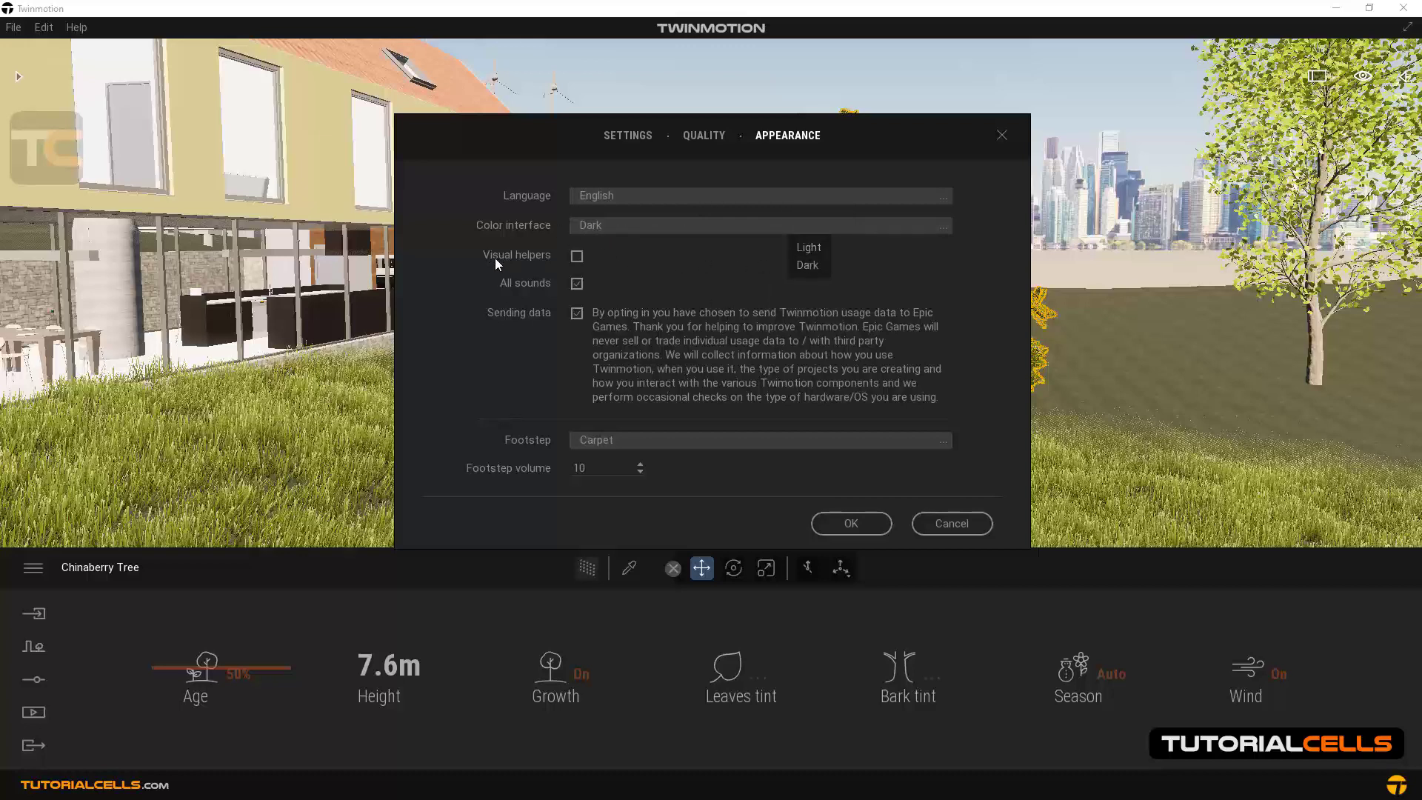
pyautogui.moveTo(644, 281)
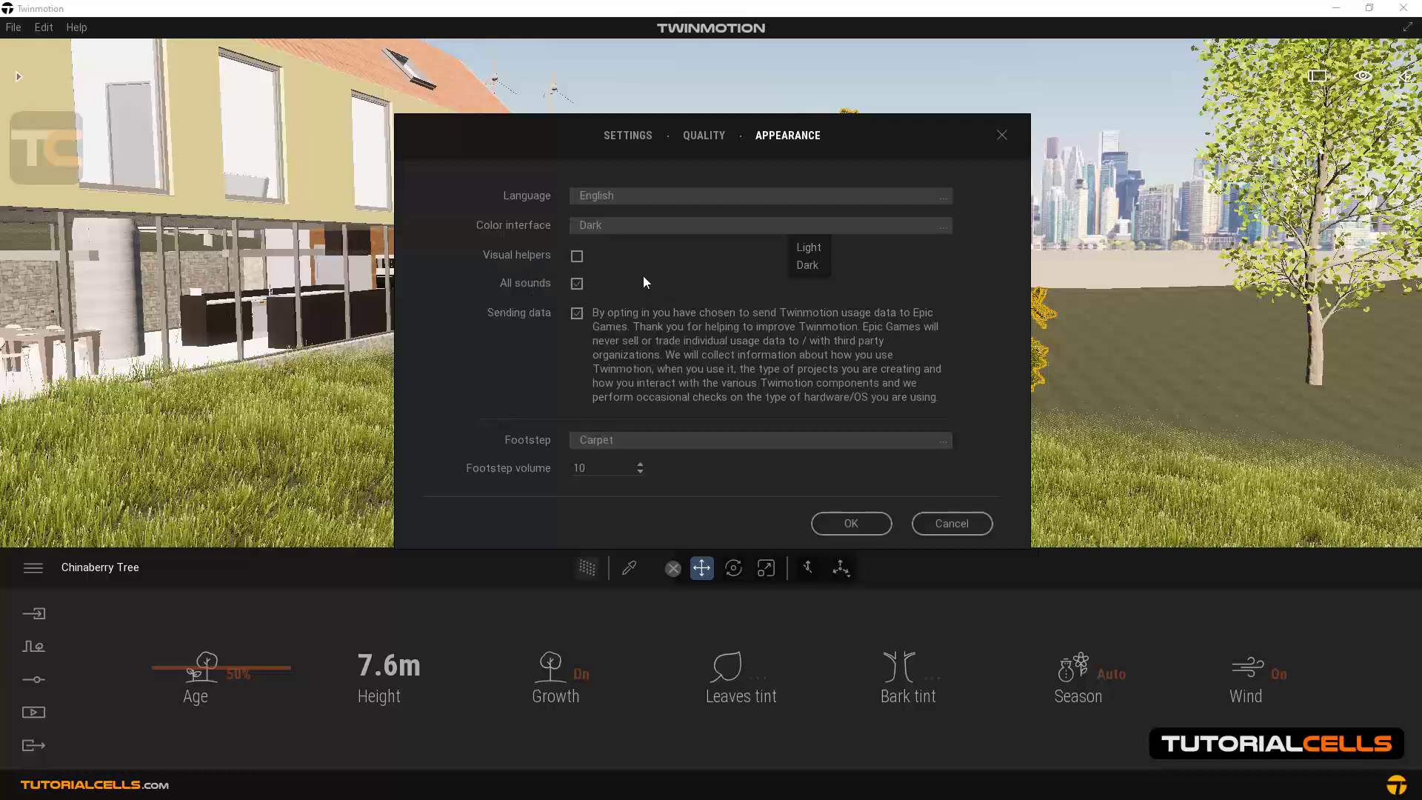
pyautogui.moveTo(666, 248)
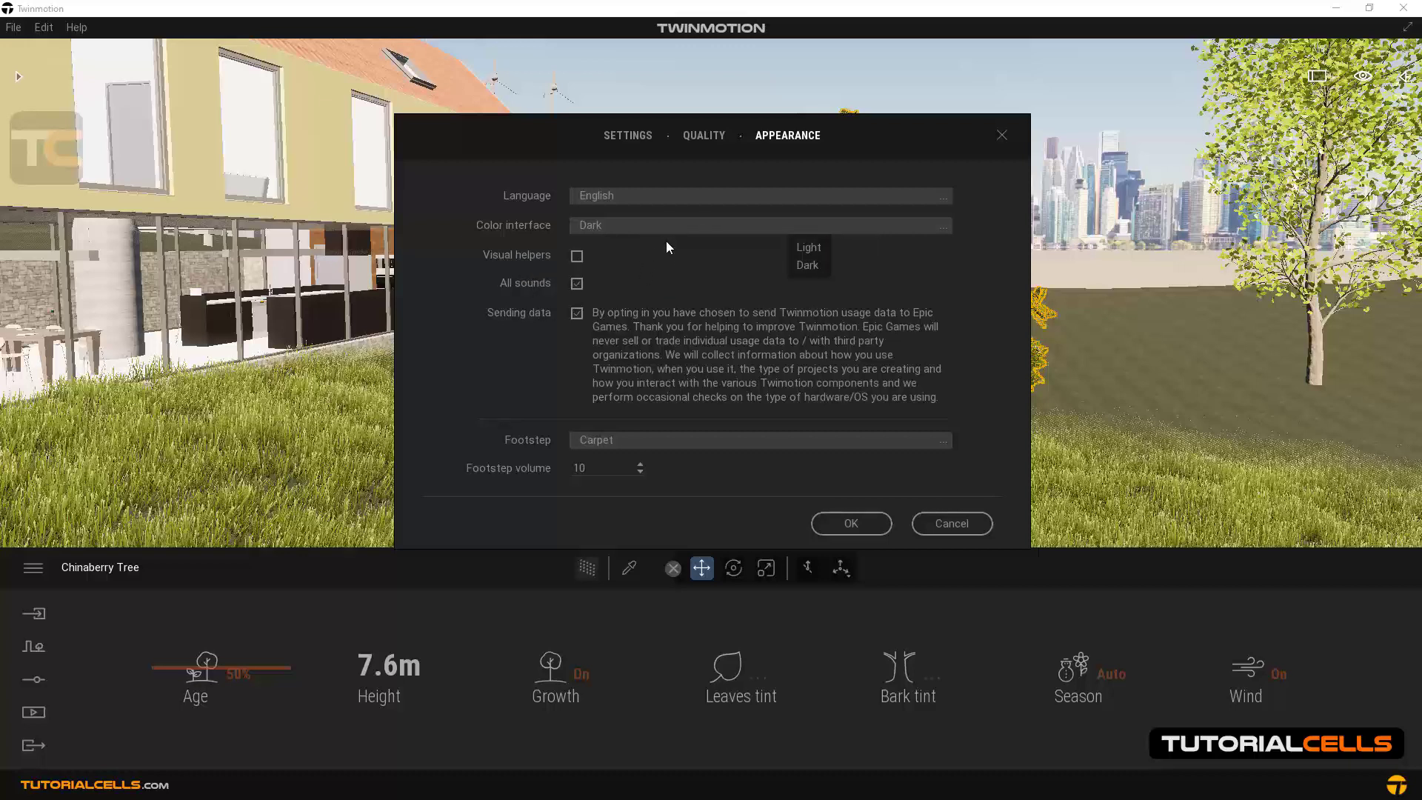
pyautogui.moveTo(597, 264)
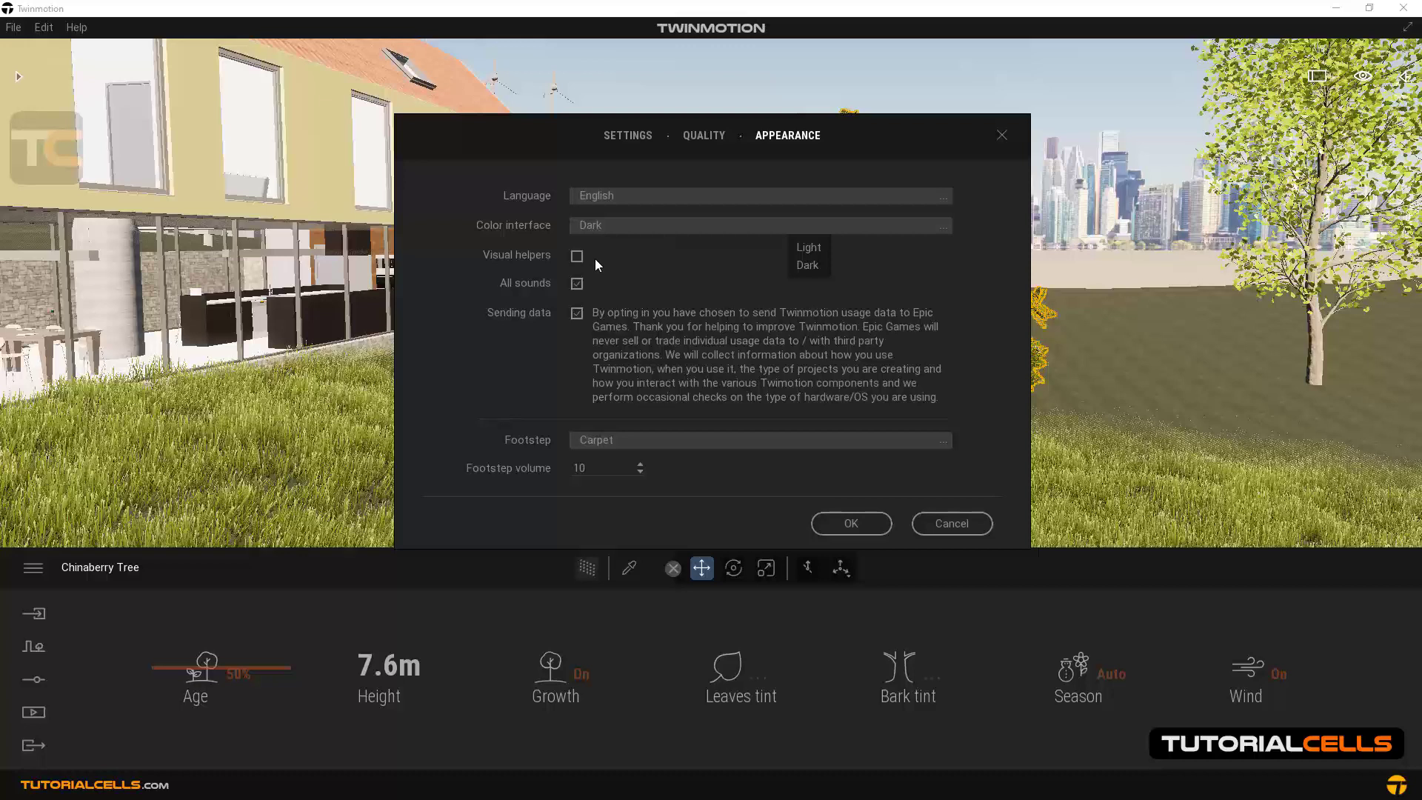
pyautogui.moveTo(560, 293)
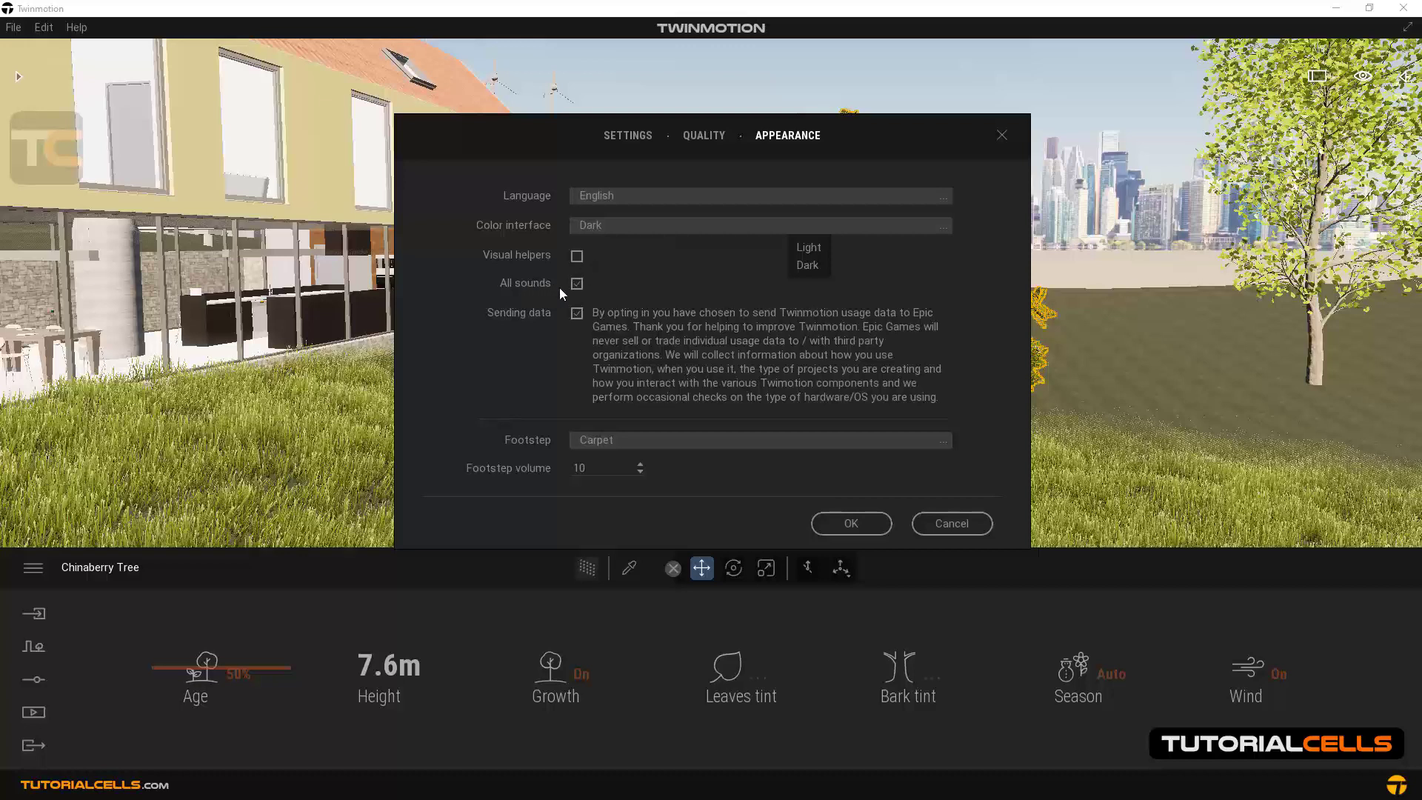
pyautogui.moveTo(604, 320)
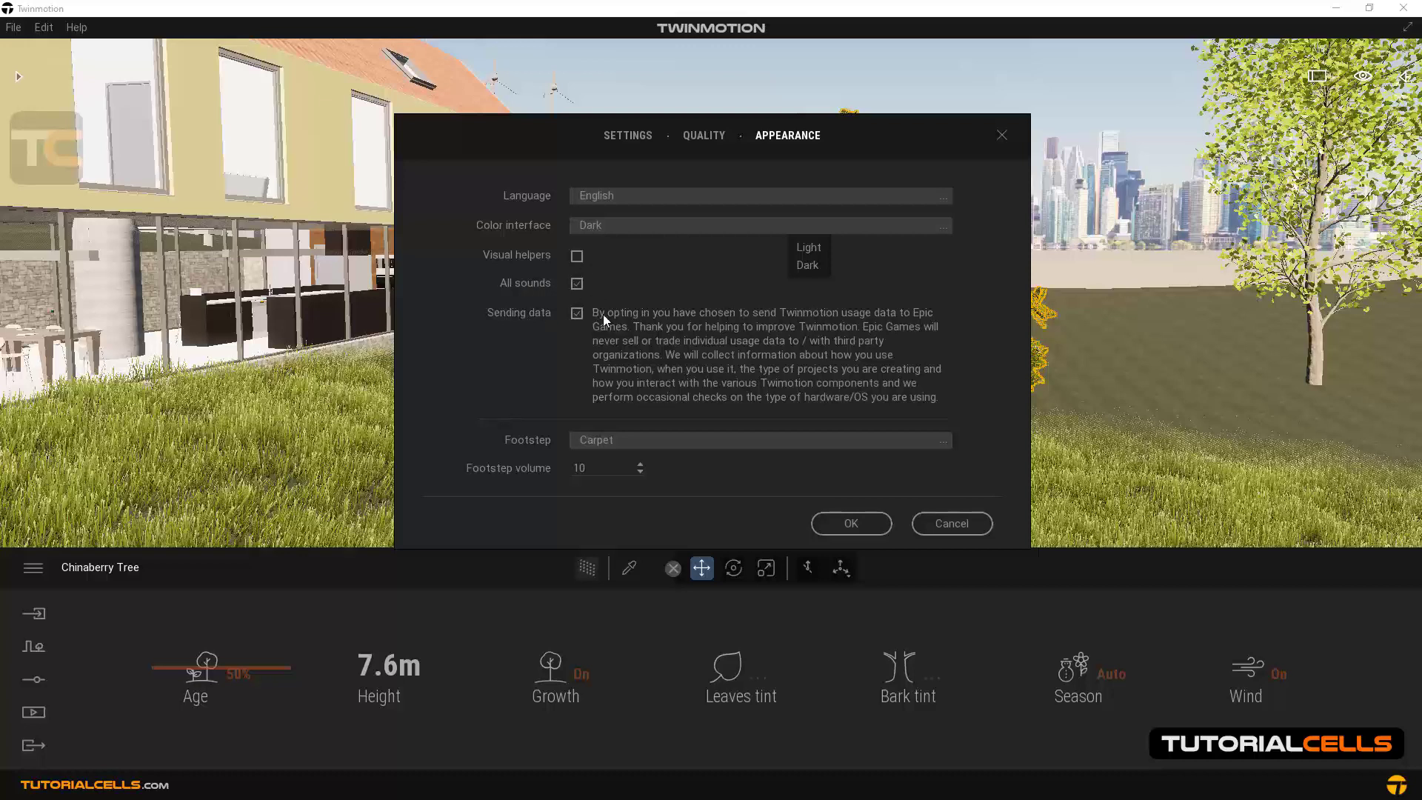
pyautogui.moveTo(622, 449)
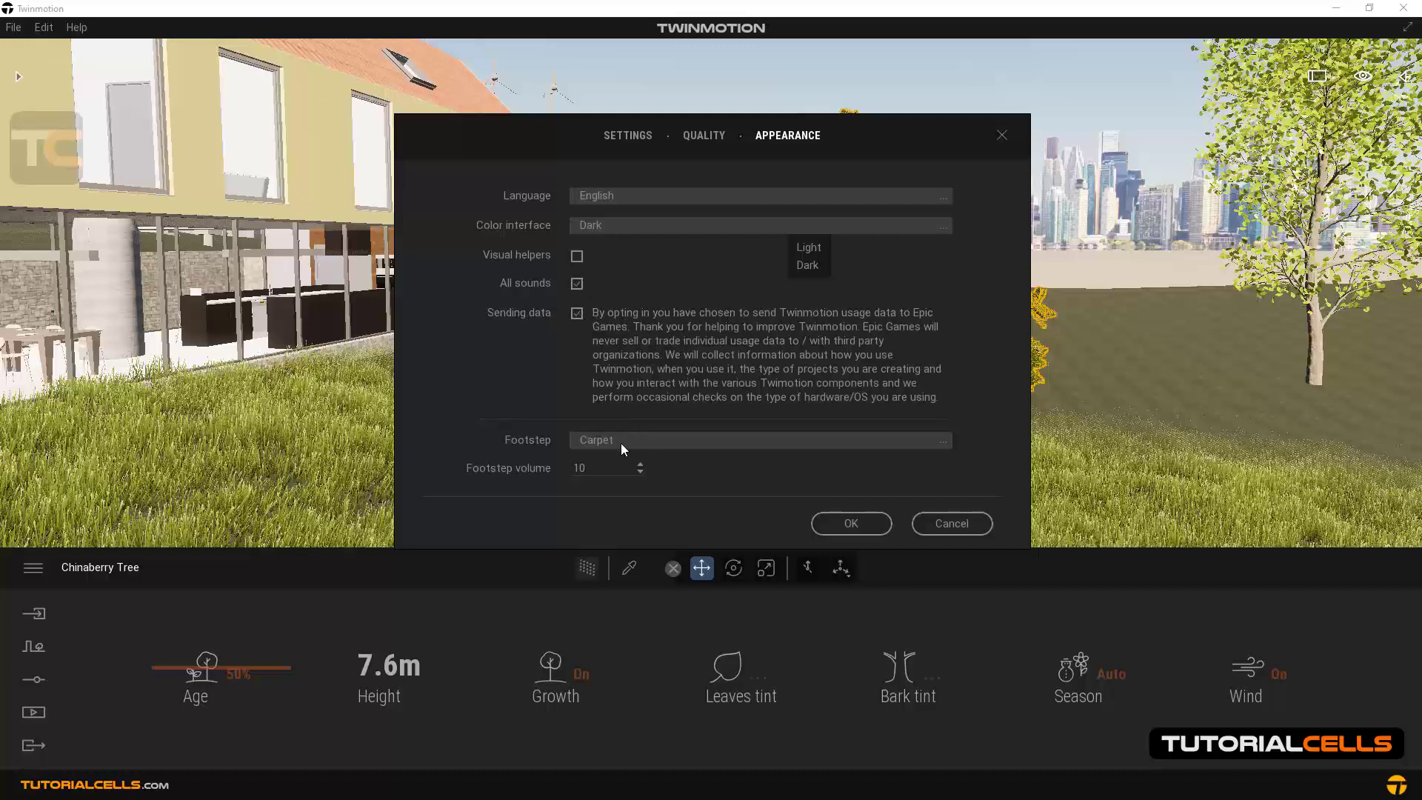
pyautogui.moveTo(534, 453)
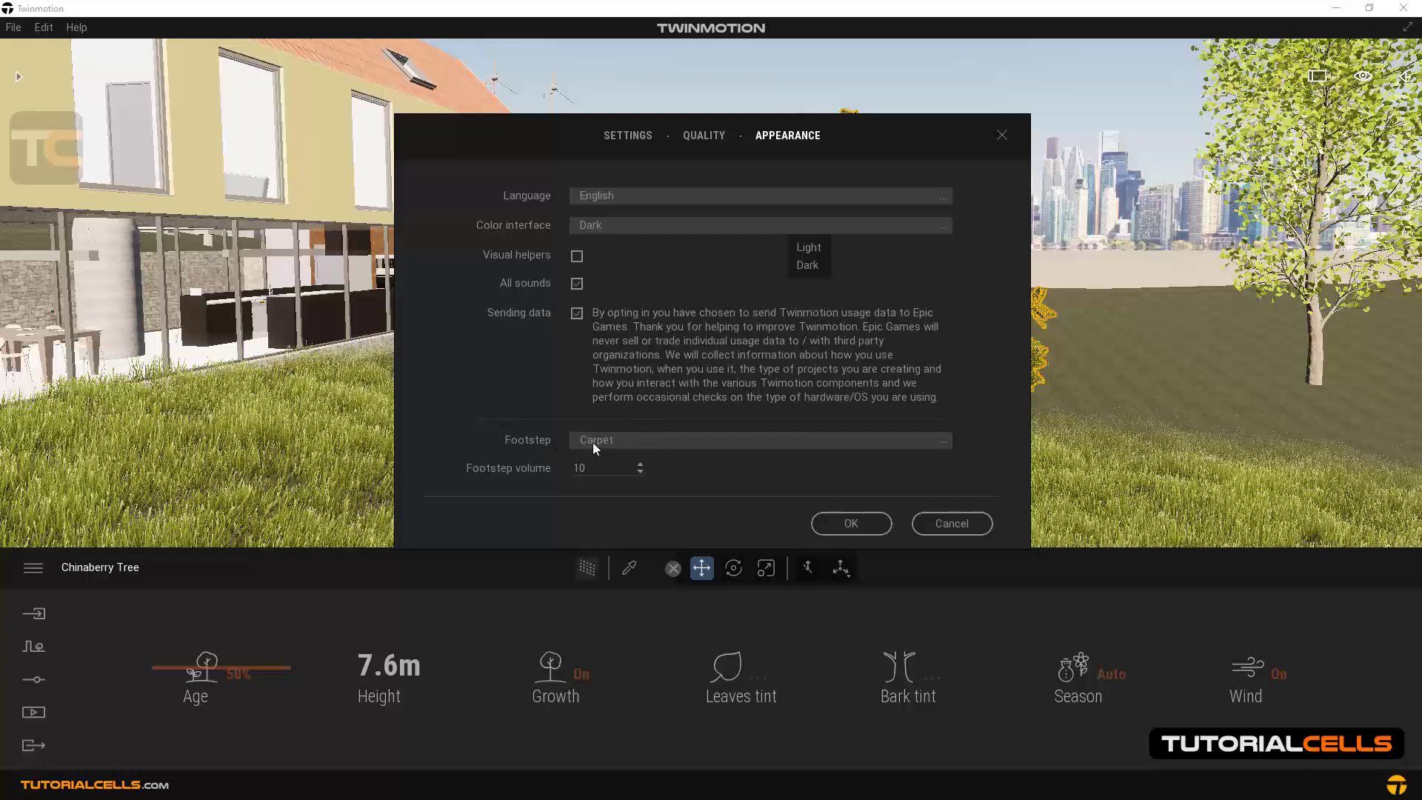
# - Review the Footstep sound list (Carpet through Wood), then dismiss it and close Preferences
pyautogui.click(760, 440)
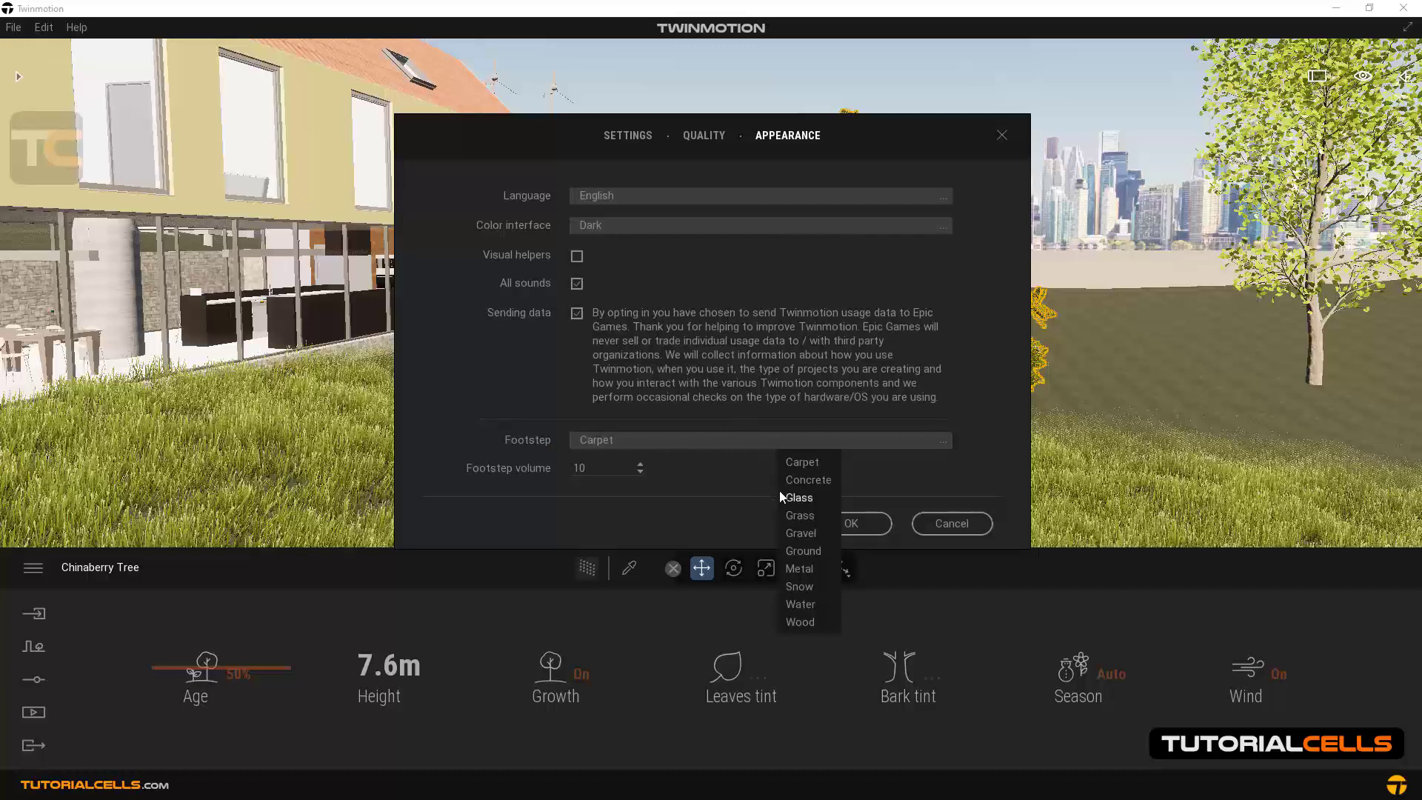
pyautogui.moveTo(809, 551)
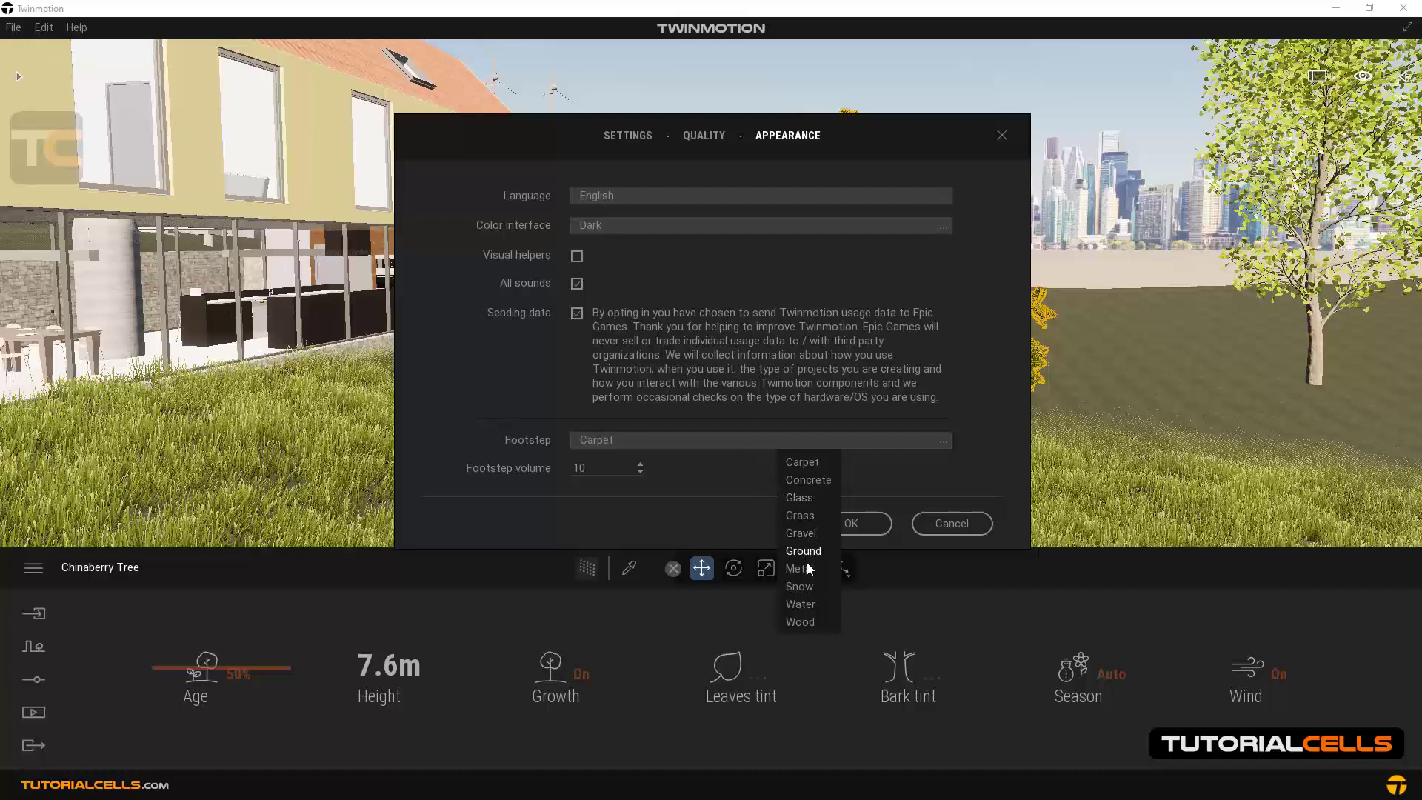
pyautogui.click(798, 497)
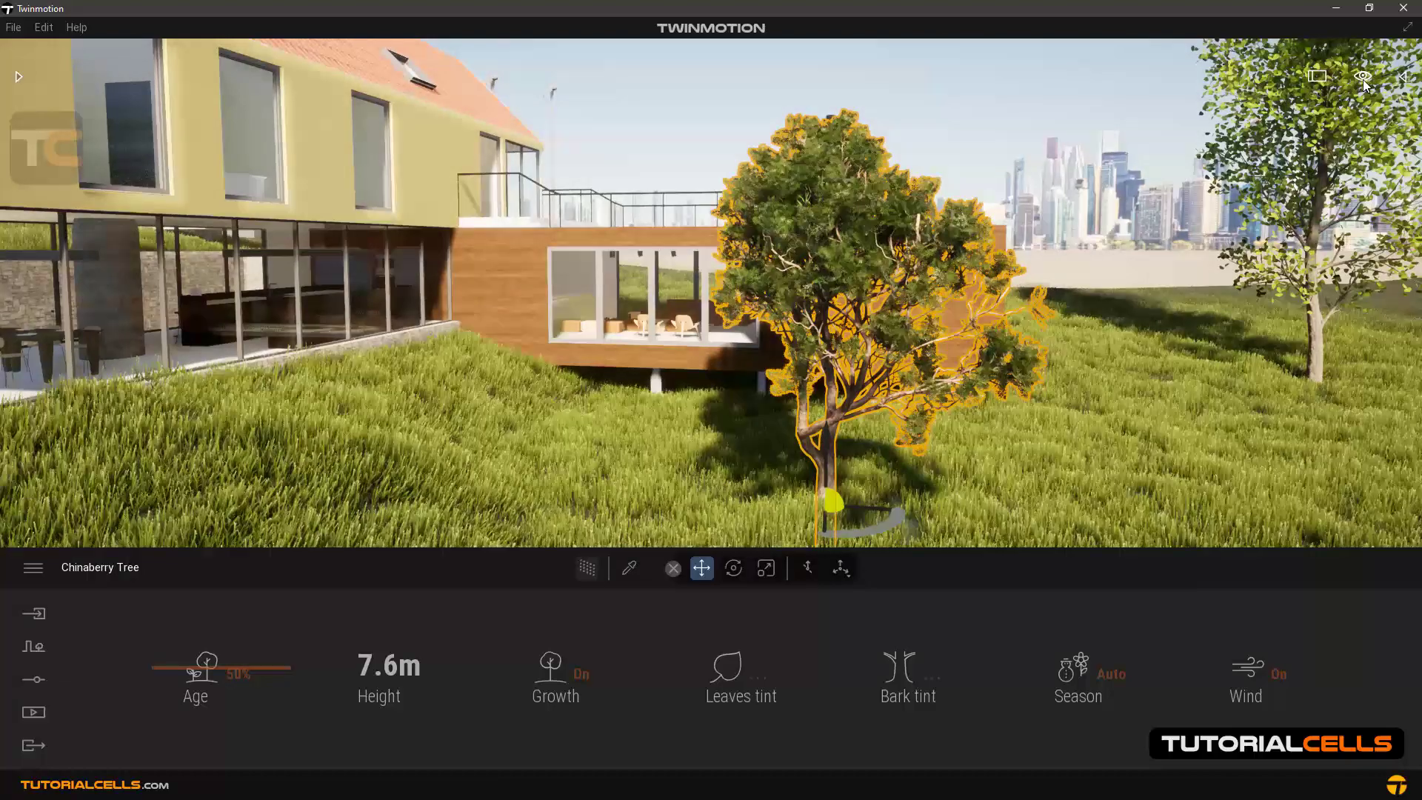
# - Bring up the main menu over the Chinaberry Tree view
pyautogui.click(1361, 228)
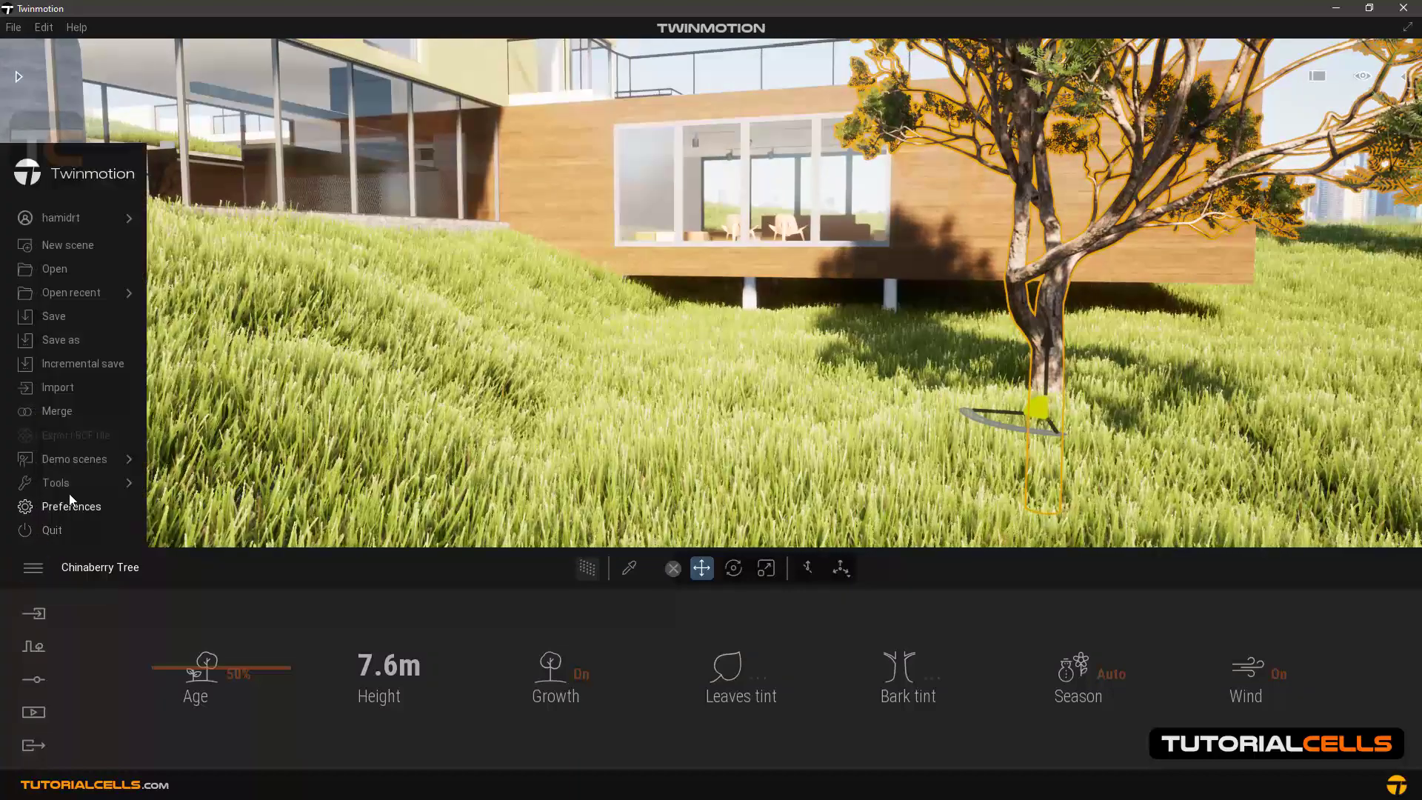
# - Set Footstep to Grass on the Appearance page, confirm with OK, and reopen the main menu
pyautogui.click(71, 507)
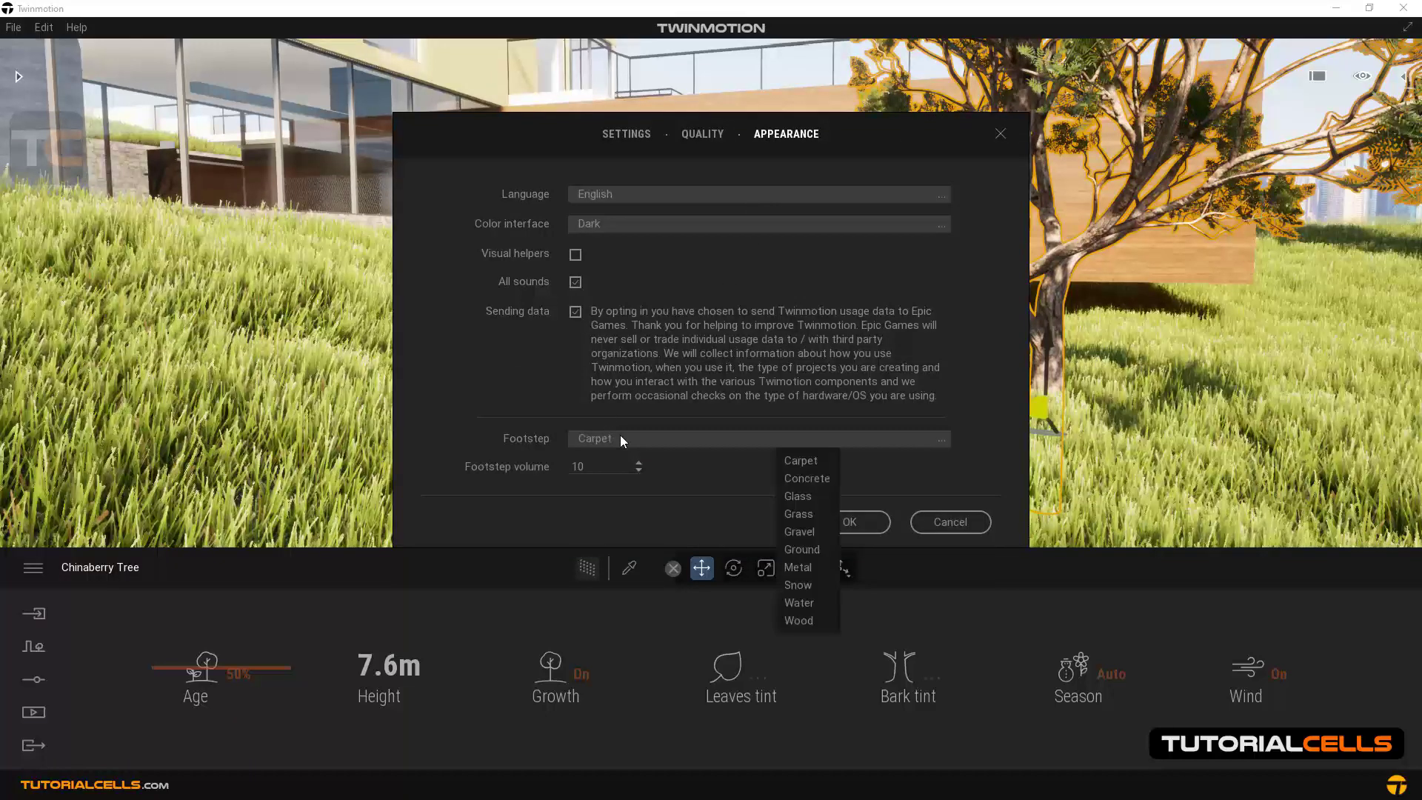
pyautogui.click(797, 514)
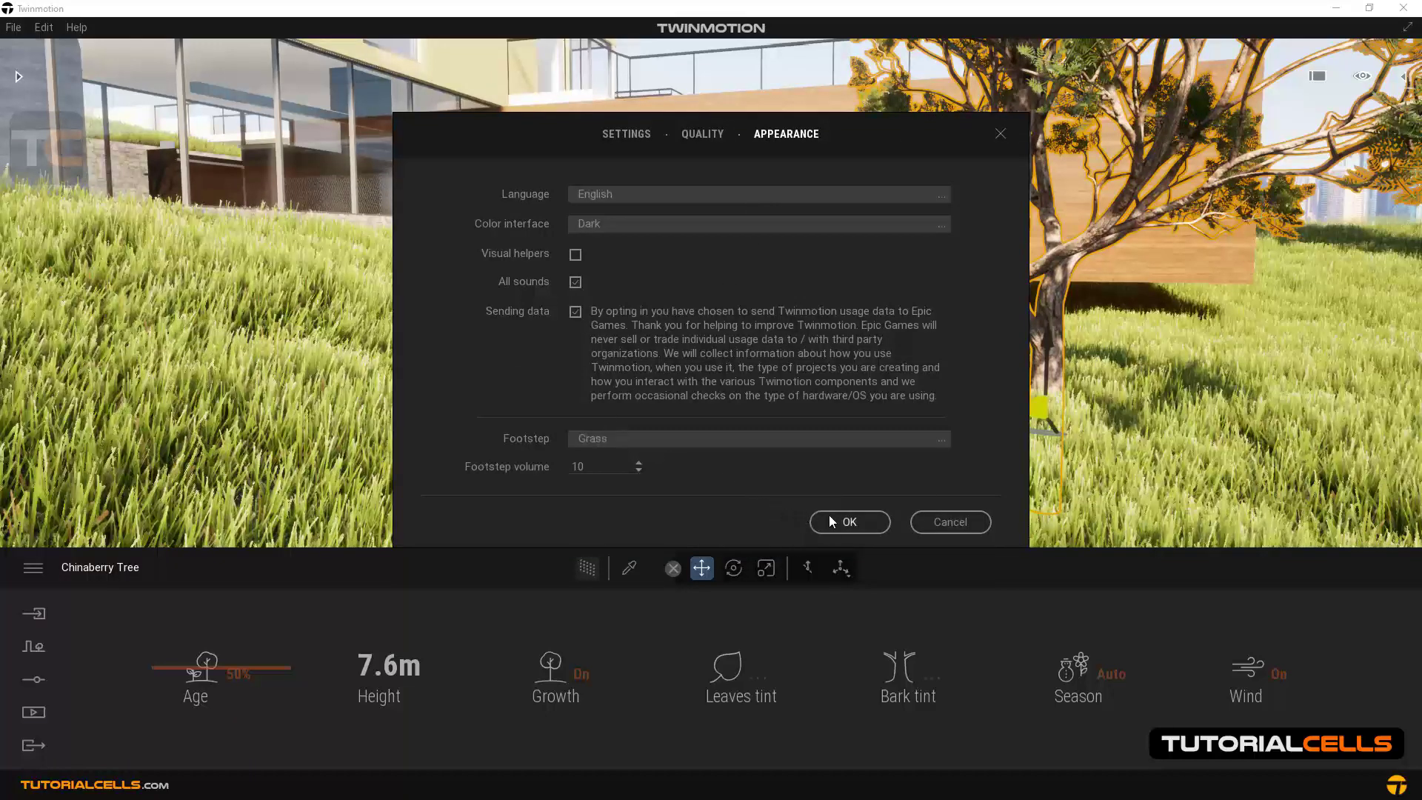
pyautogui.click(847, 521)
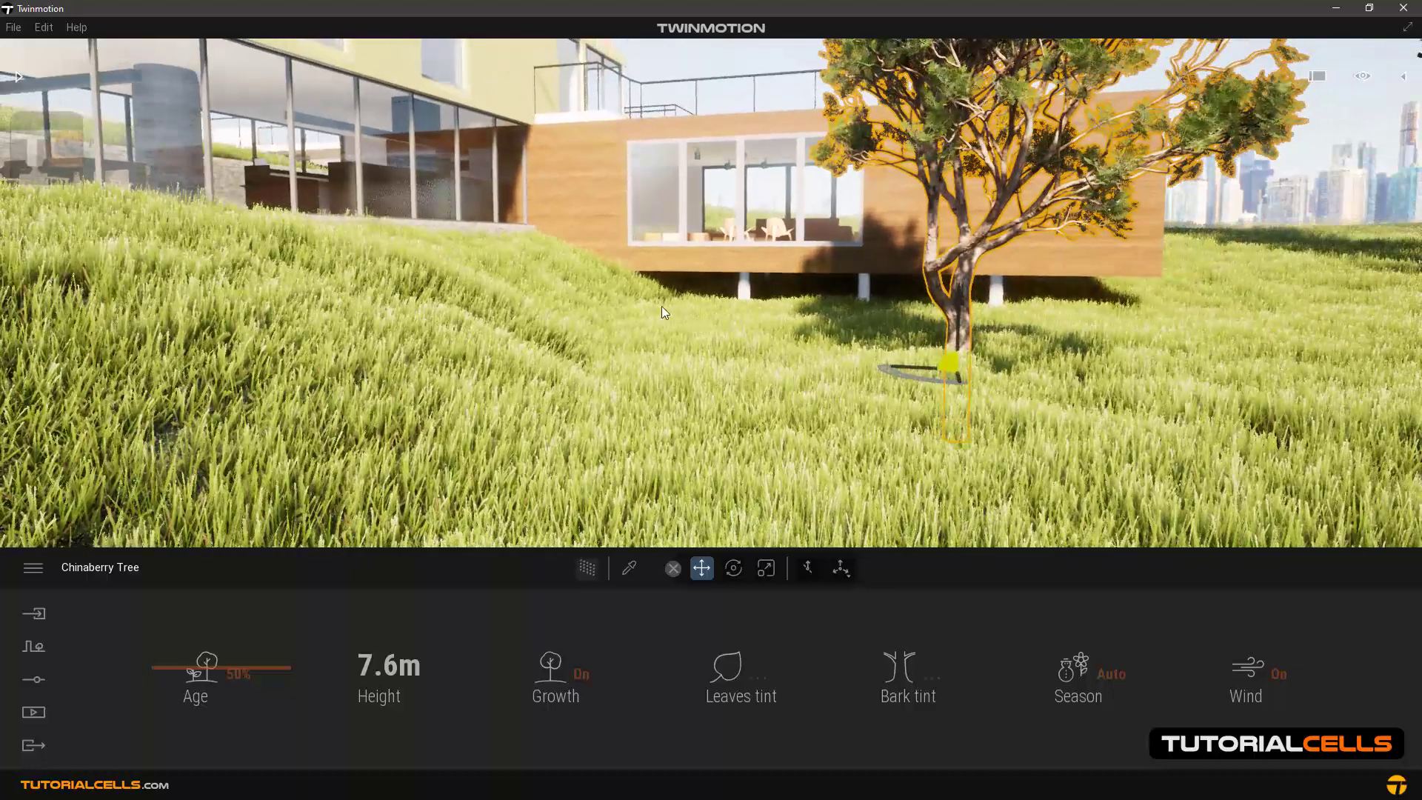
pyautogui.click(14, 26)
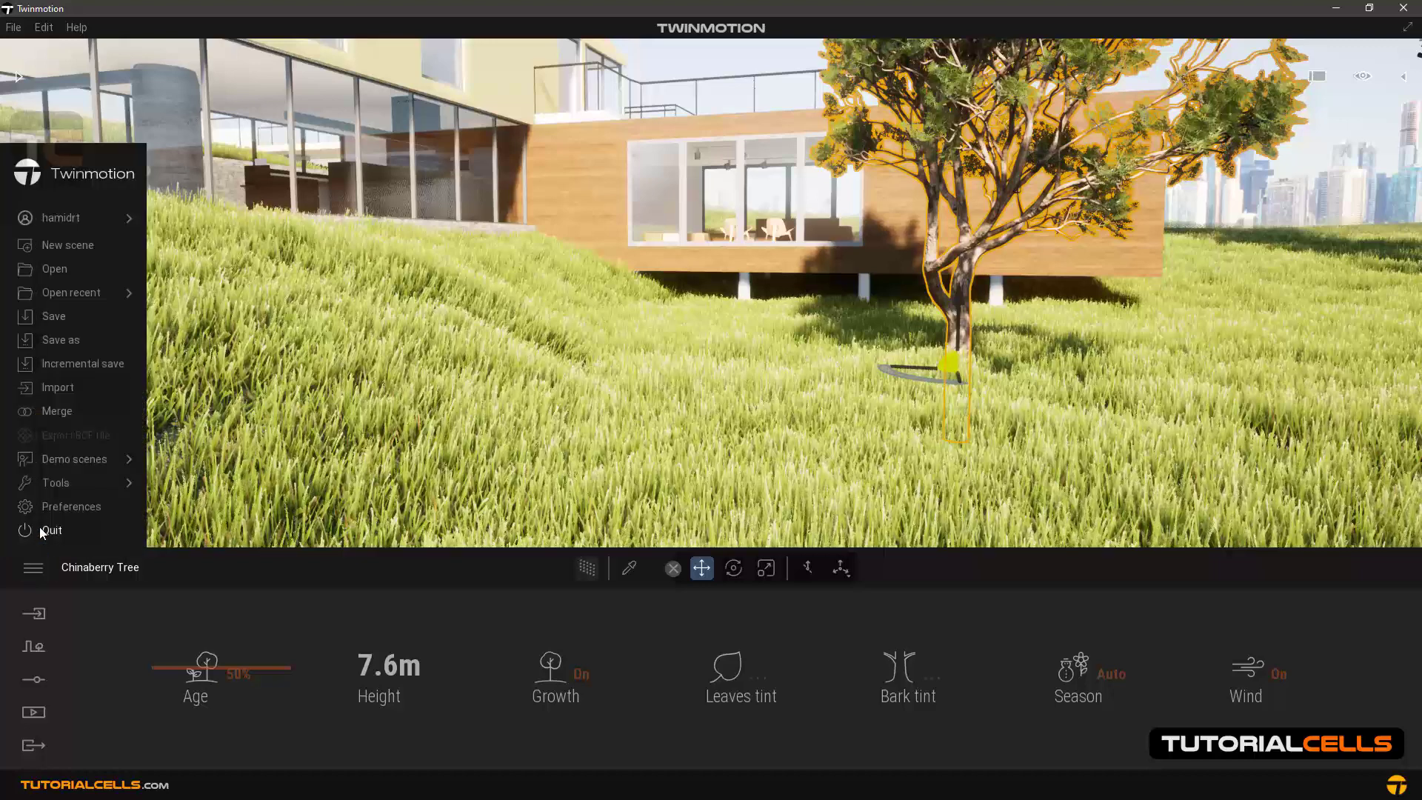